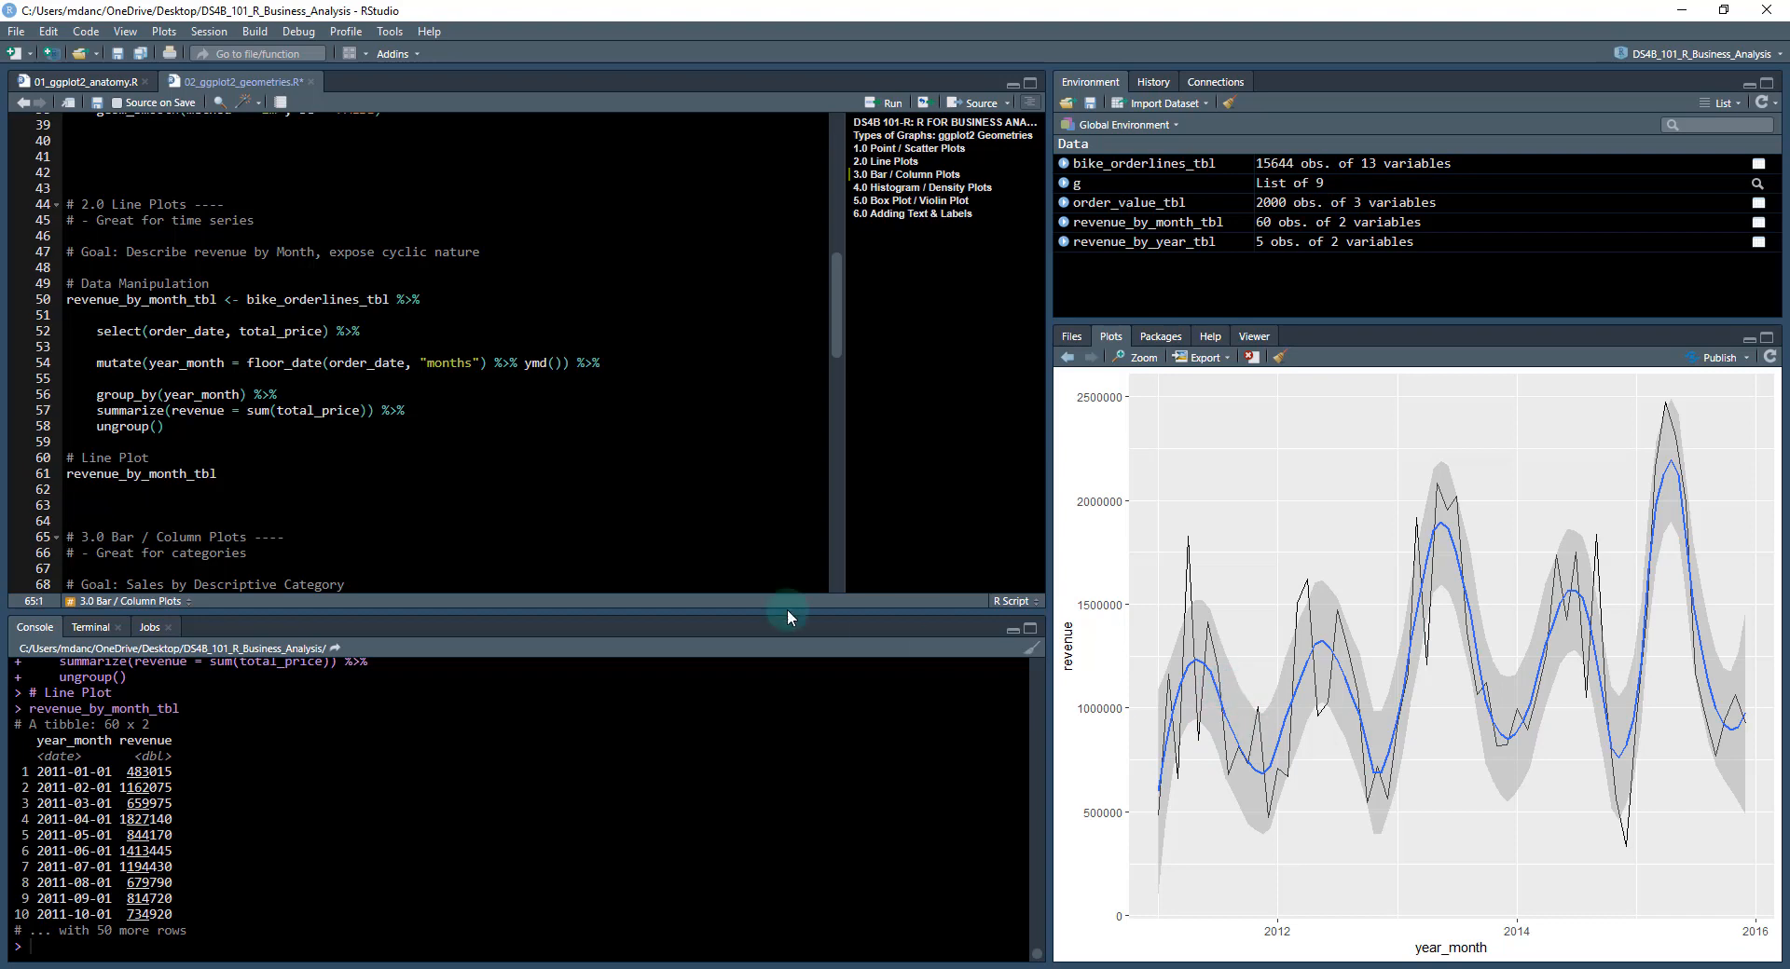
# Pipe revenue_by_month_tbl into ggplot(aes(year_month, revenue)) and run it to get the empty canvas.
pyautogui.click(226, 473)
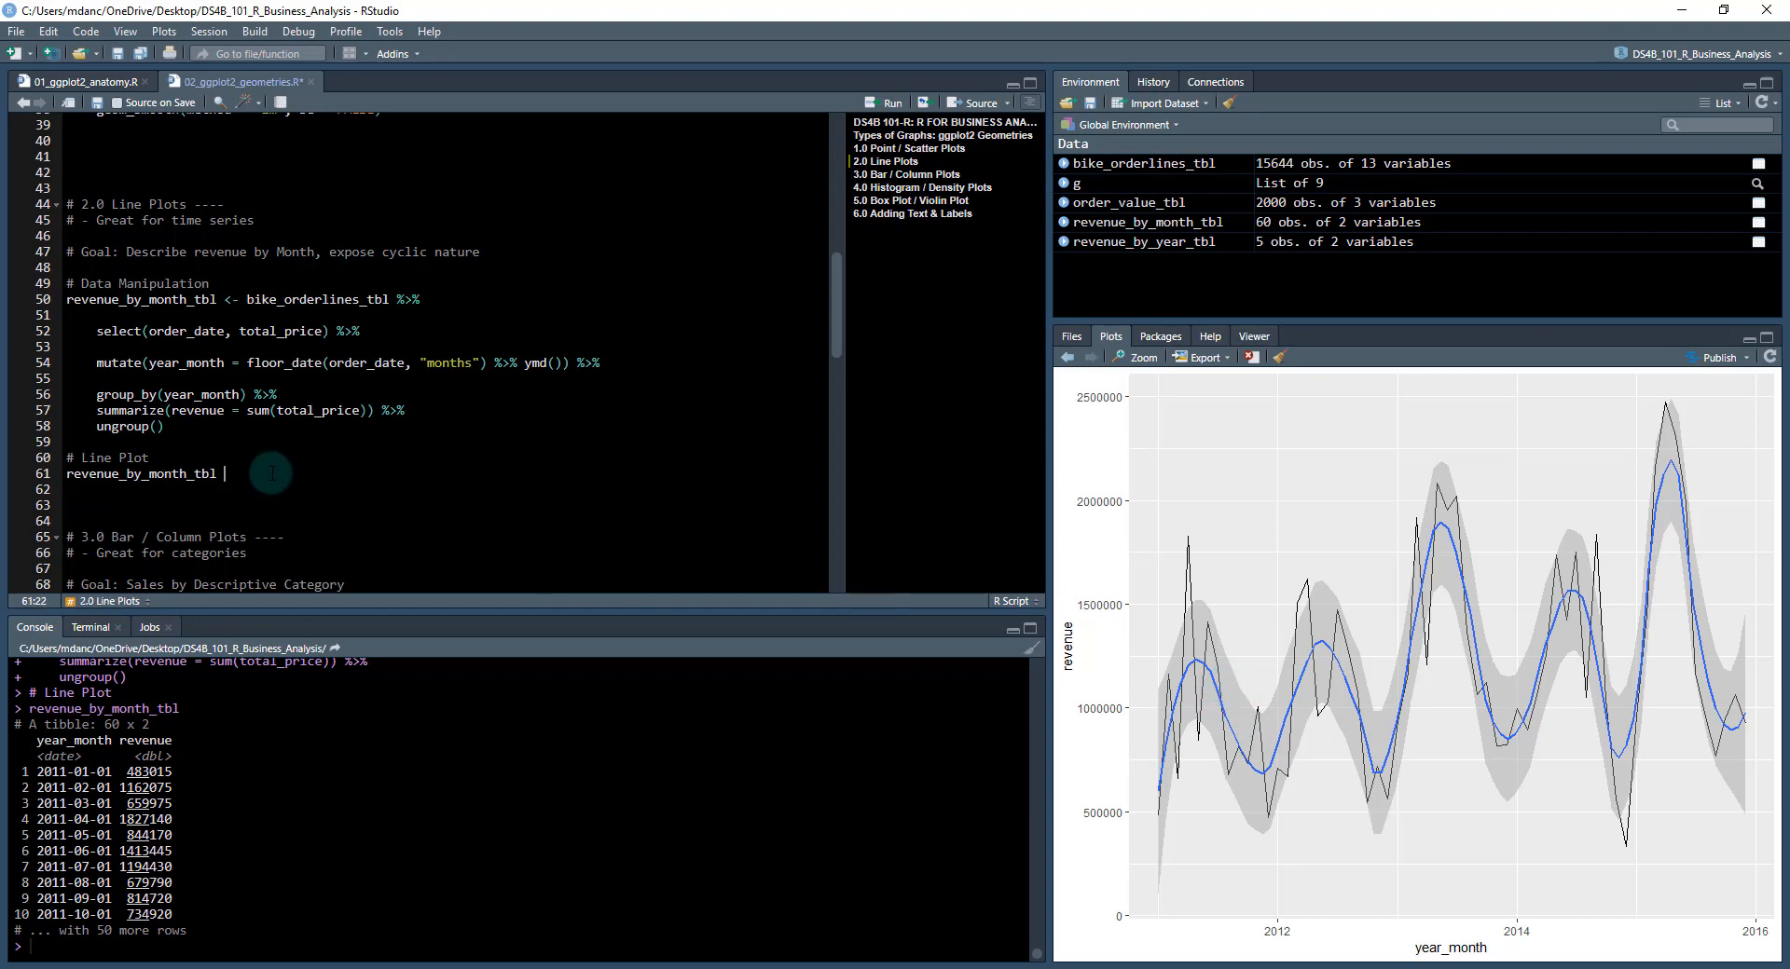
pyautogui.write('%>%')
pyautogui.click(447, 503)
pyautogui.write('ggplot(')
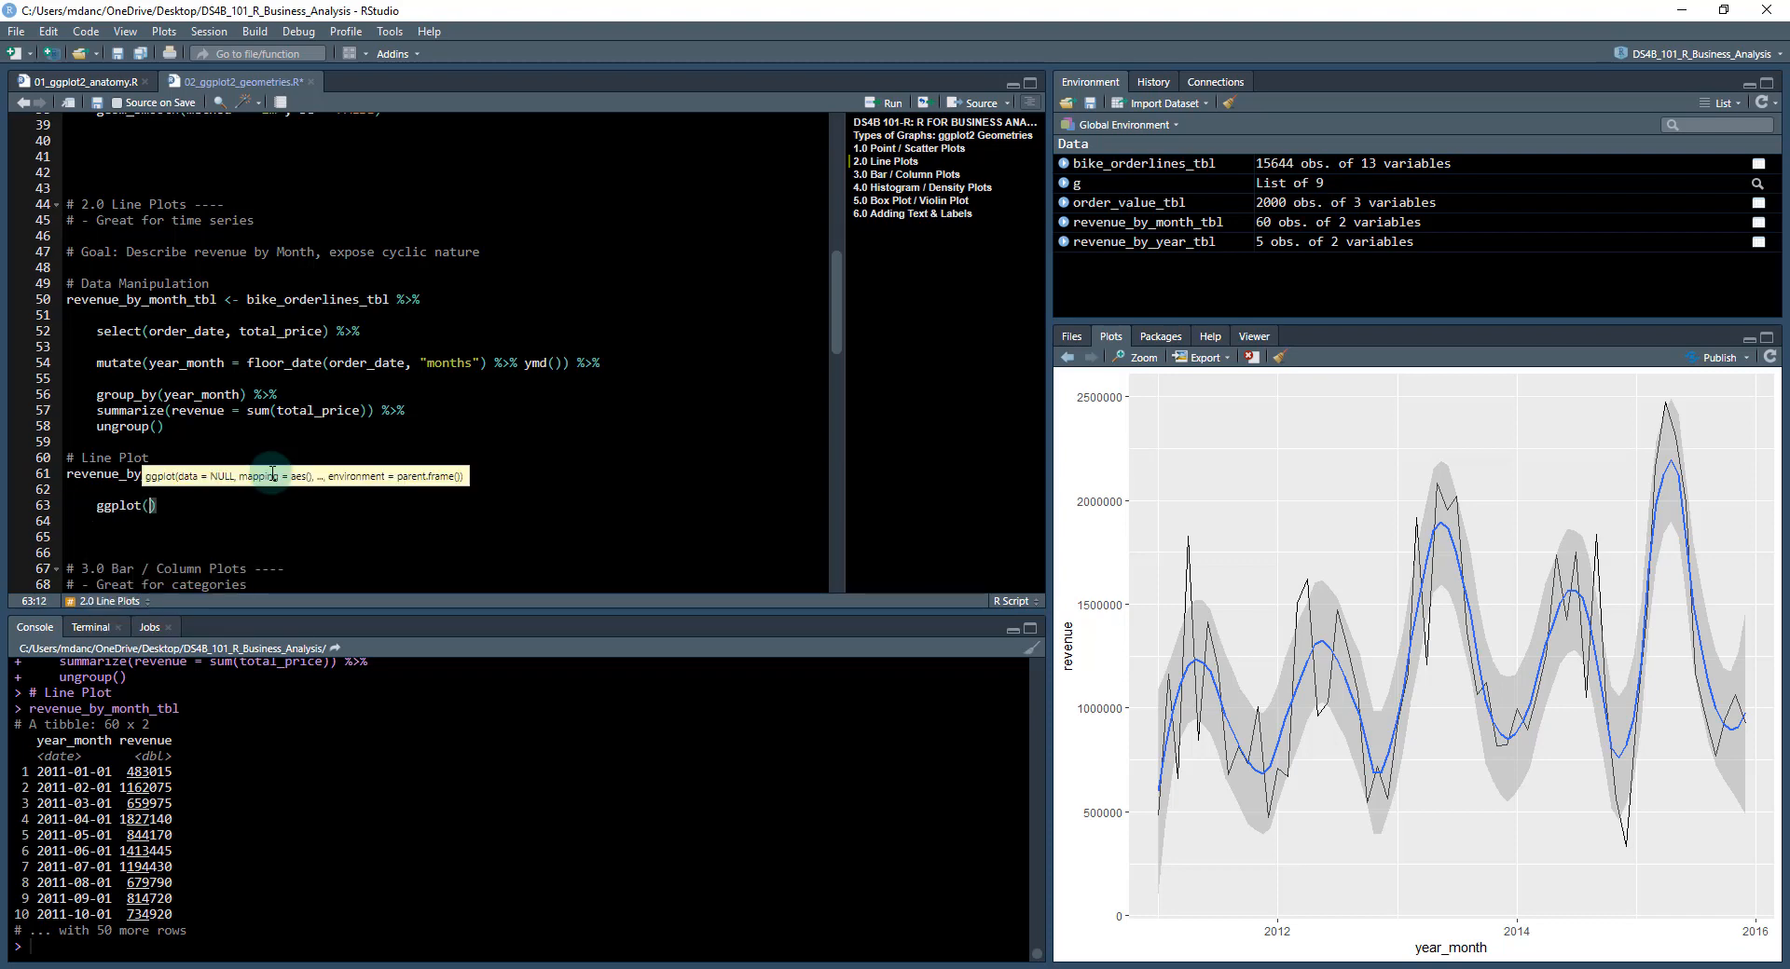
pyautogui.write('aes(')
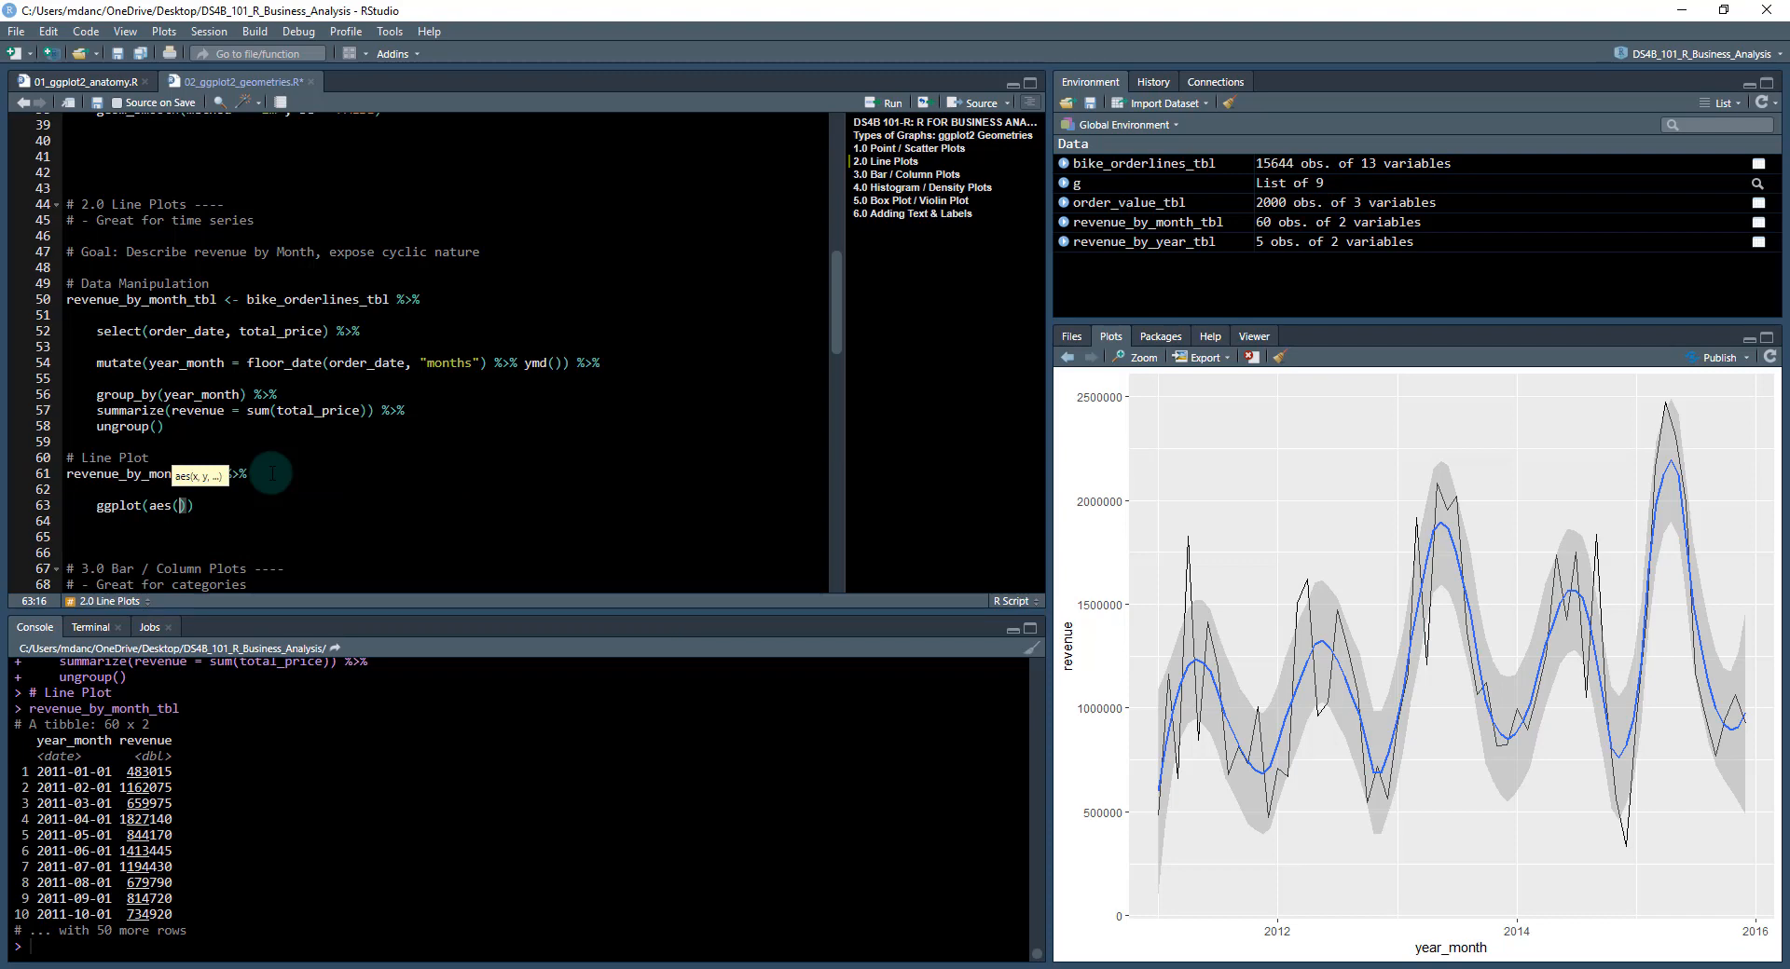
pyautogui.moveTo(1487, 952)
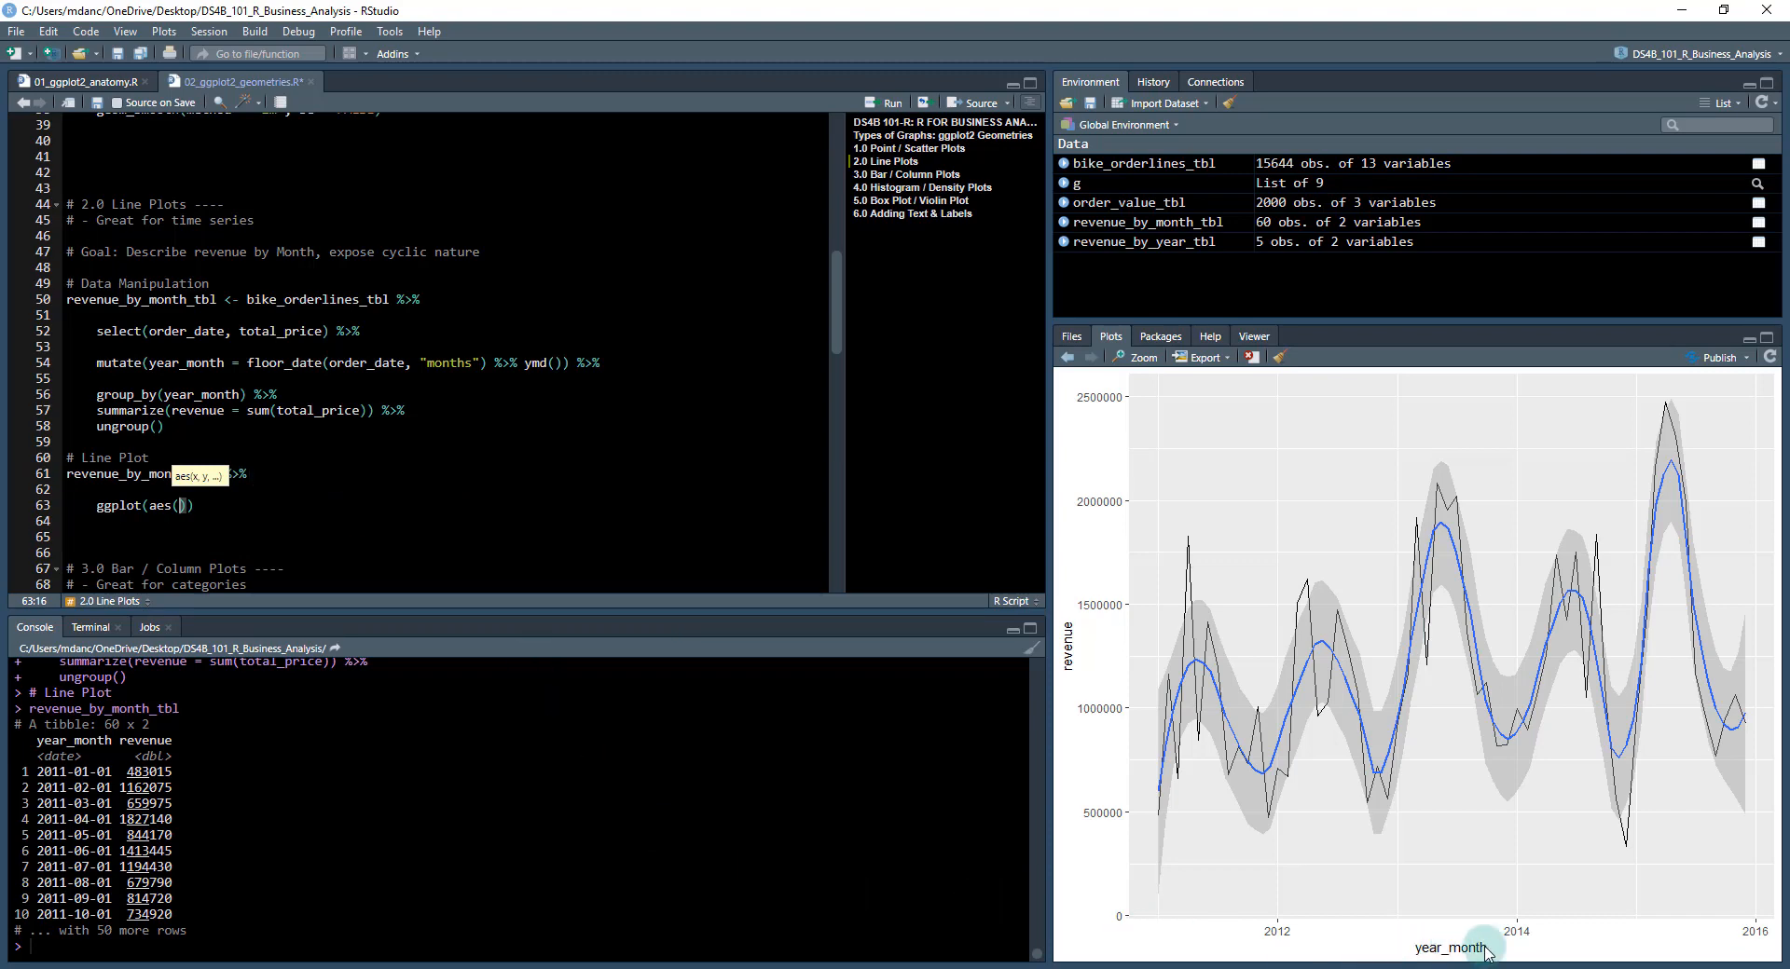
pyautogui.moveTo(1070, 652)
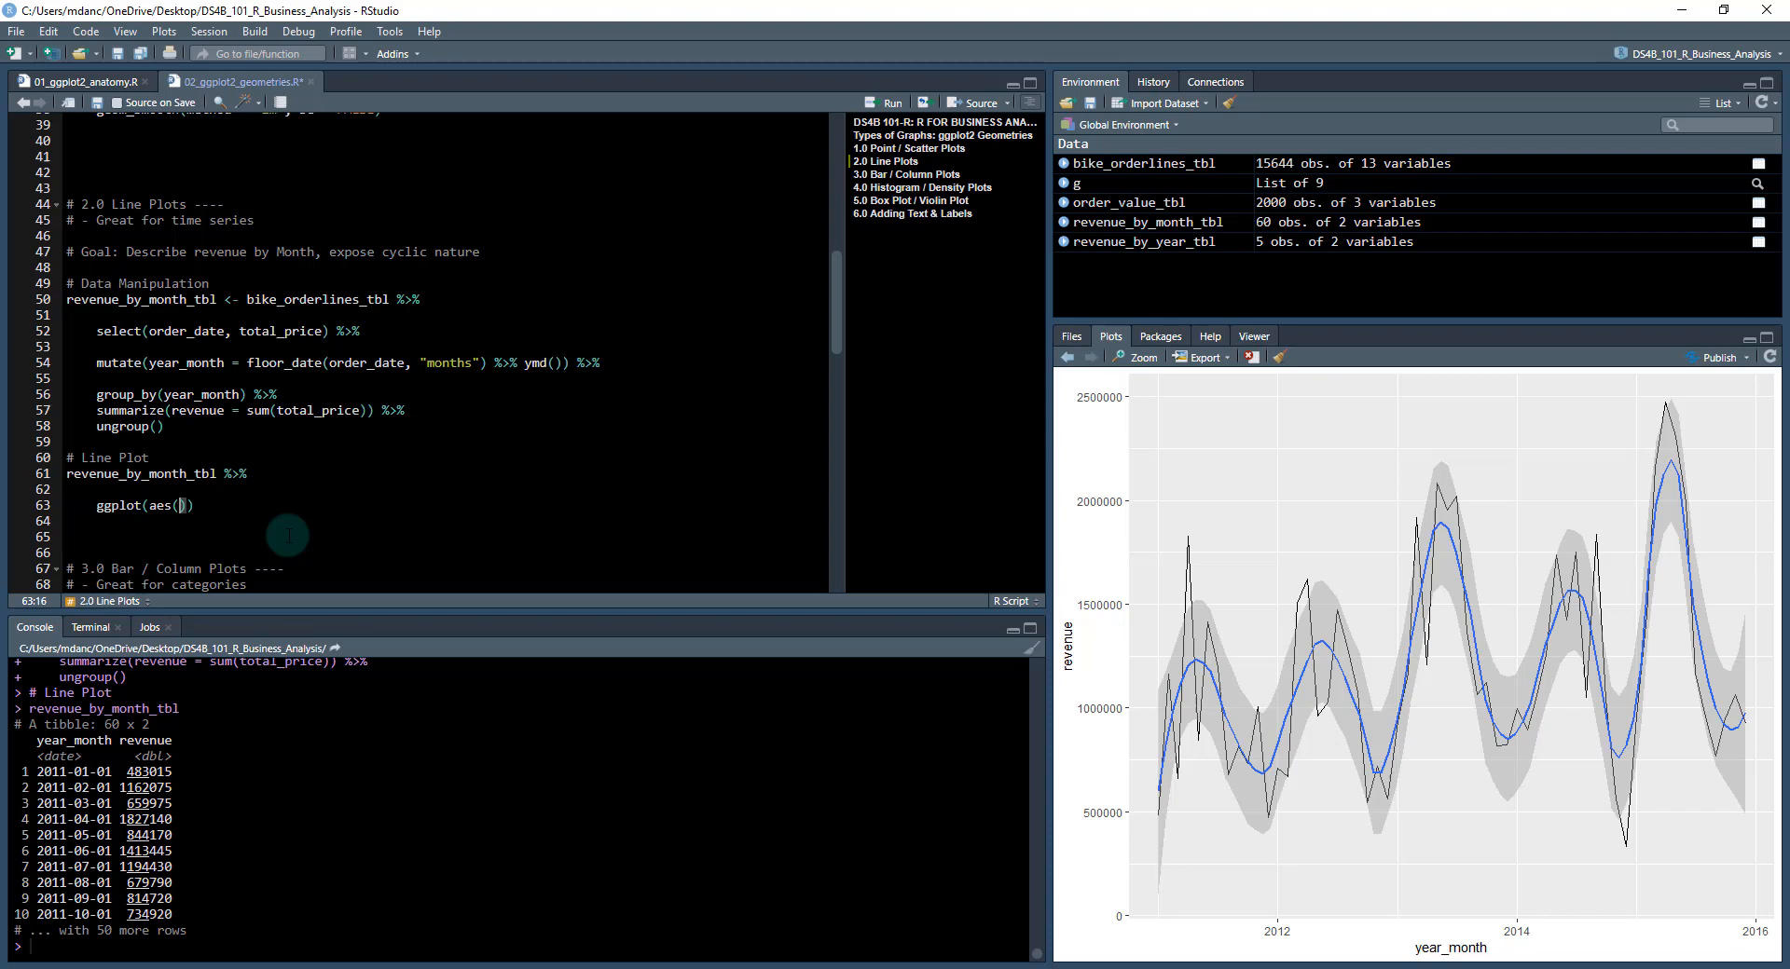
pyautogui.write('year_month,')
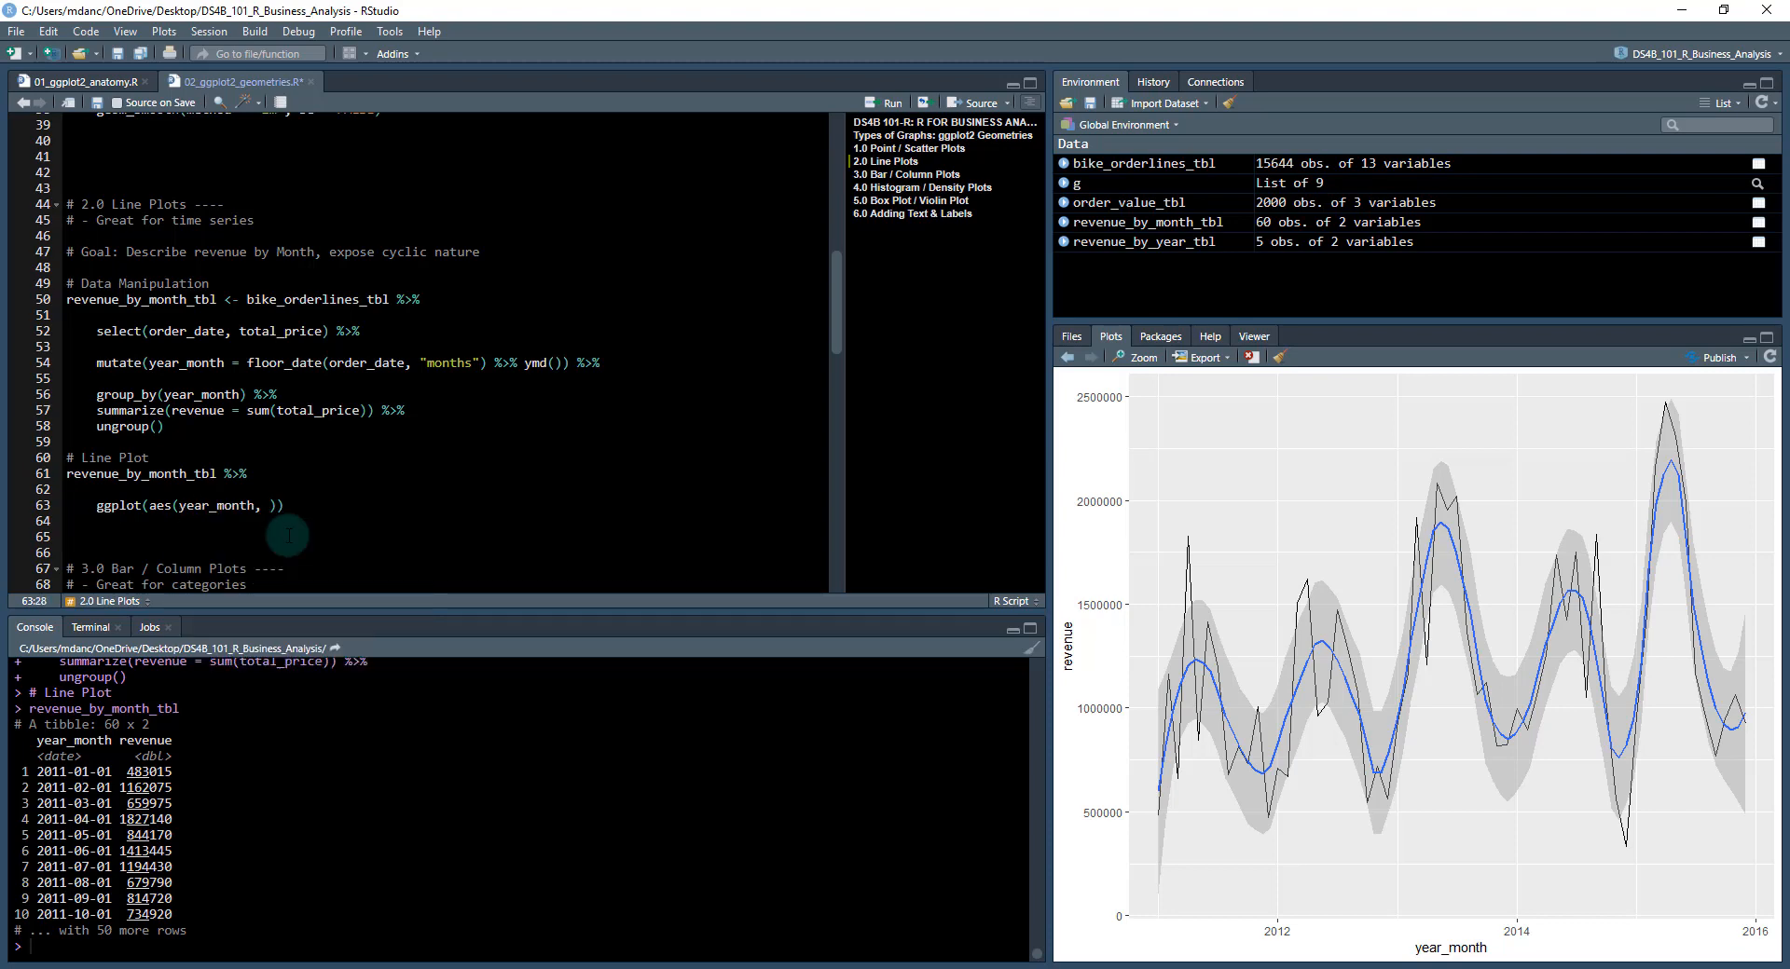
pyautogui.write('revenue')
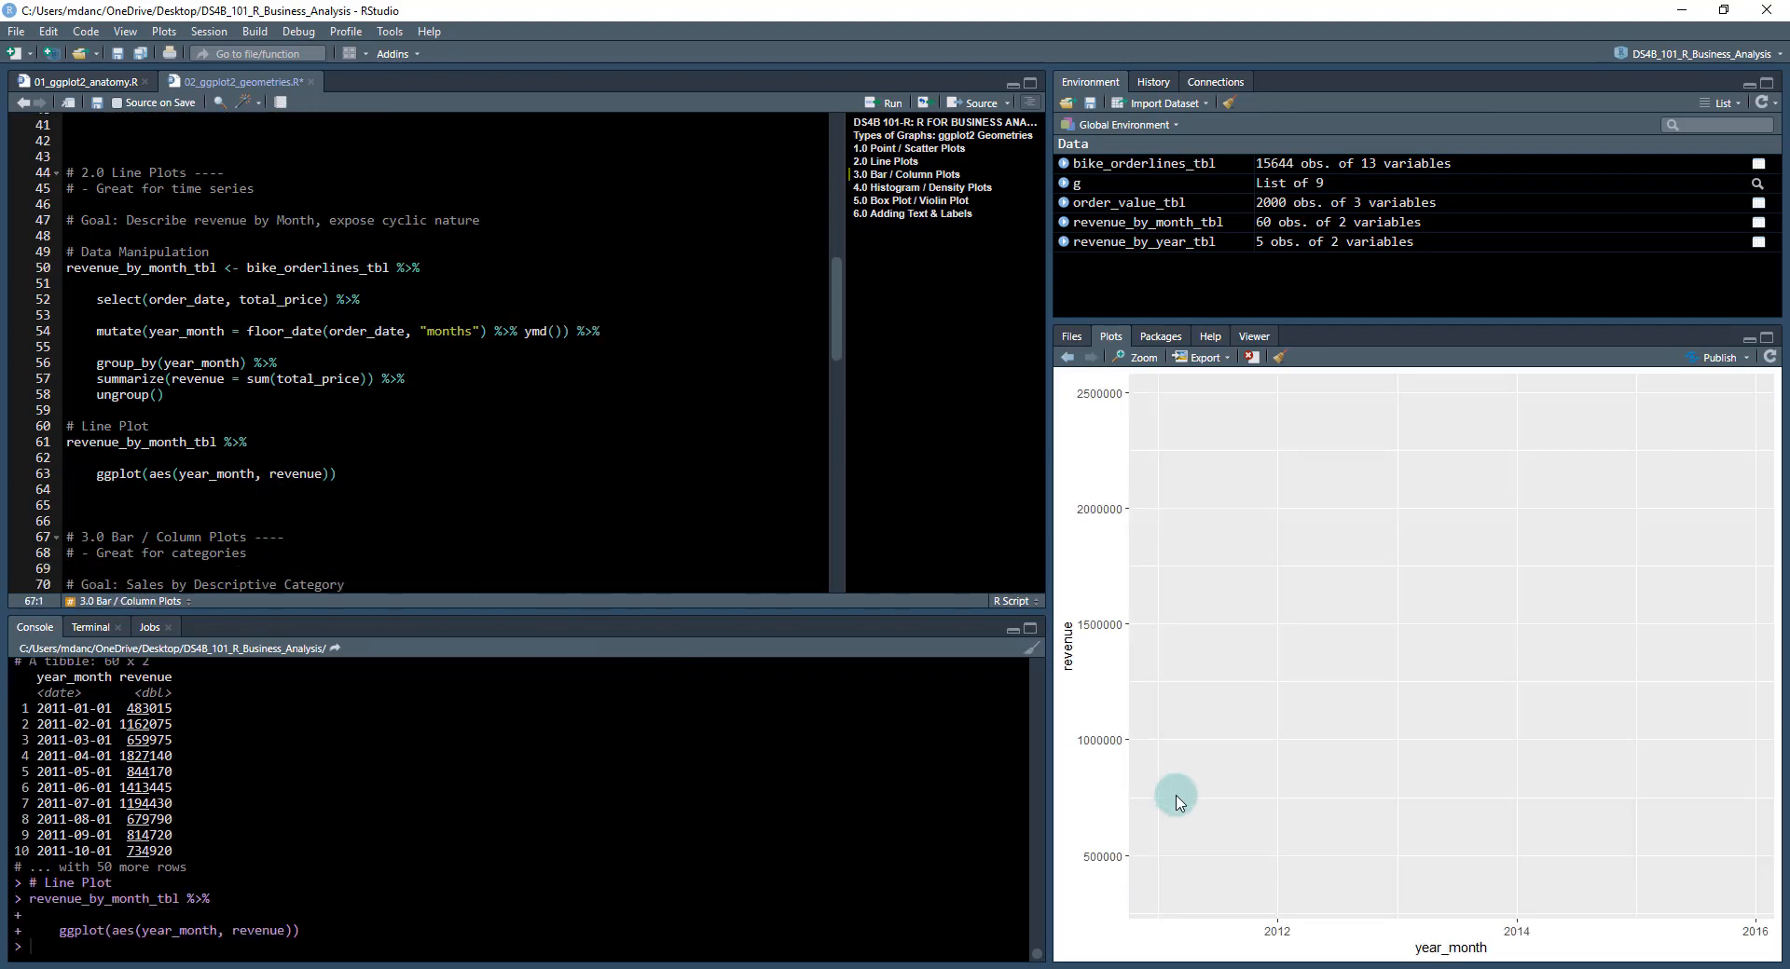
pyautogui.moveTo(1346, 956)
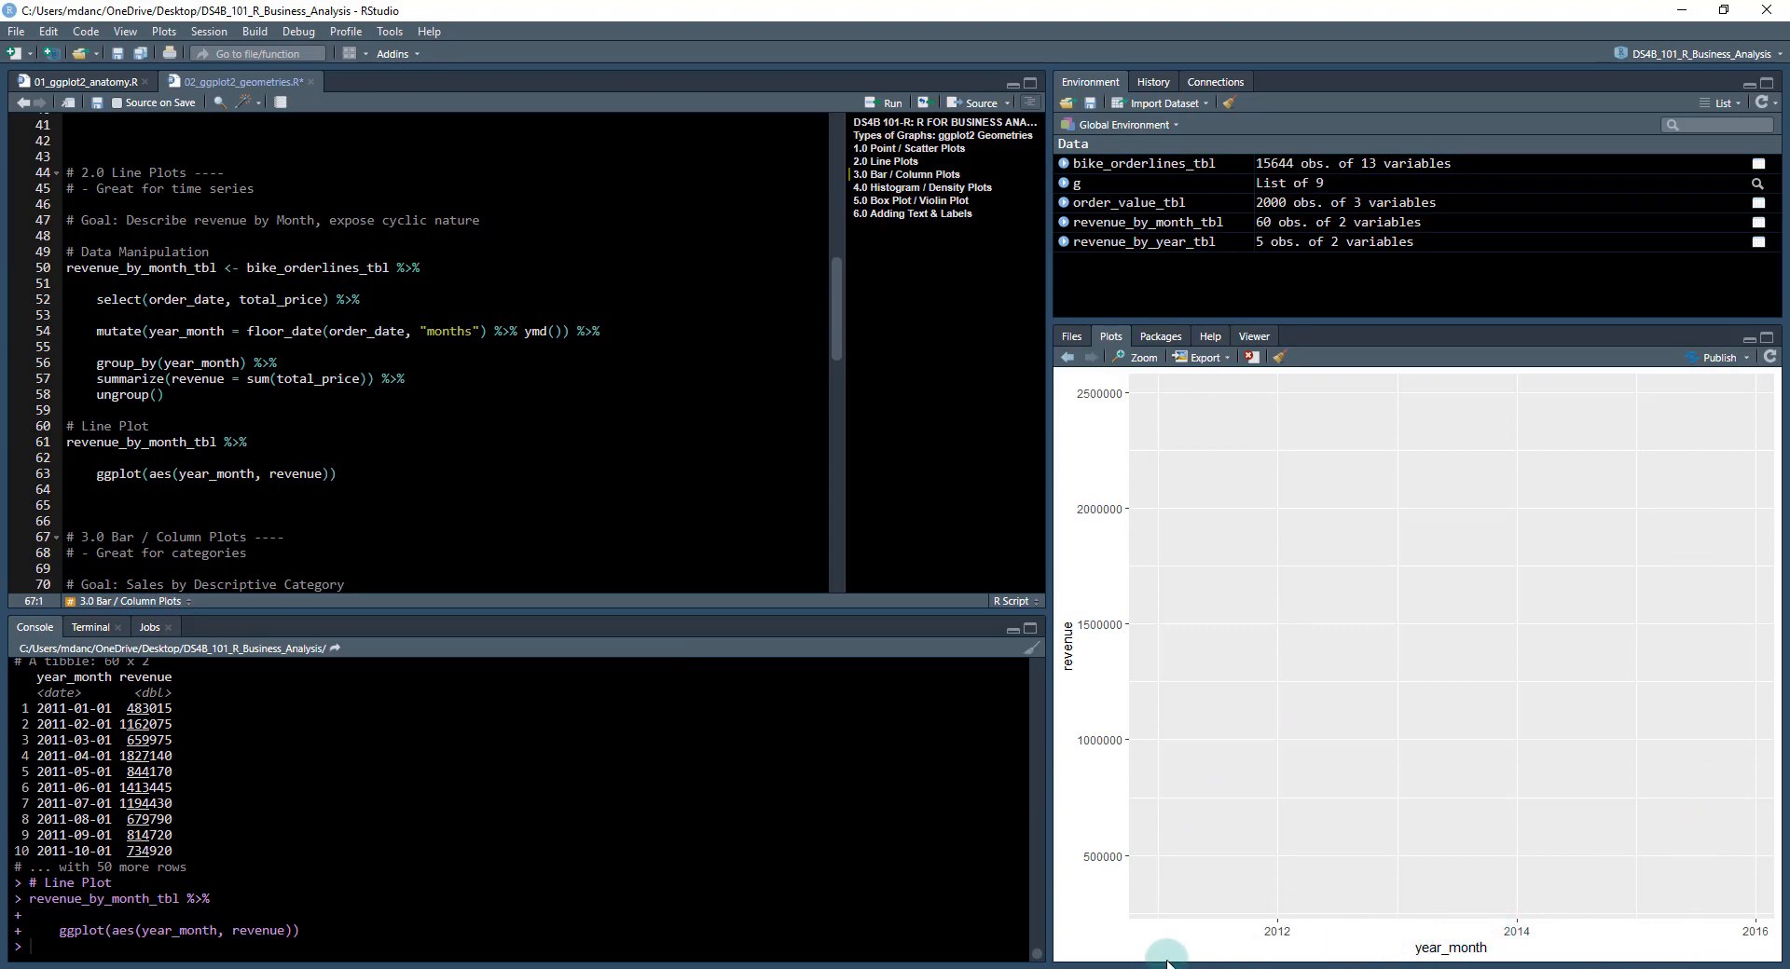
pyautogui.moveTo(1135, 800)
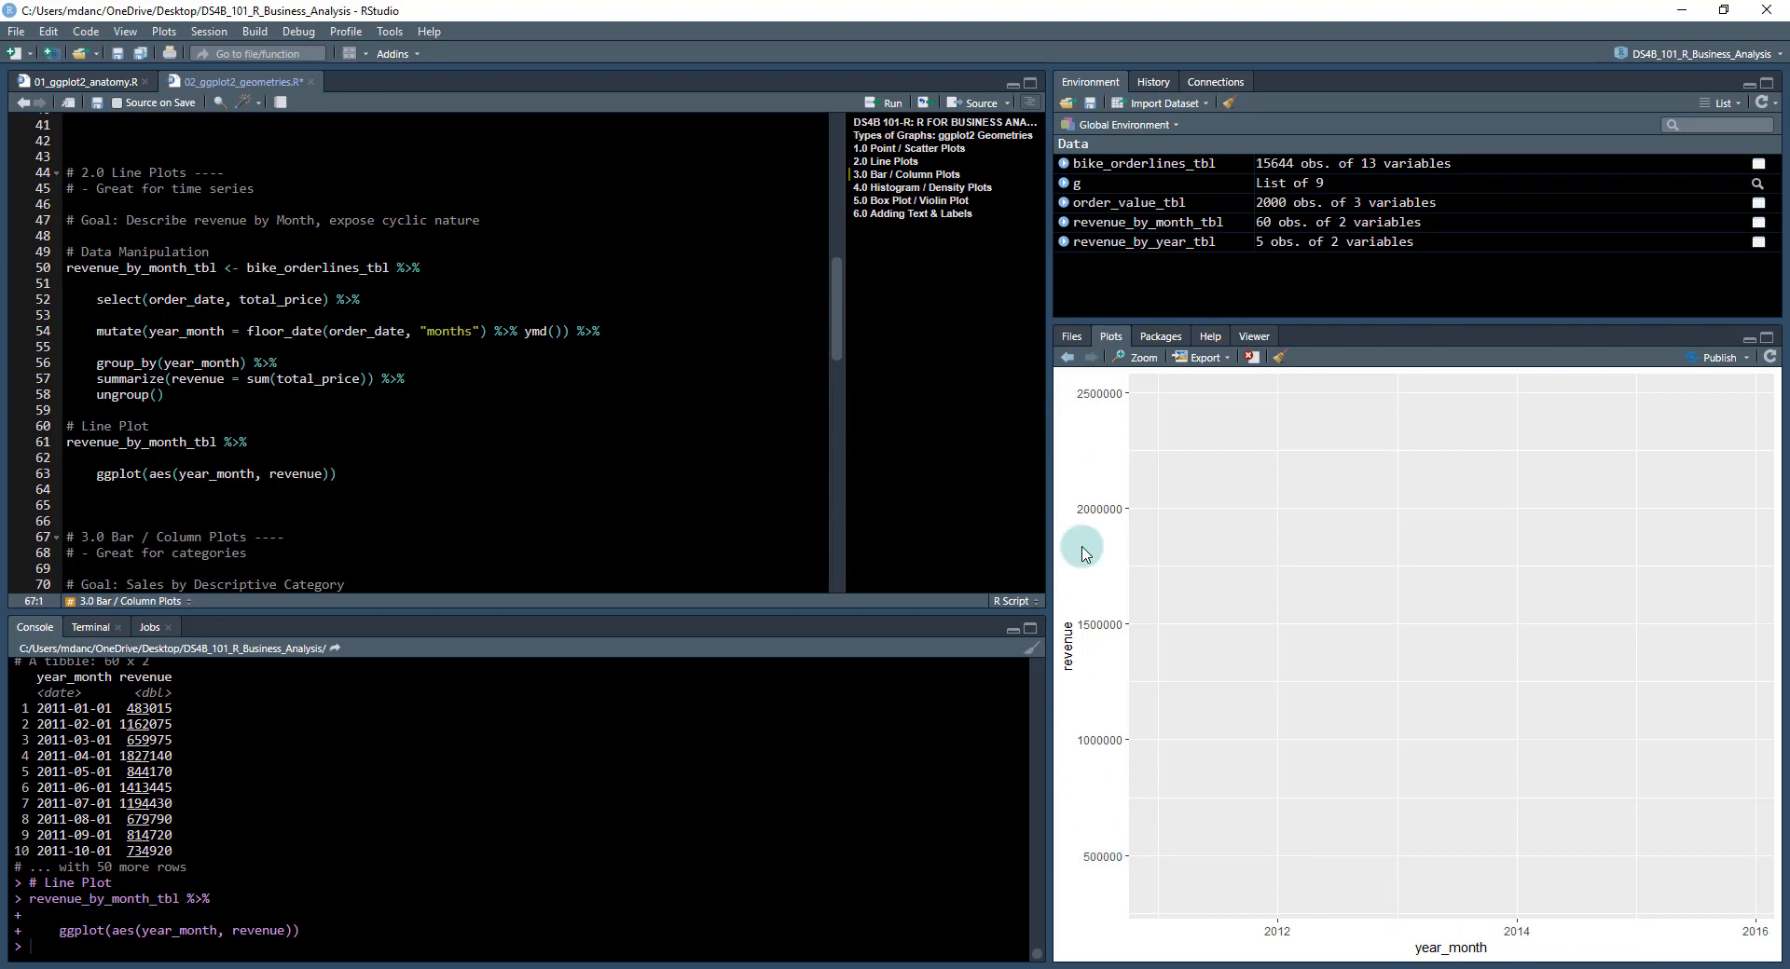
pyautogui.moveTo(1090, 751)
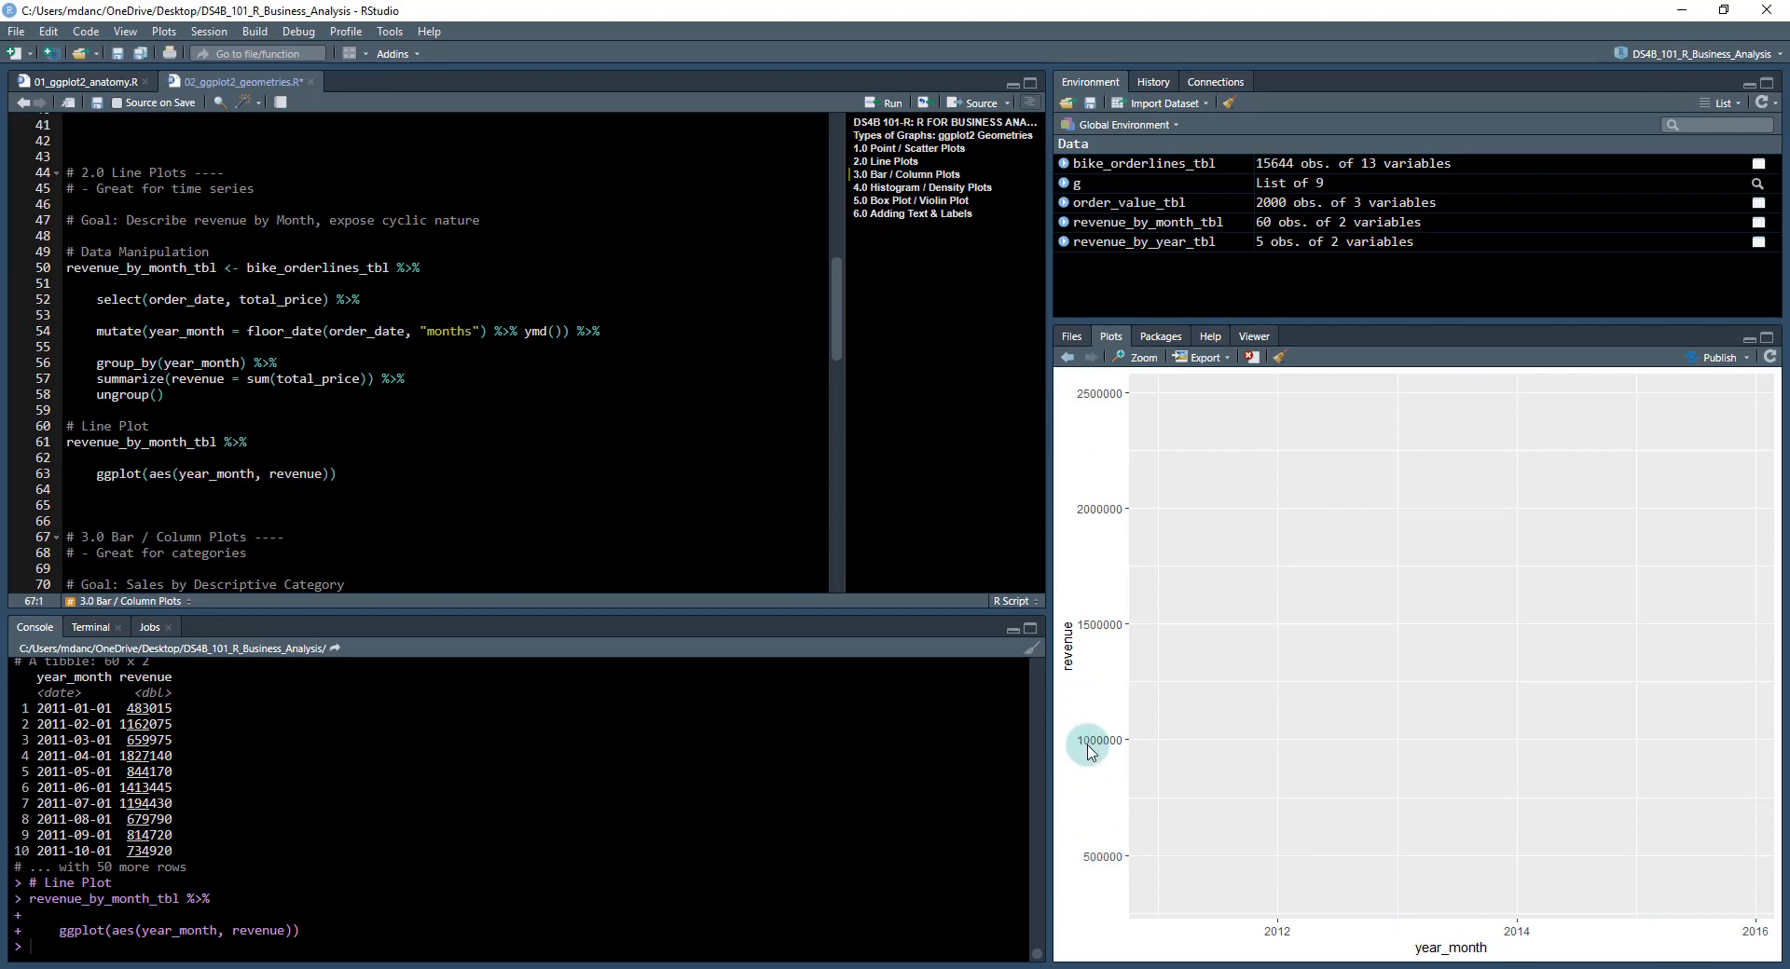
pyautogui.moveTo(1102, 845)
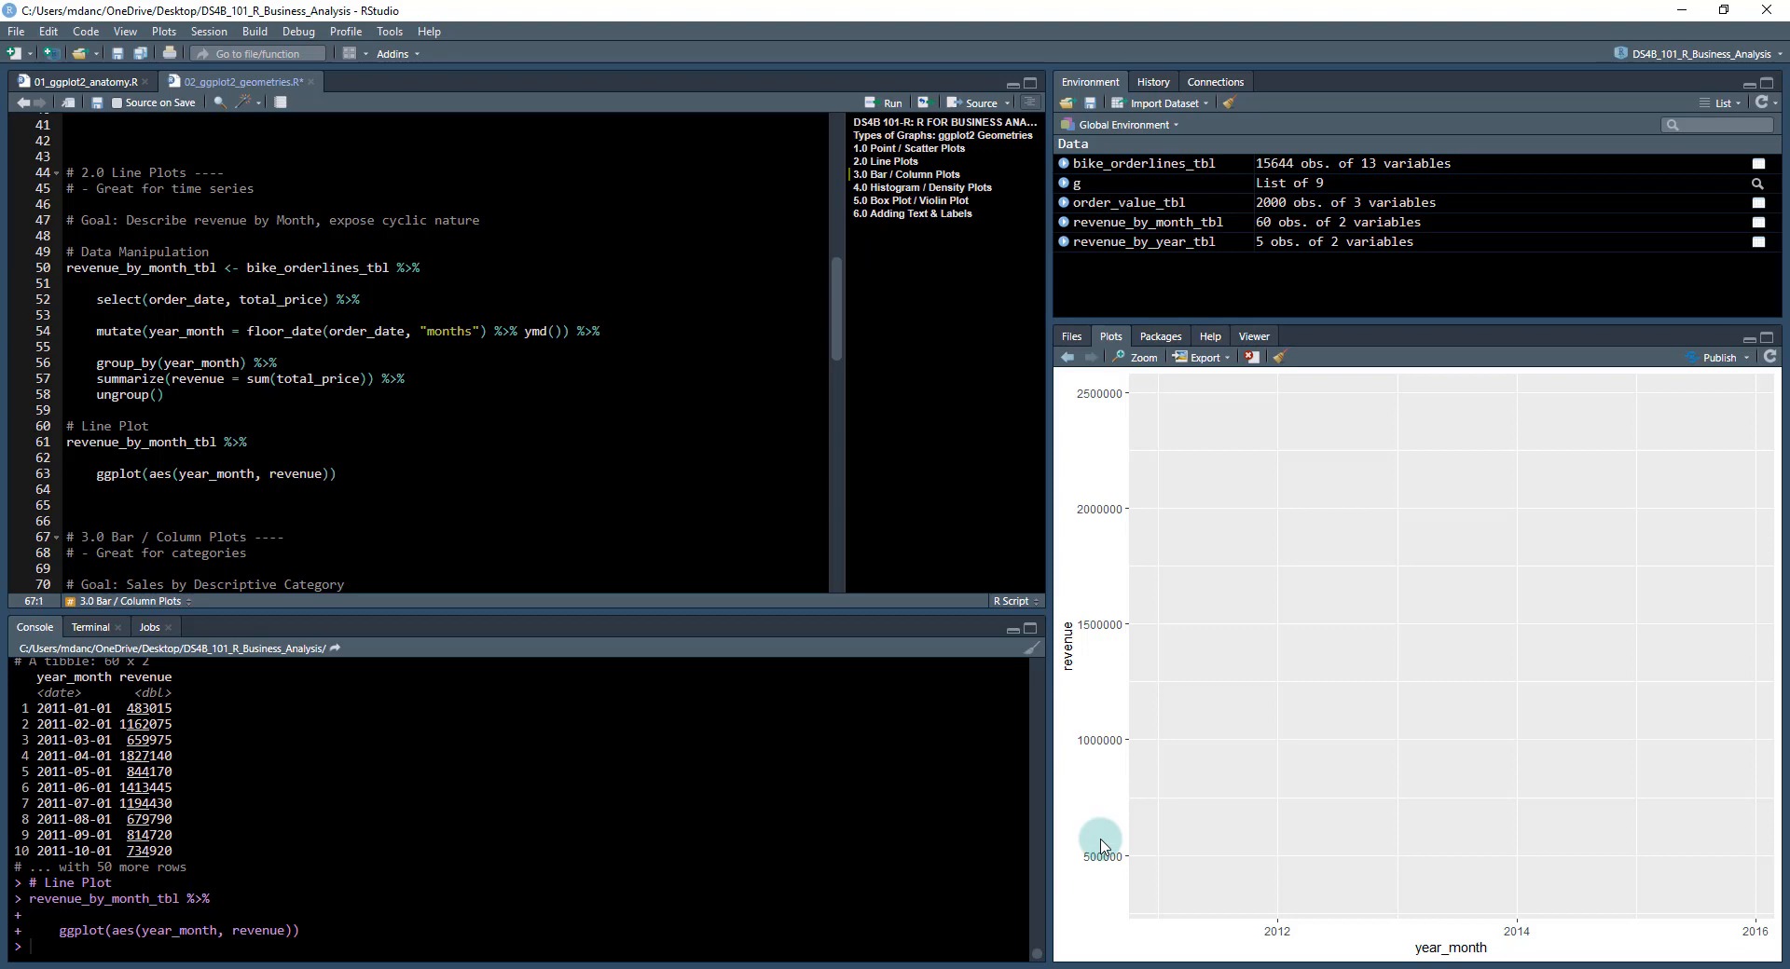
# Append + geom_line() on a new line and run it to draw the revenue line.
pyautogui.click(376, 474)
pyautogui.write(' +')
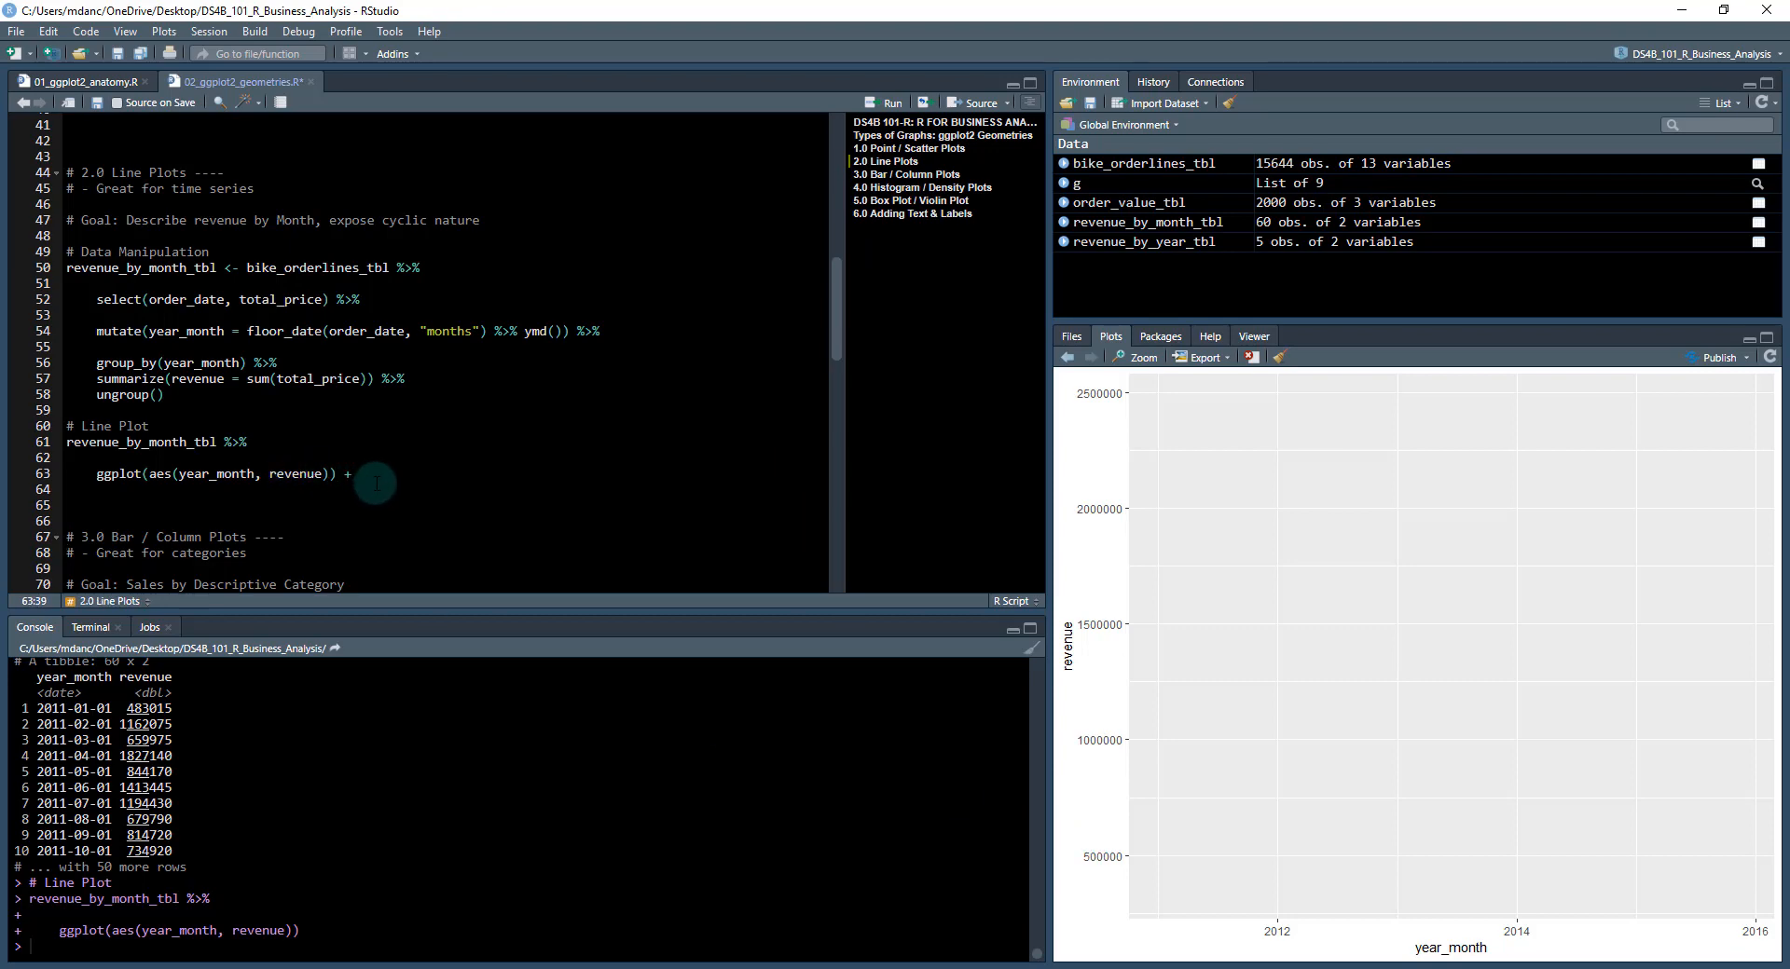
pyautogui.press('enter')
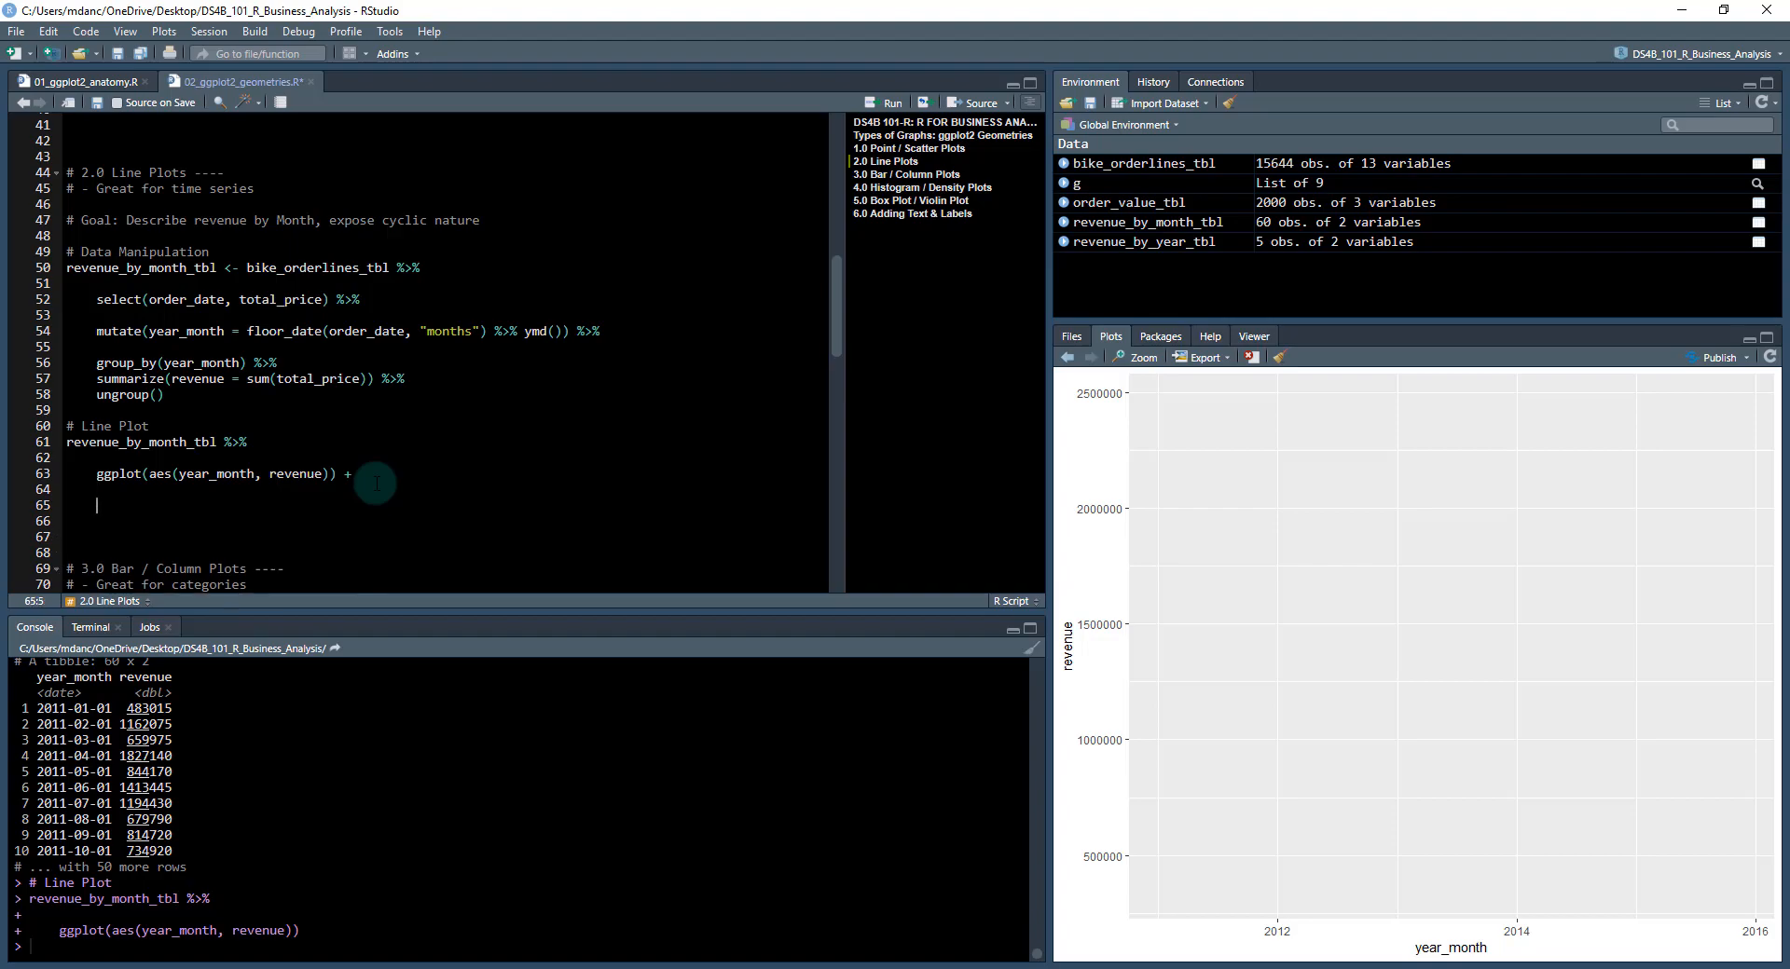
pyautogui.write('geom_line(')
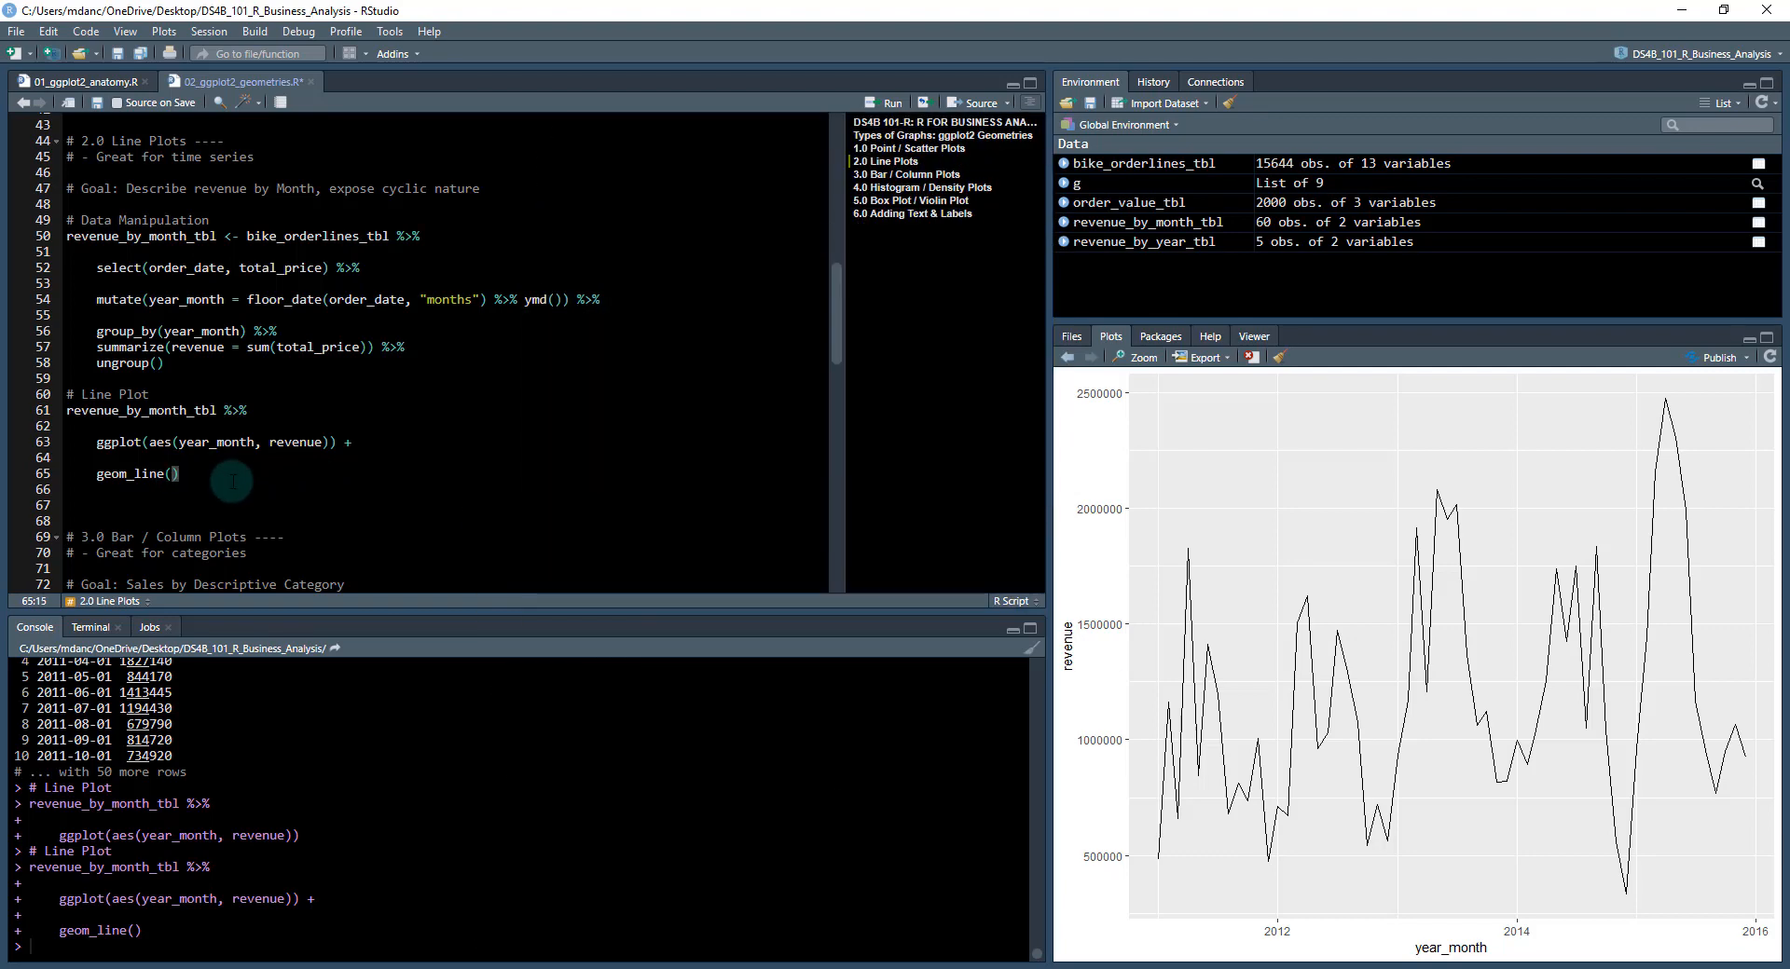
pyautogui.click(172, 473)
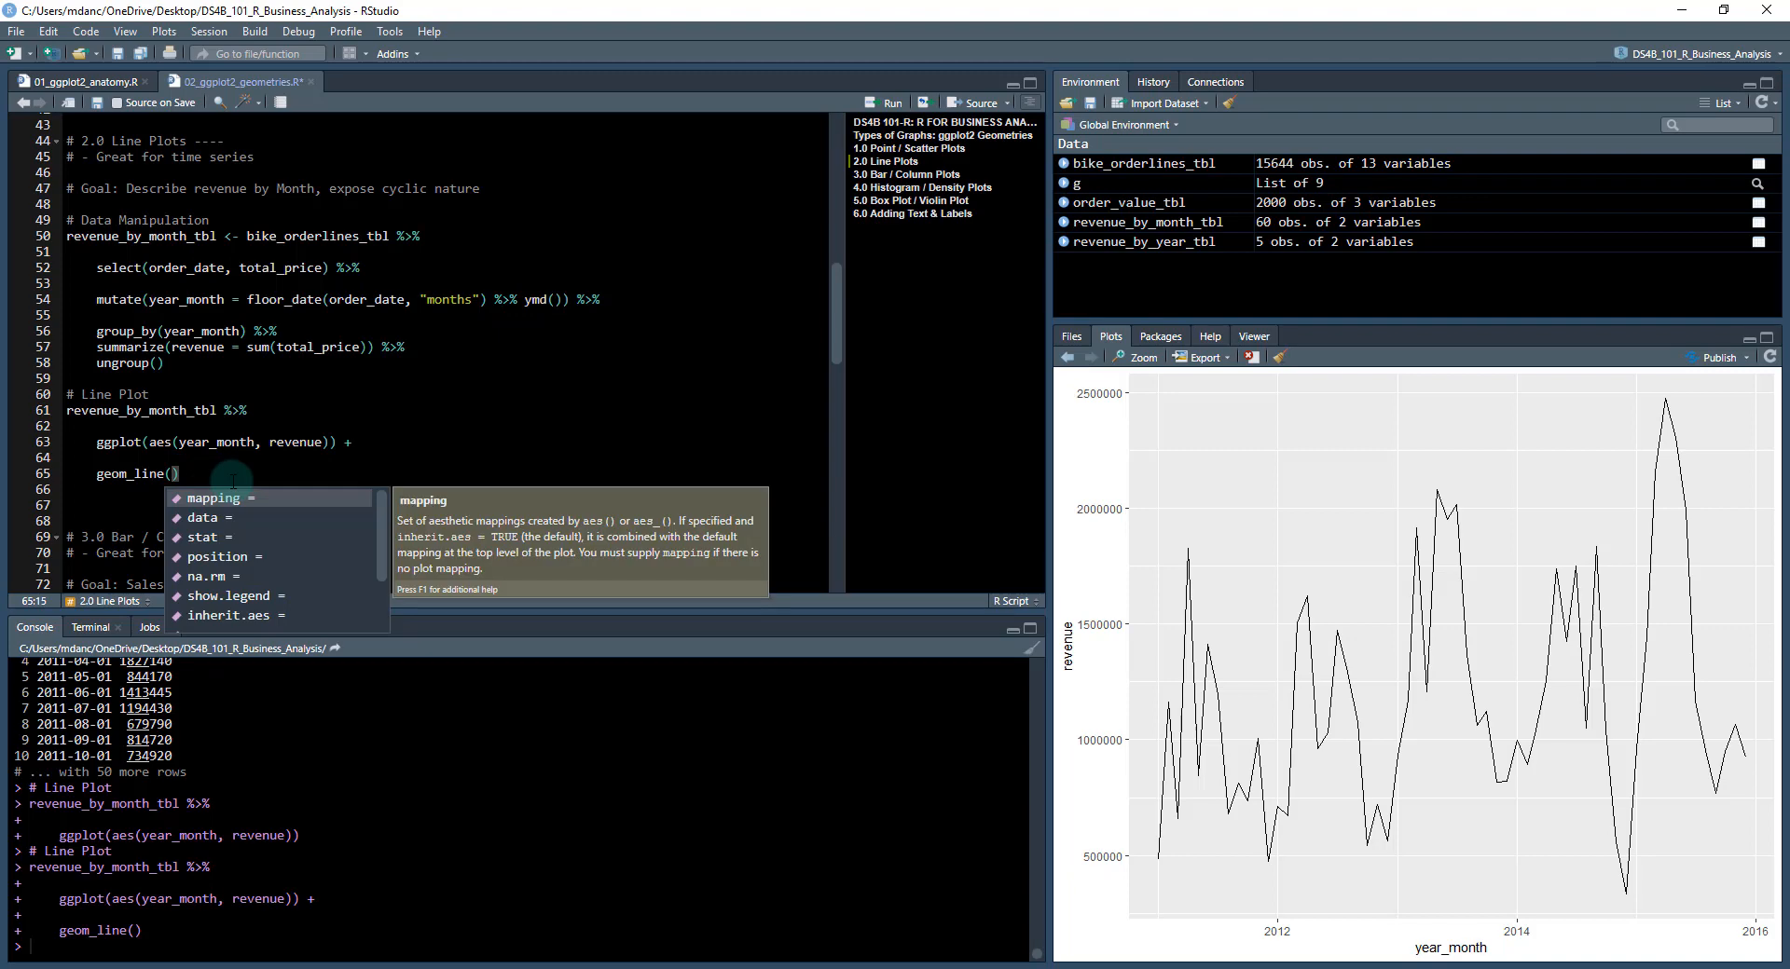
# Give geom_line size = 1, then rerun with size = 0.5 for a thinner line.
pyautogui.write('size =')
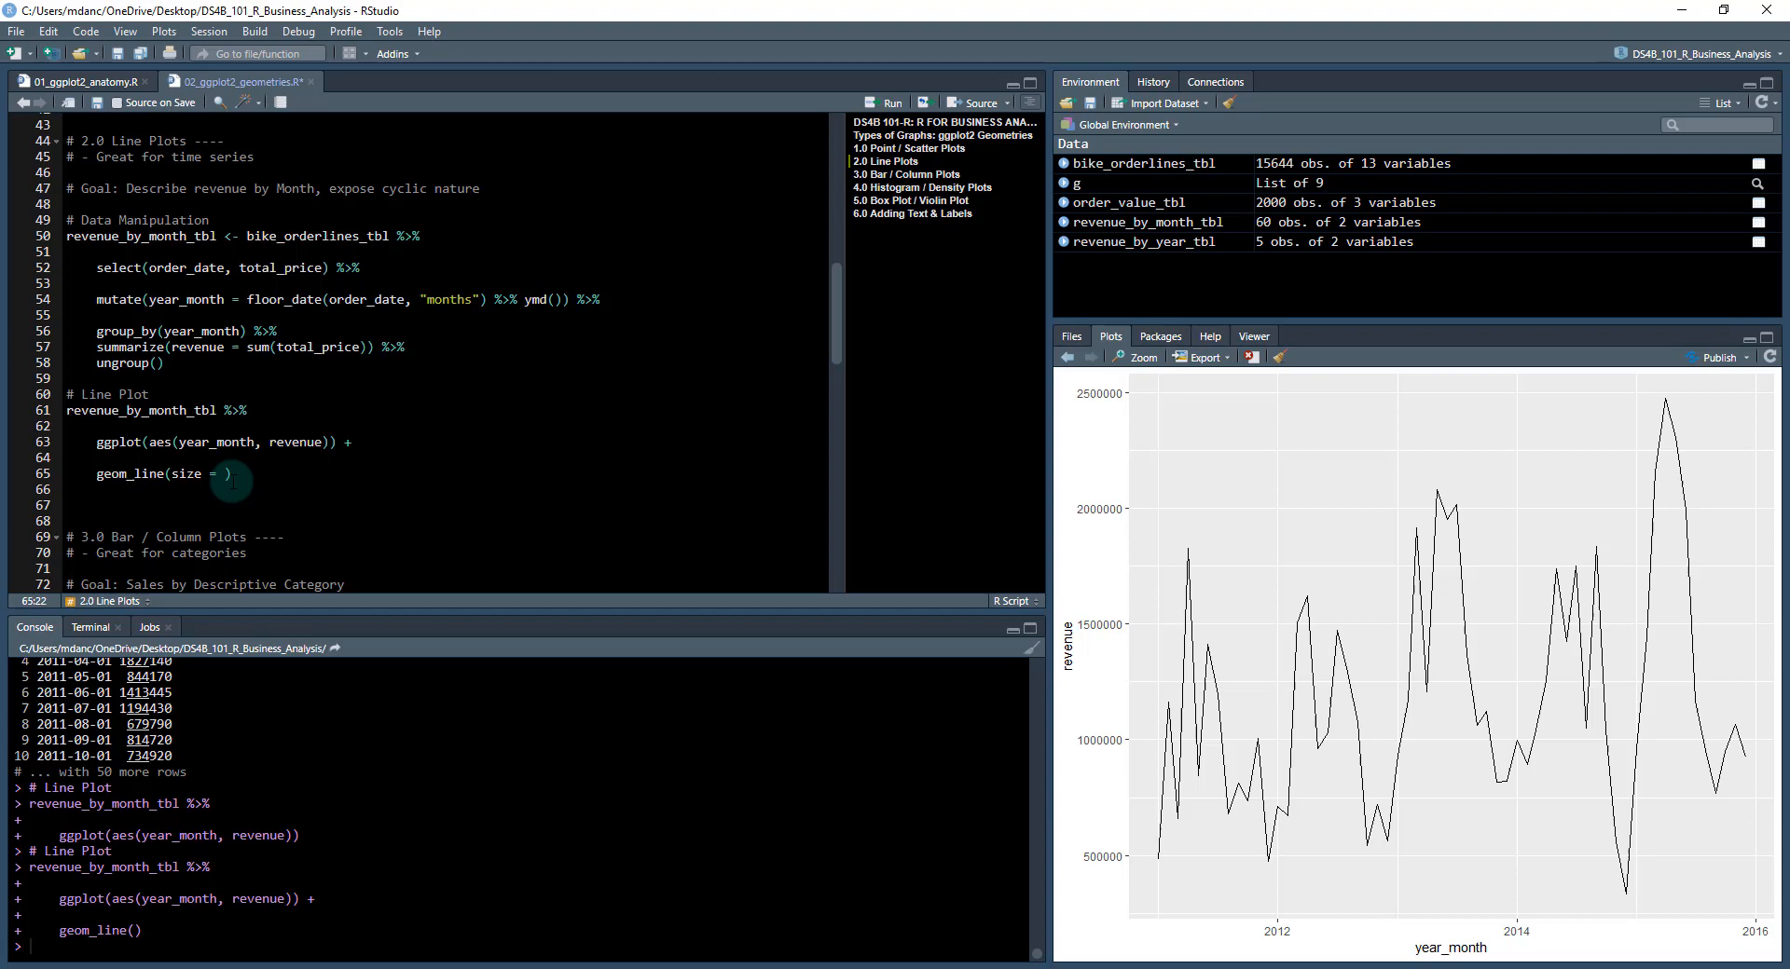
pyautogui.write('1')
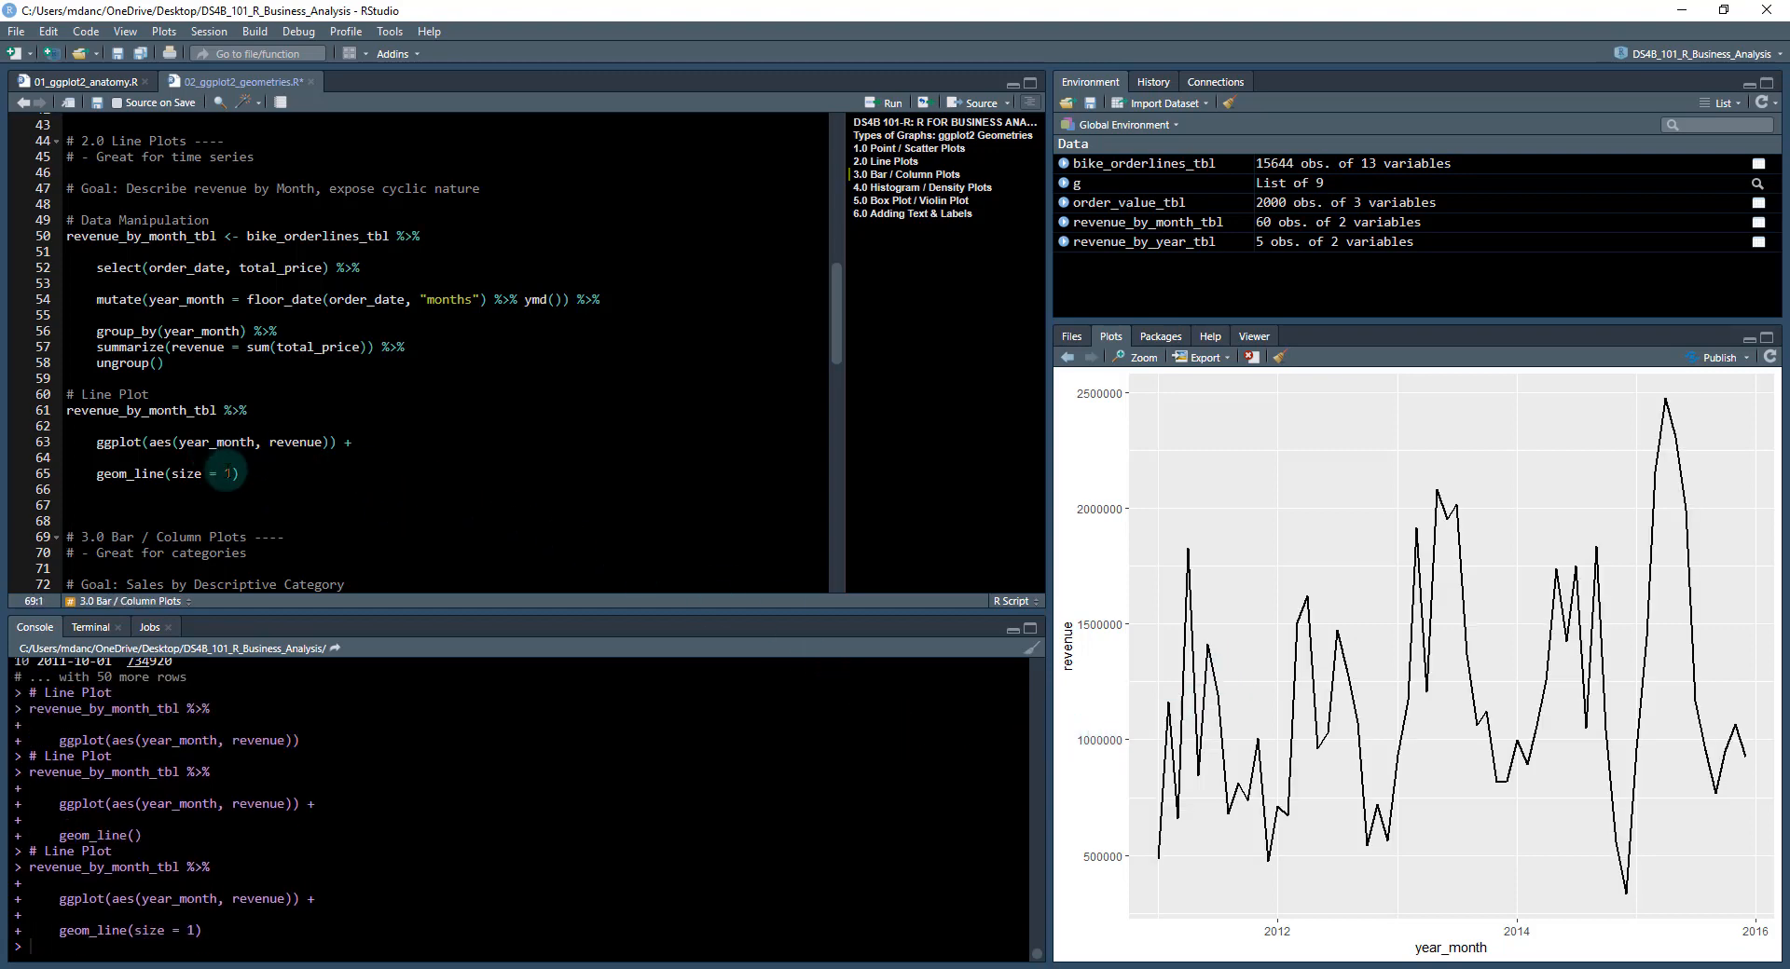
pyautogui.write('0.5')
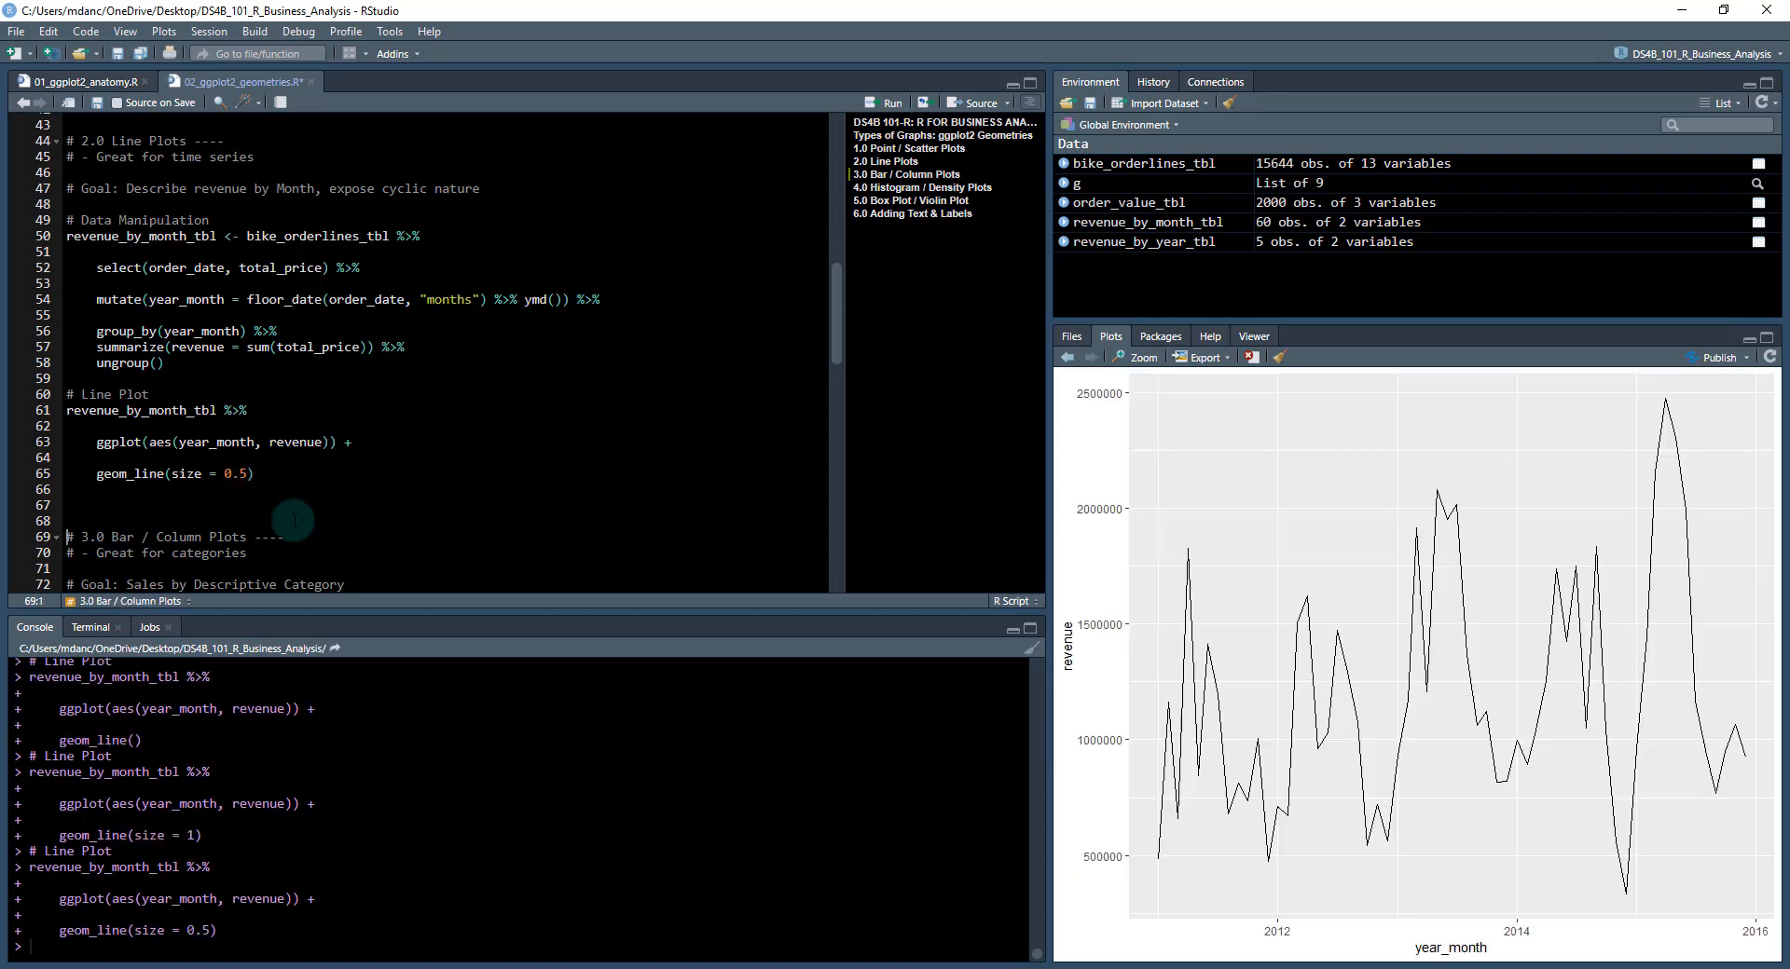
pyautogui.moveTo(1193, 684)
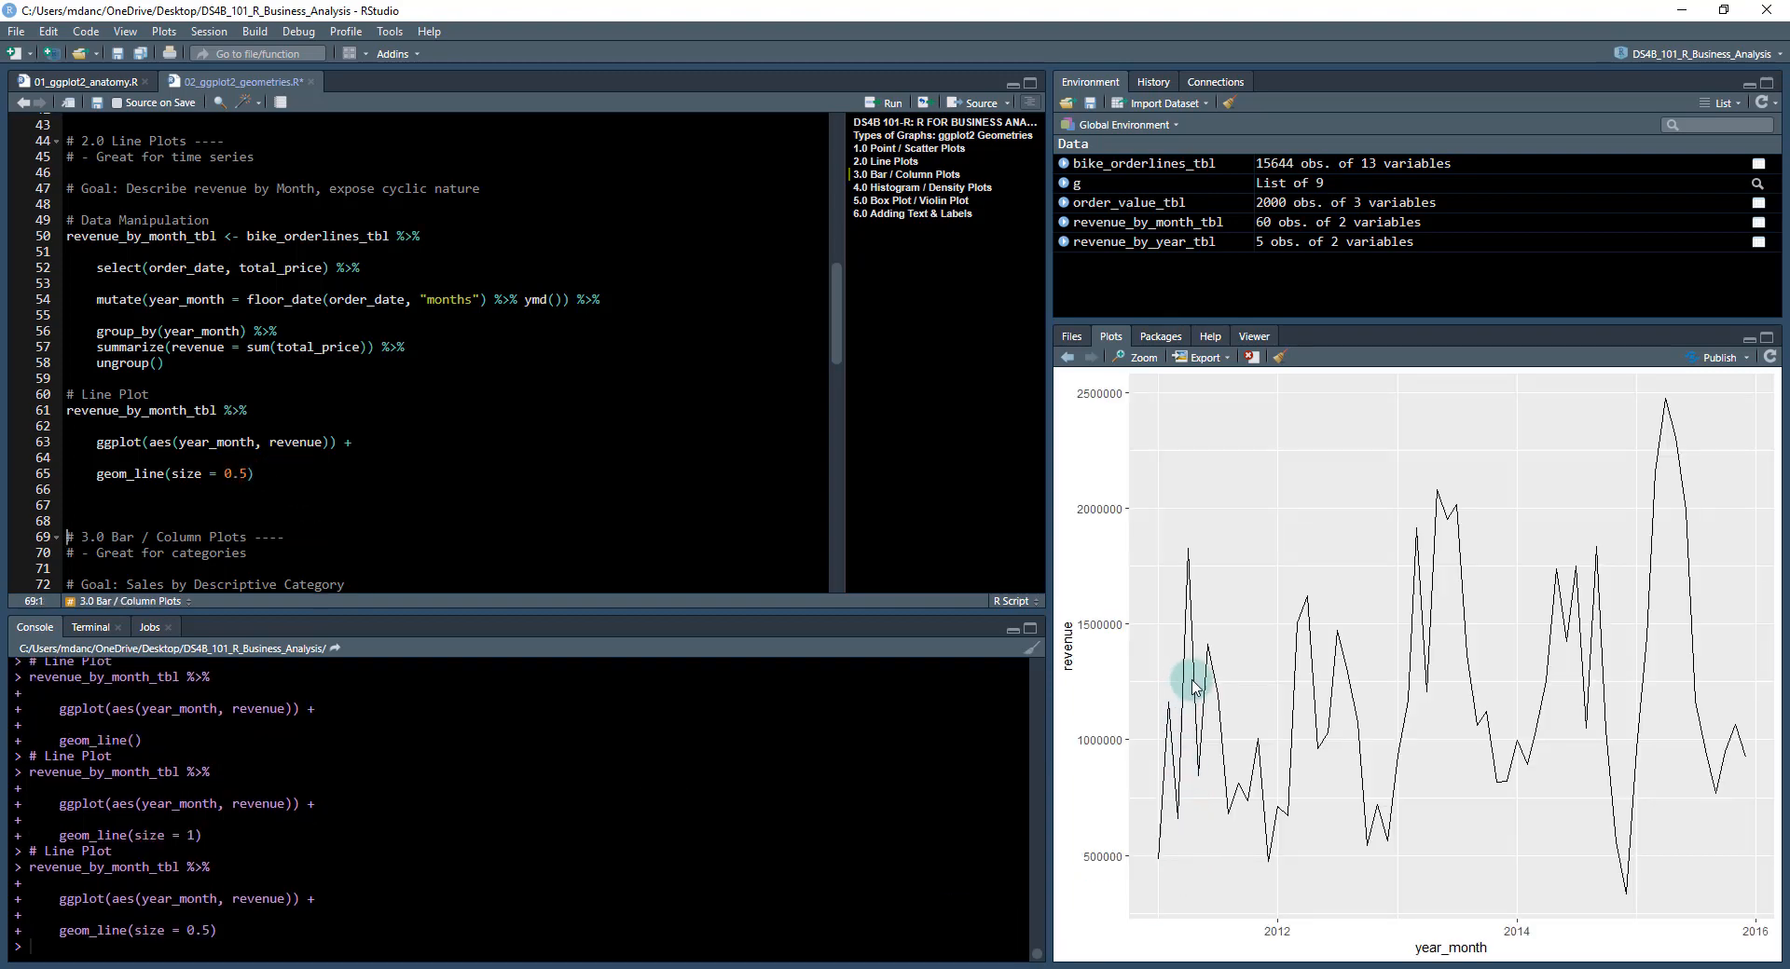
pyautogui.moveTo(1296, 671)
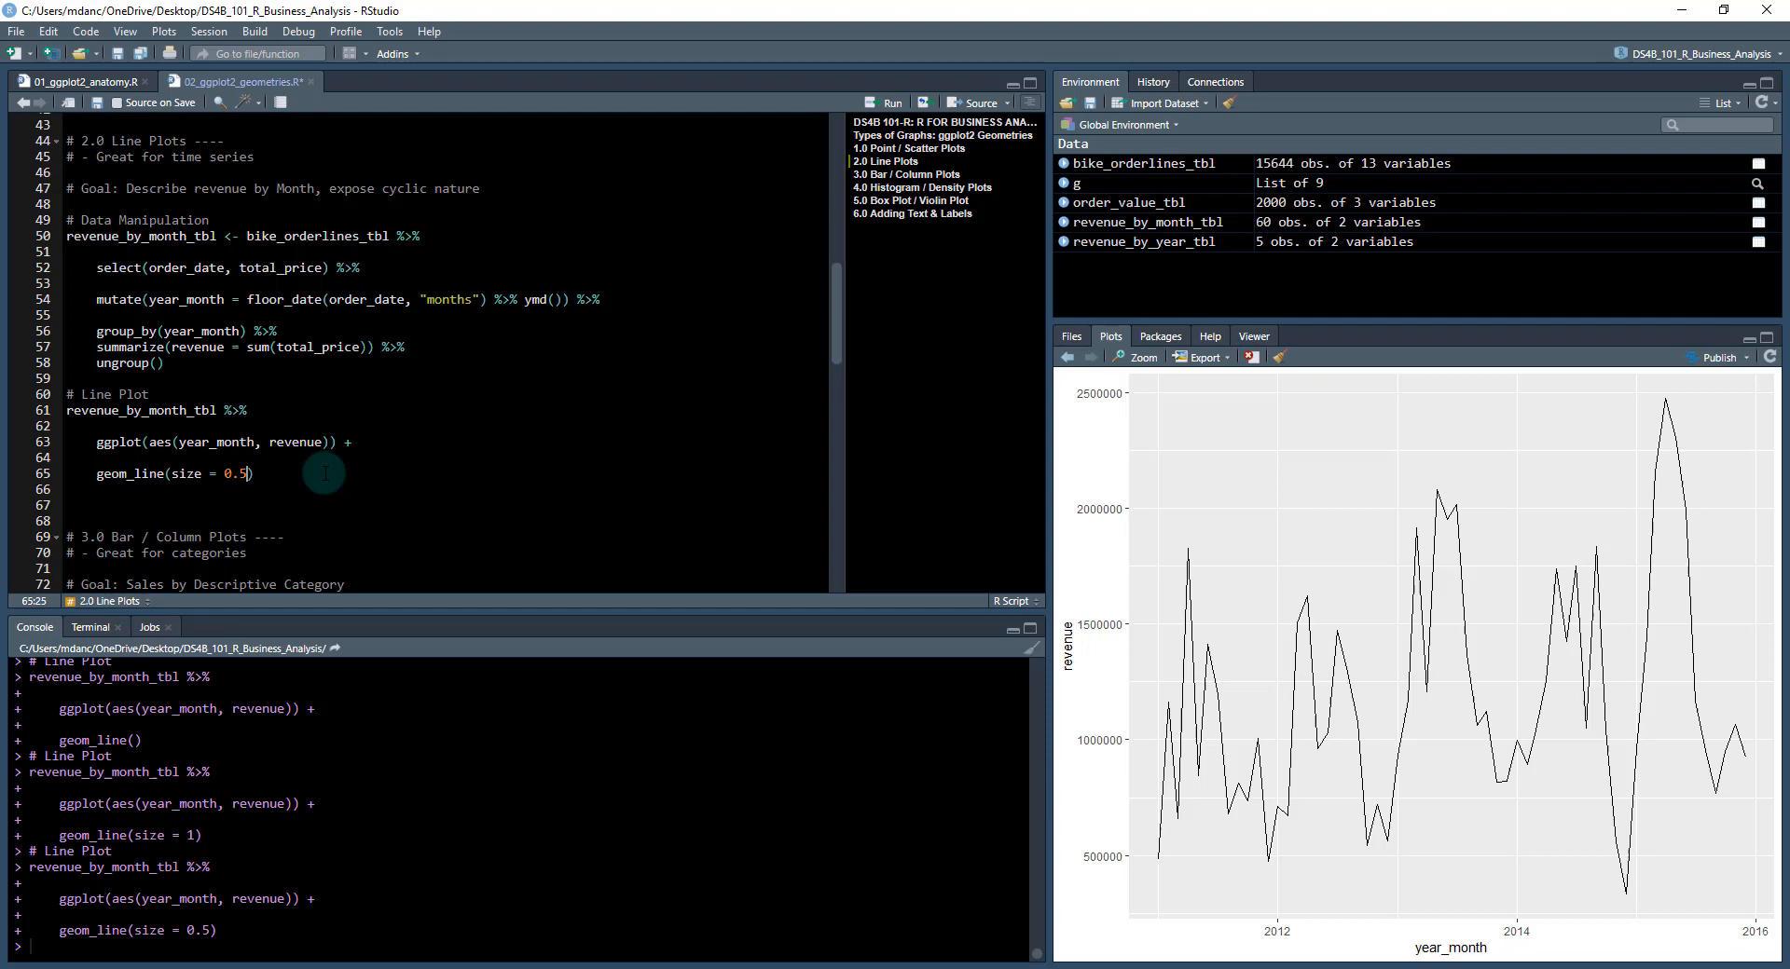
# Try linetype values 2, 3 and 4 in geom_line, then reset it to 1 for solid.
pyautogui.write(', l')
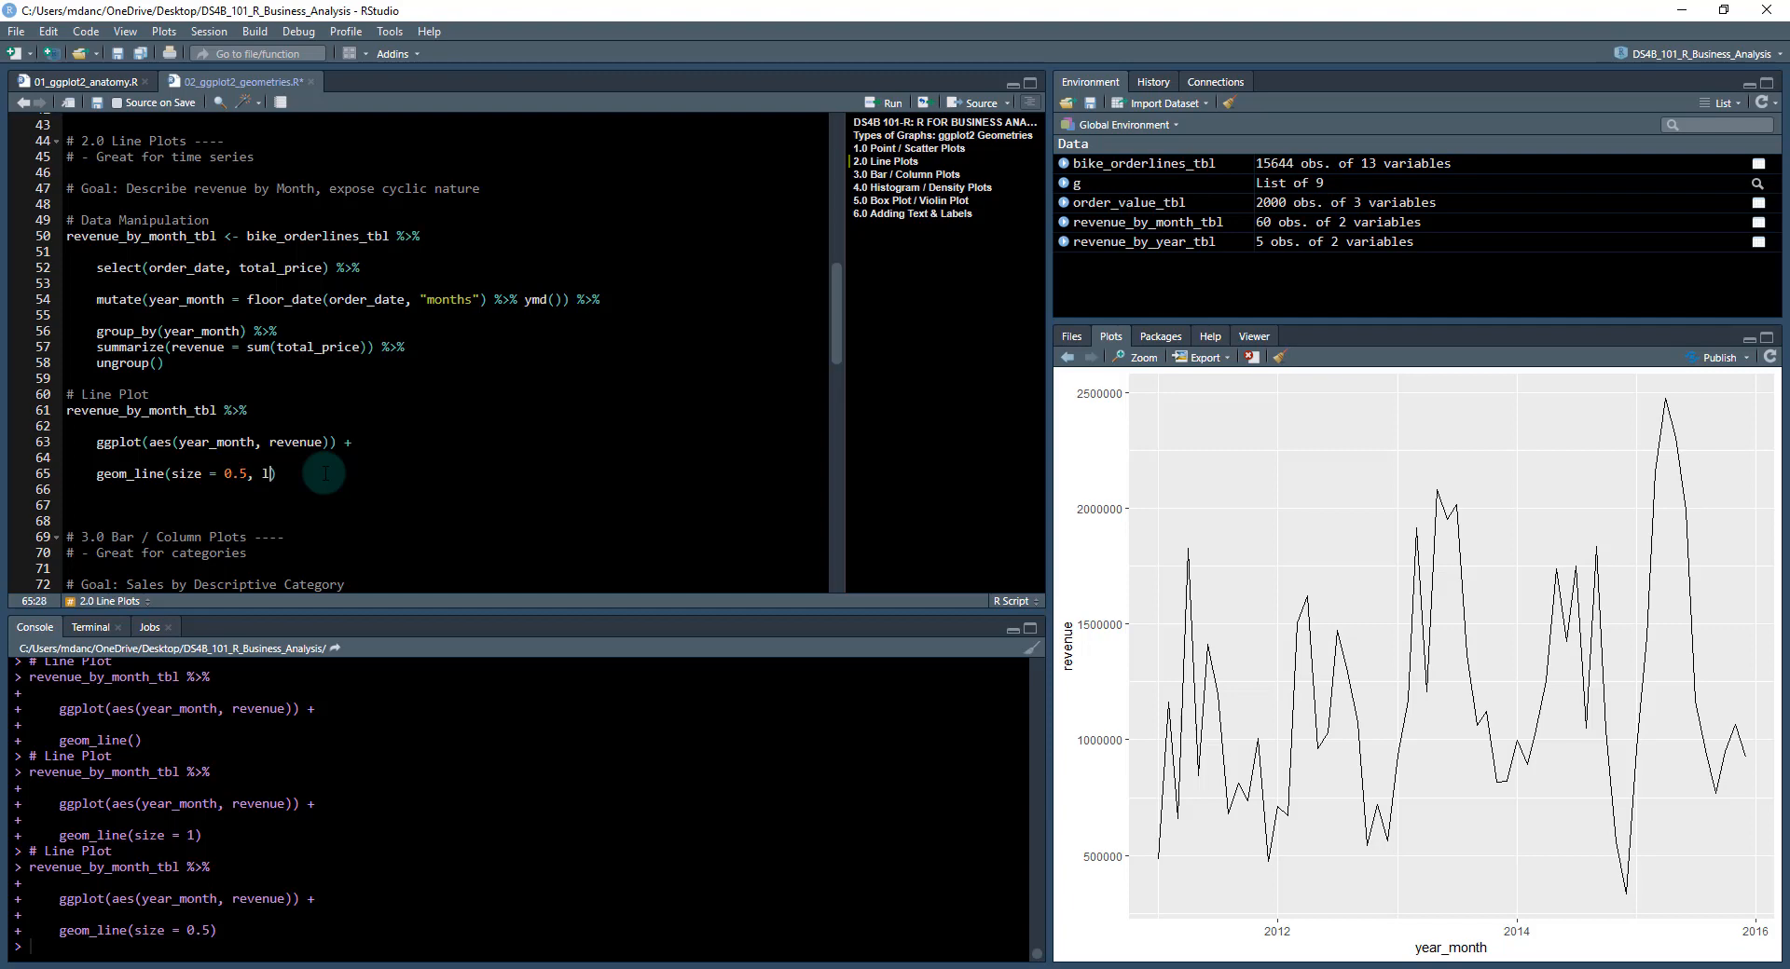
pyautogui.write('inetype = 2')
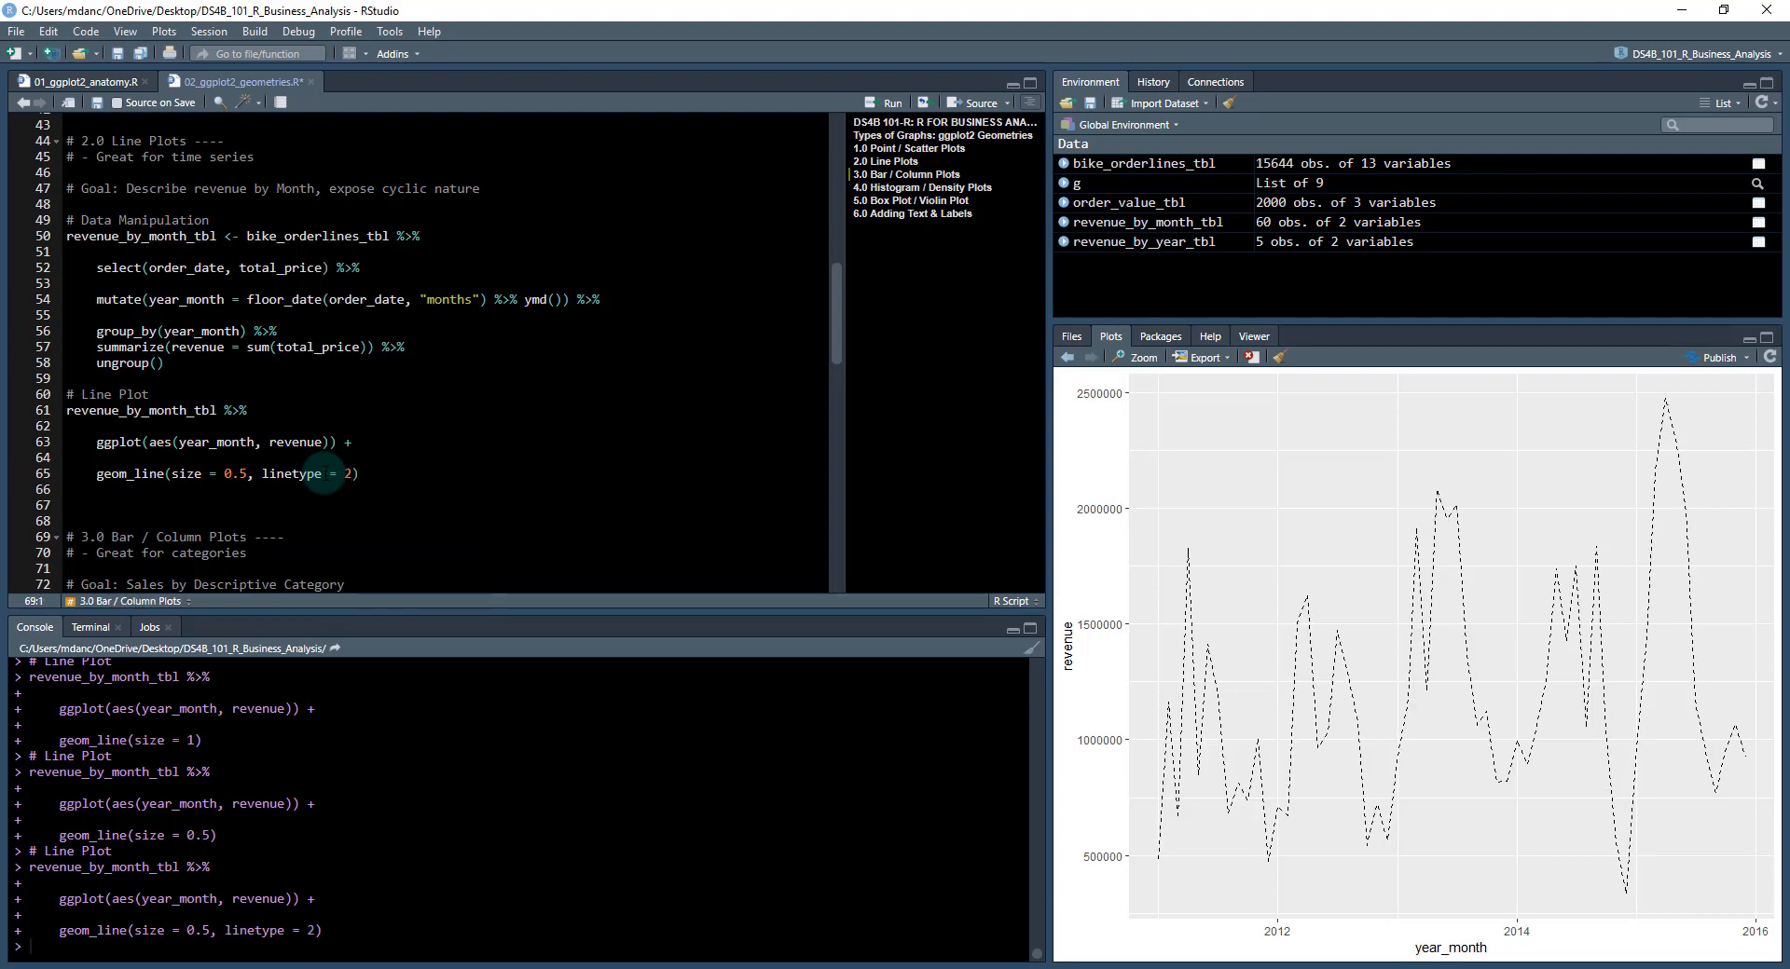
pyautogui.moveTo(984, 740)
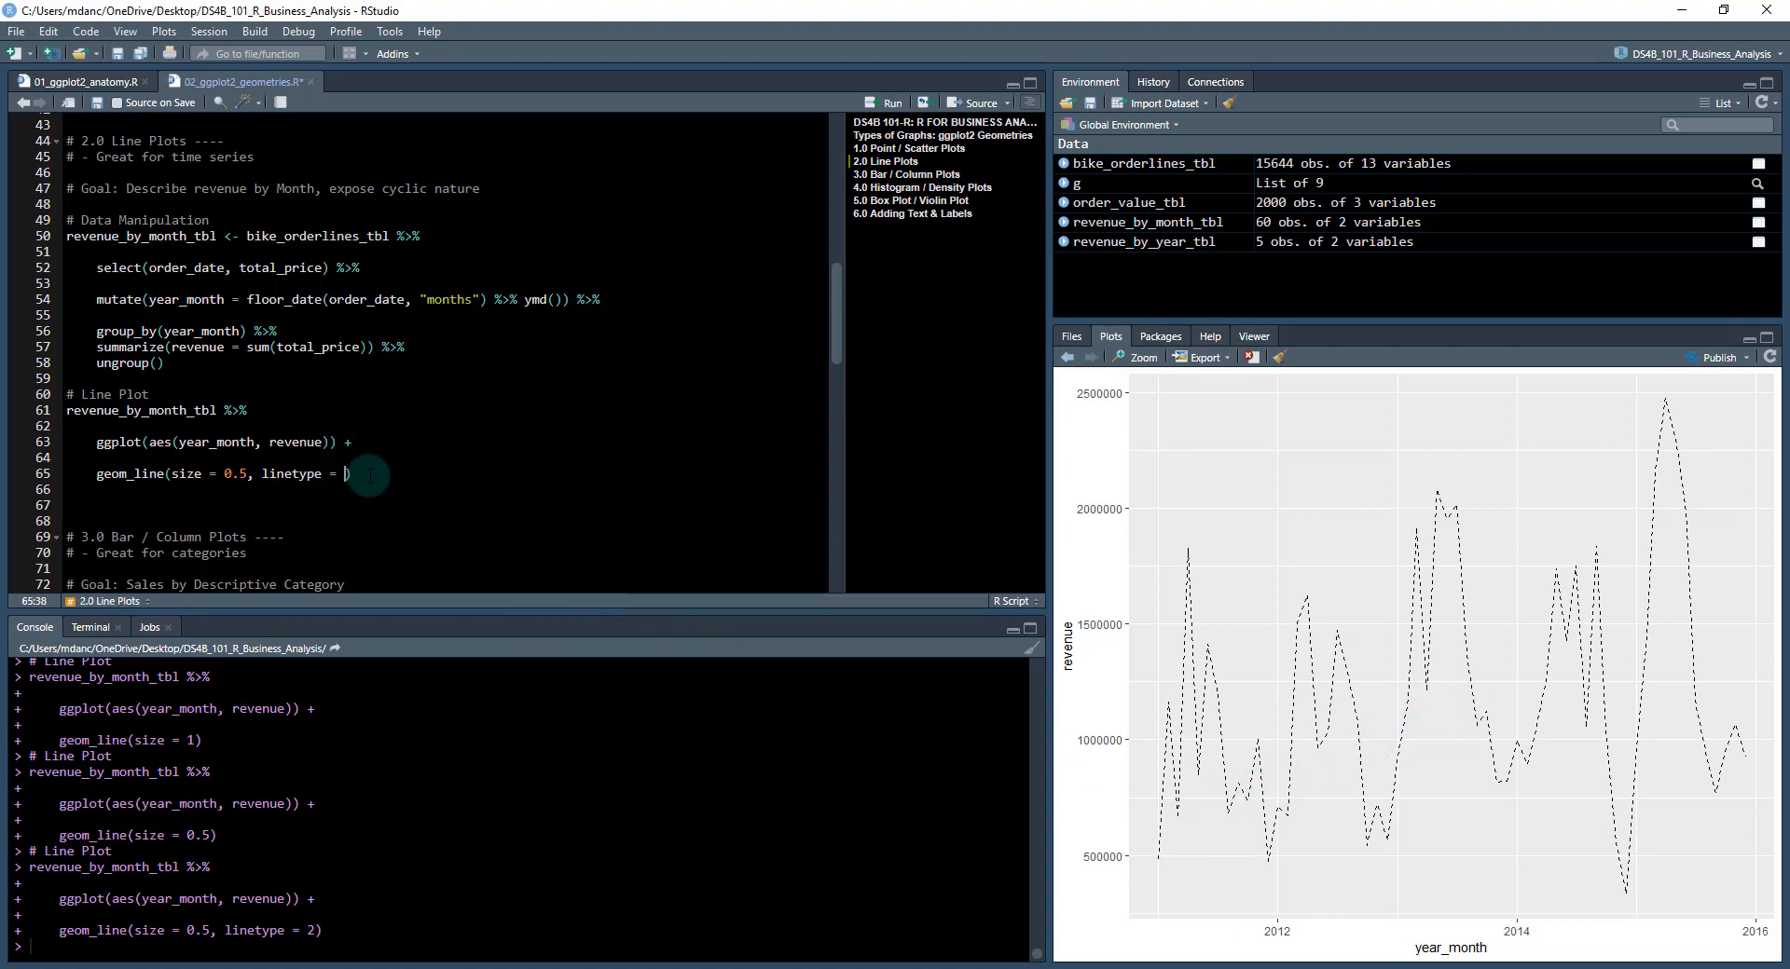
pyautogui.write('3')
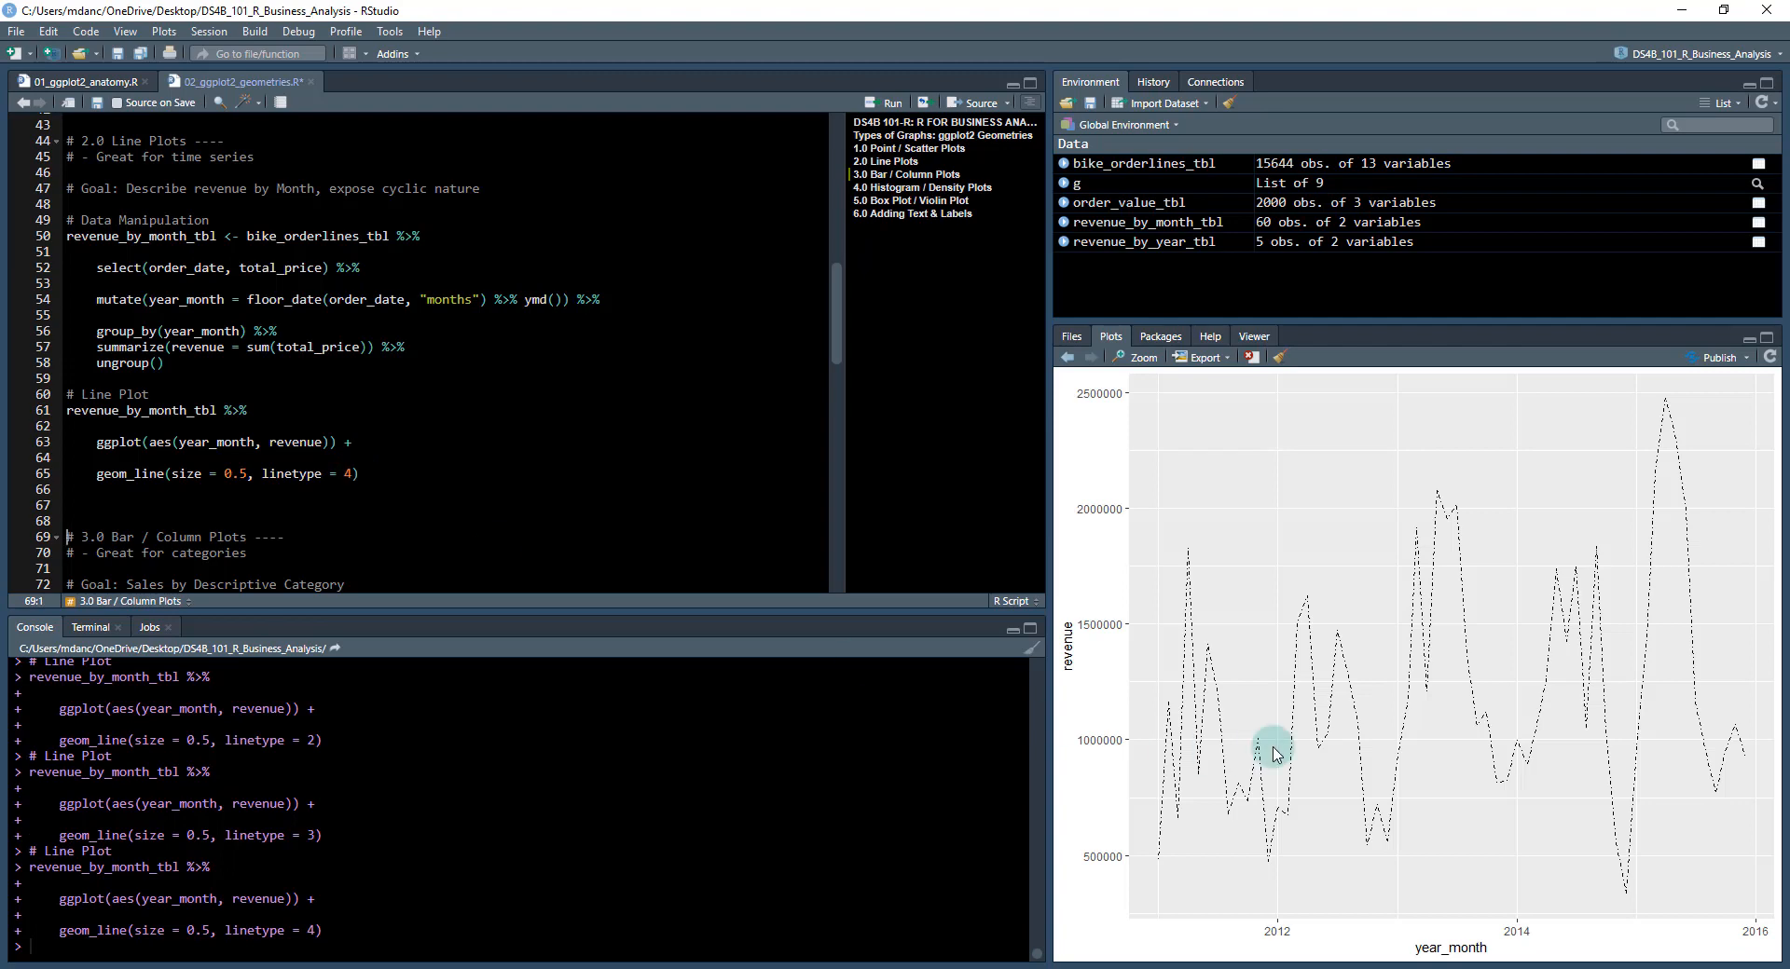
pyautogui.click(354, 474)
pyautogui.write('1')
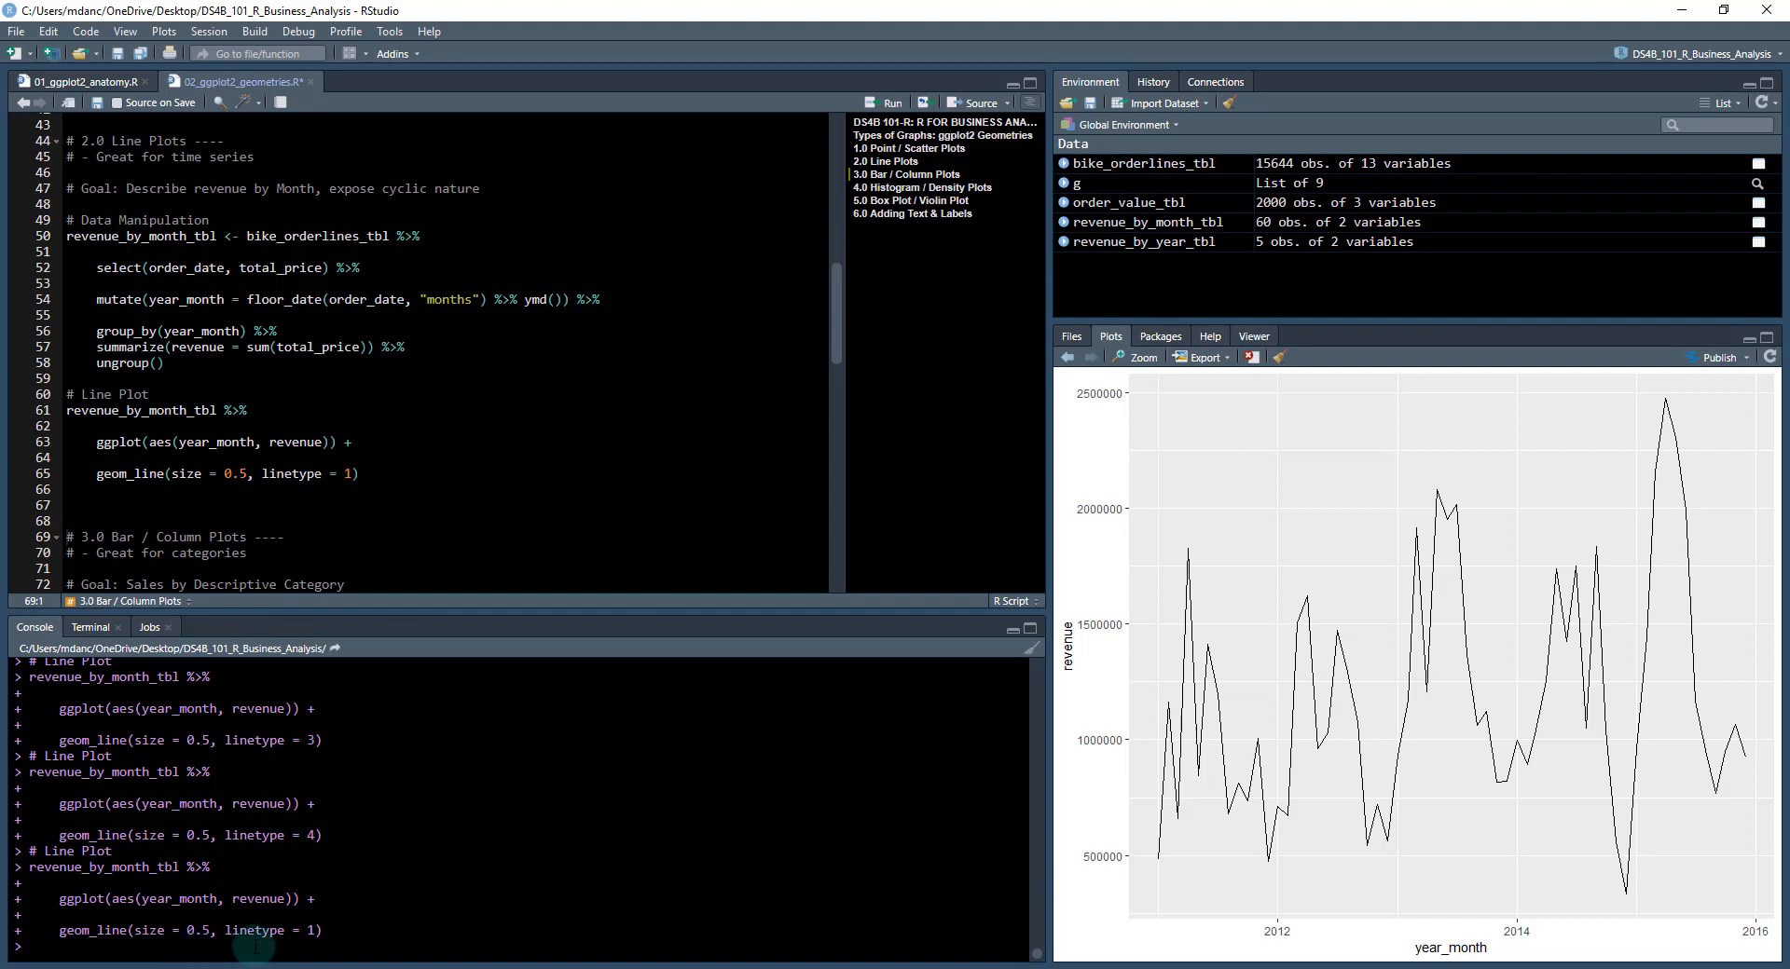
# Run ?geom_line and scroll the help page through arguments and aesthetics to the Examples.
pyautogui.write('?')
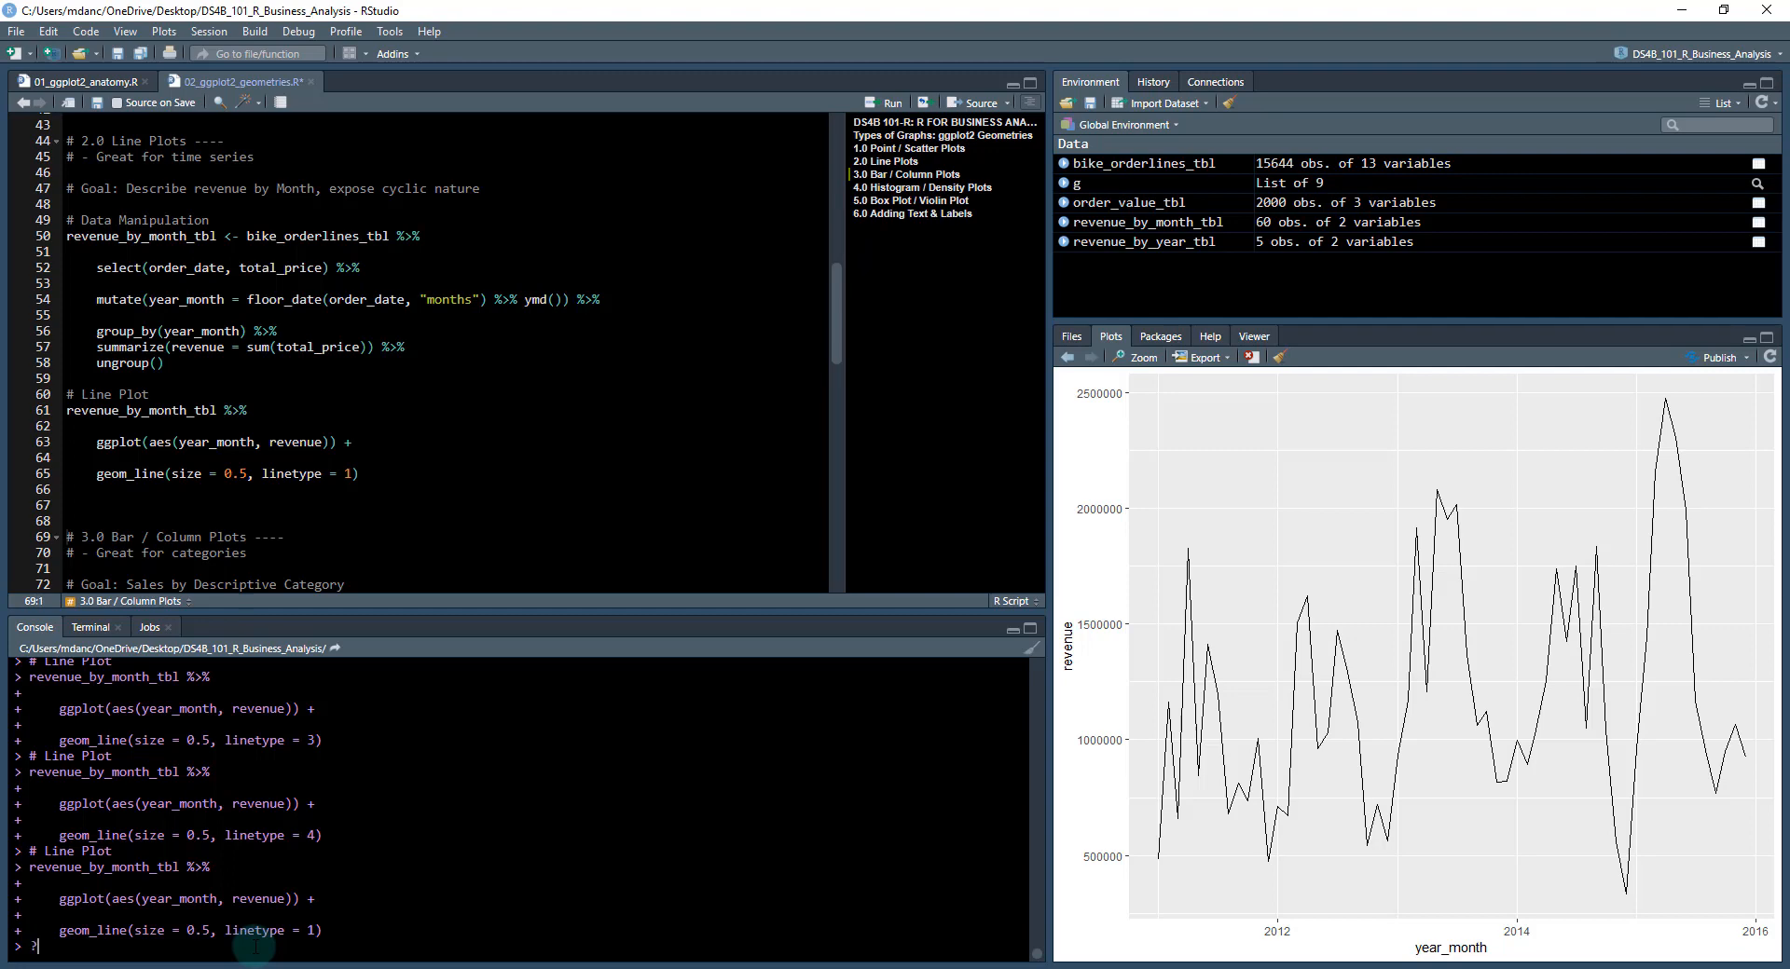
pyautogui.write('geom_line')
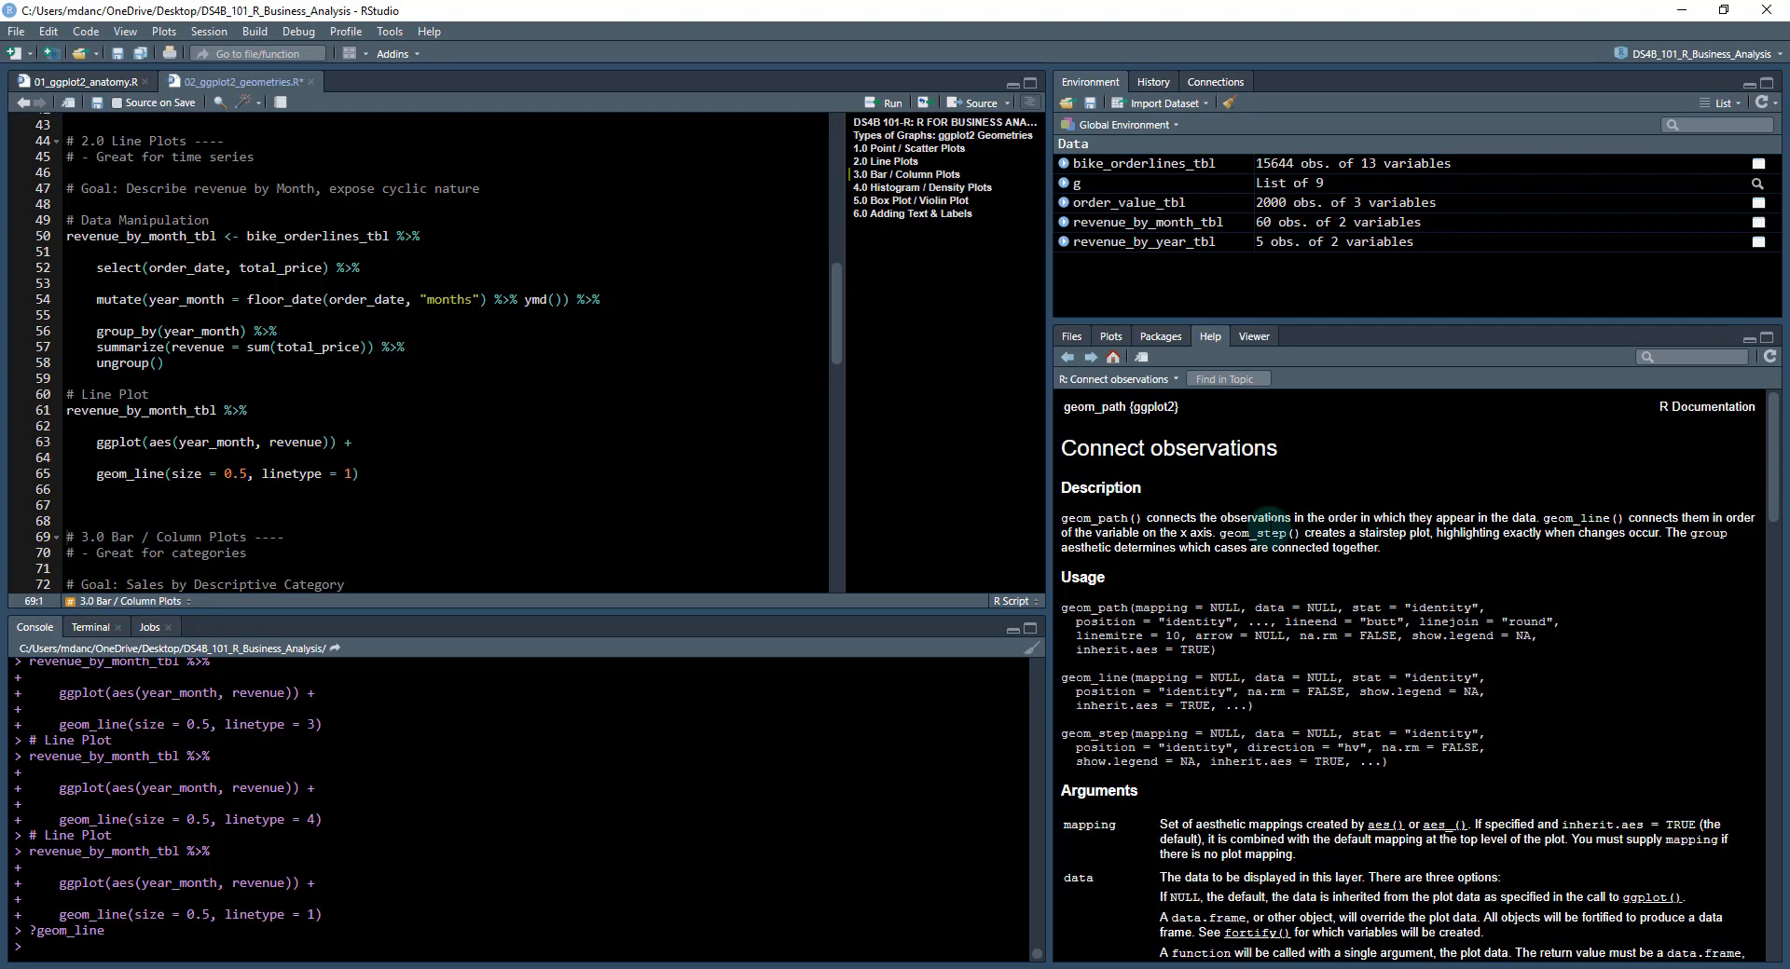
pyautogui.moveTo(1302, 520)
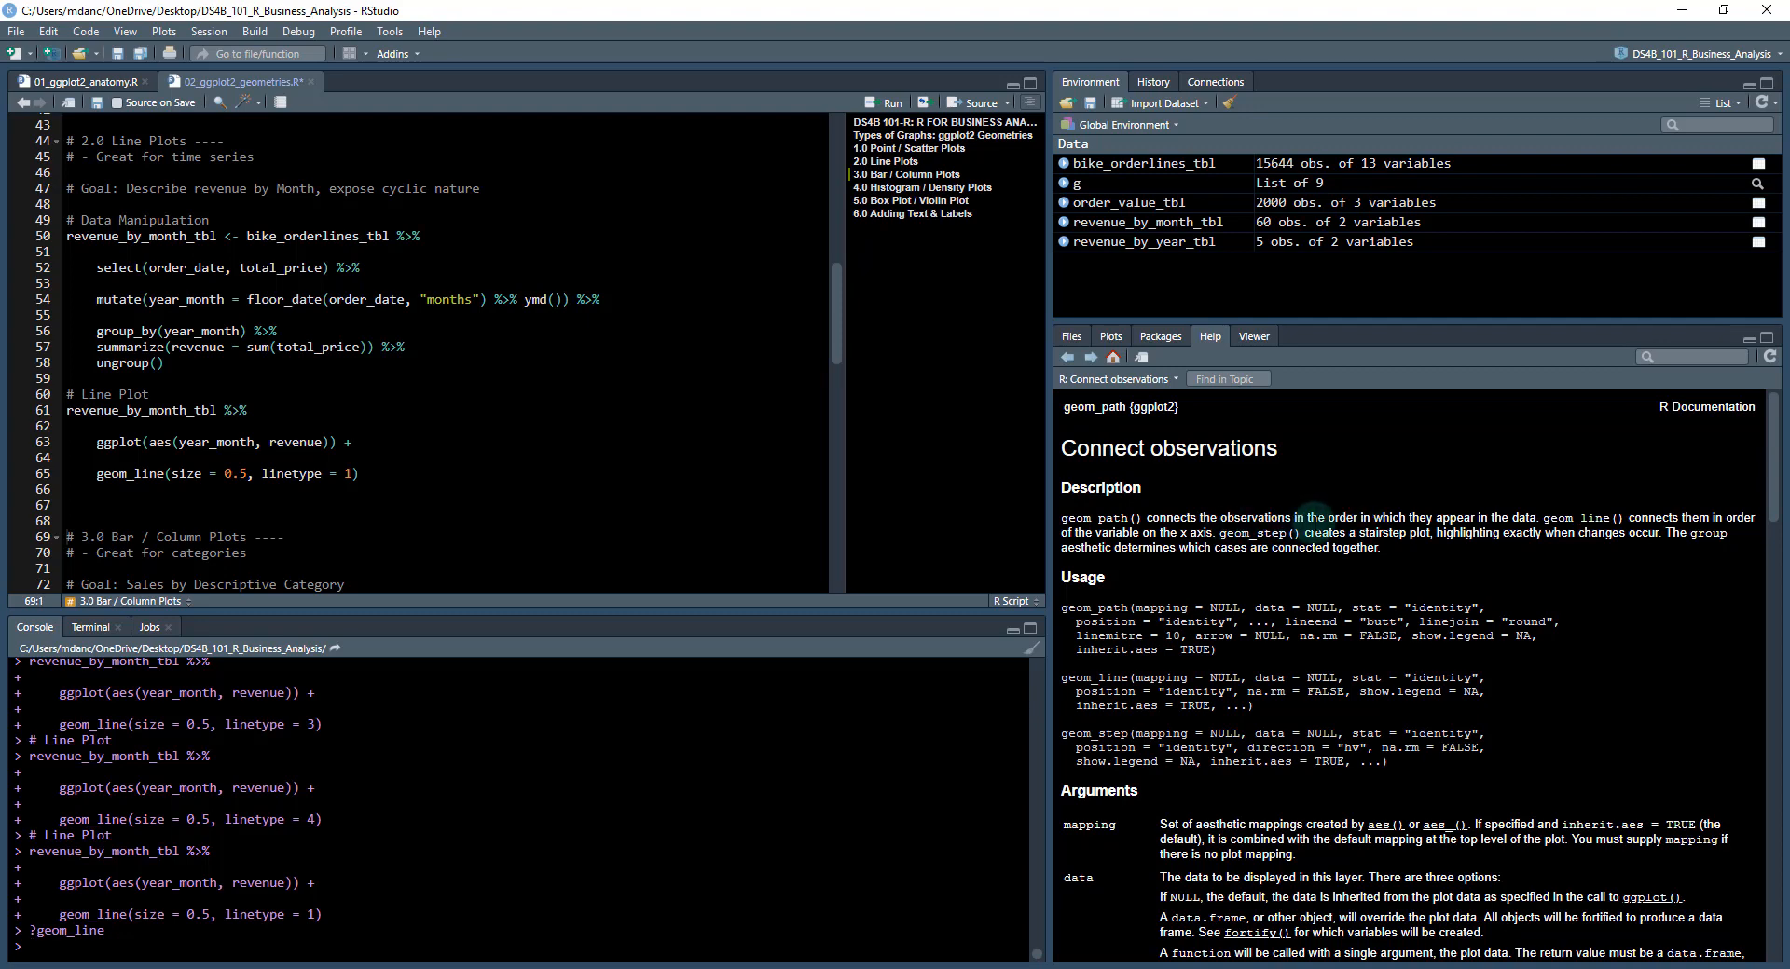
pyautogui.moveTo(1620, 526)
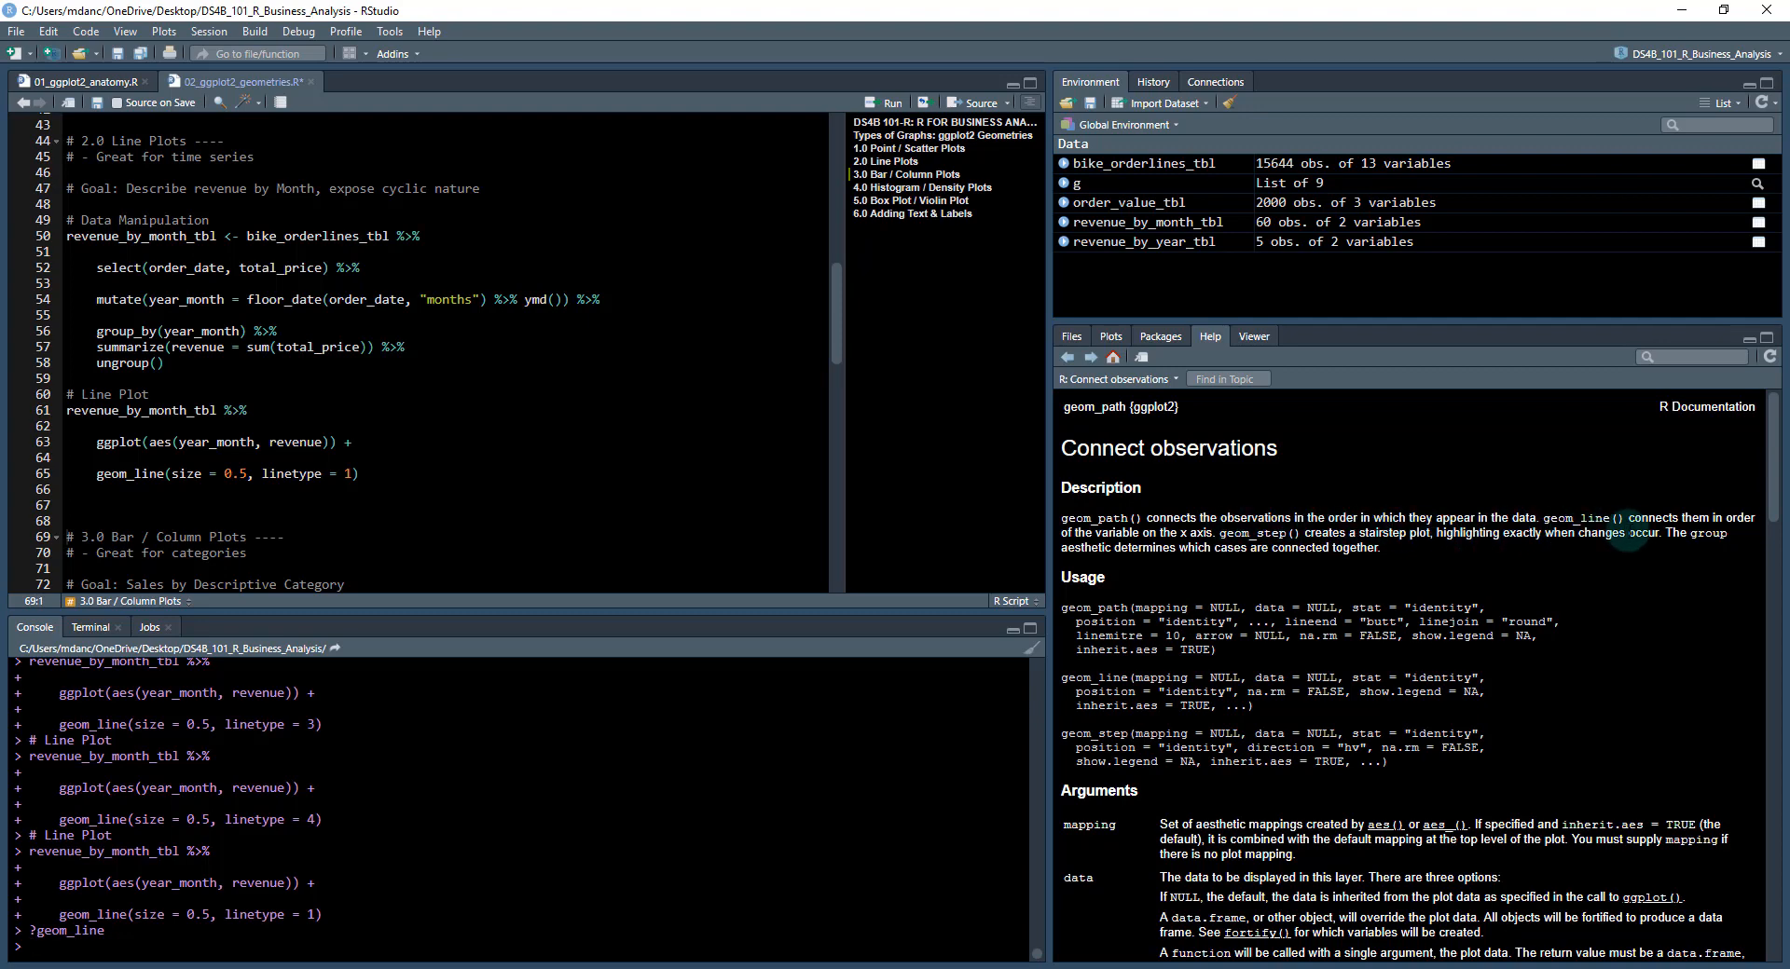
pyautogui.moveTo(1188, 547)
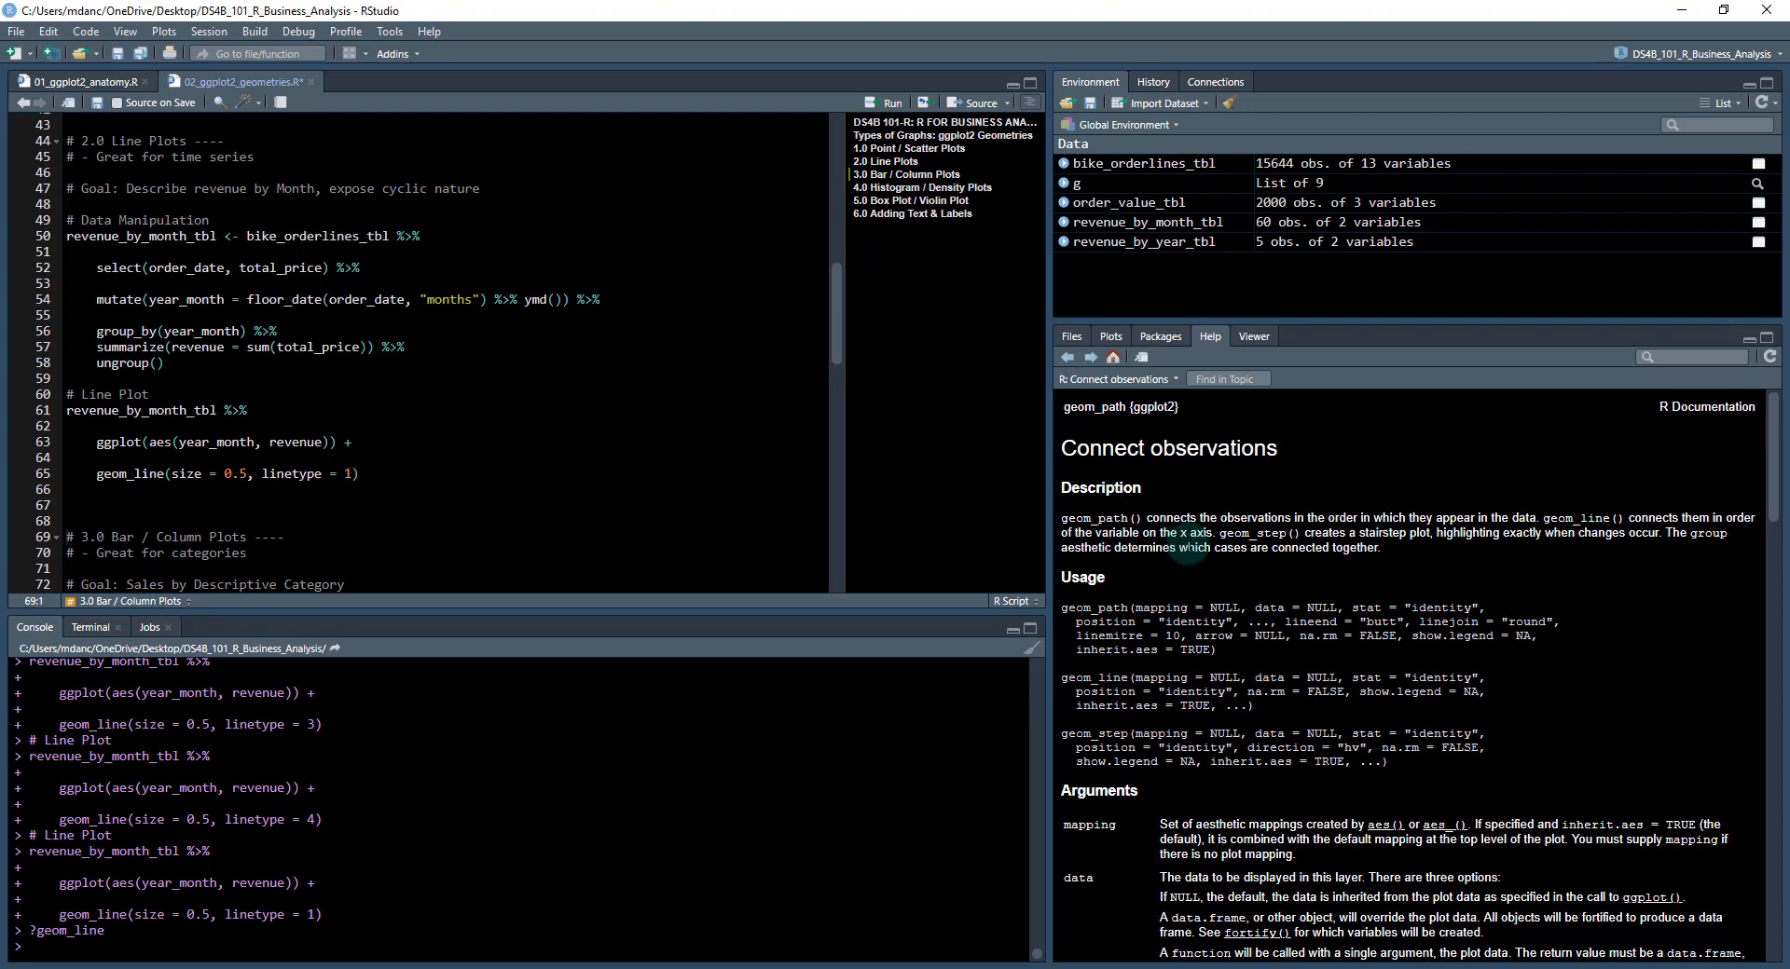
pyautogui.moveTo(1361, 509)
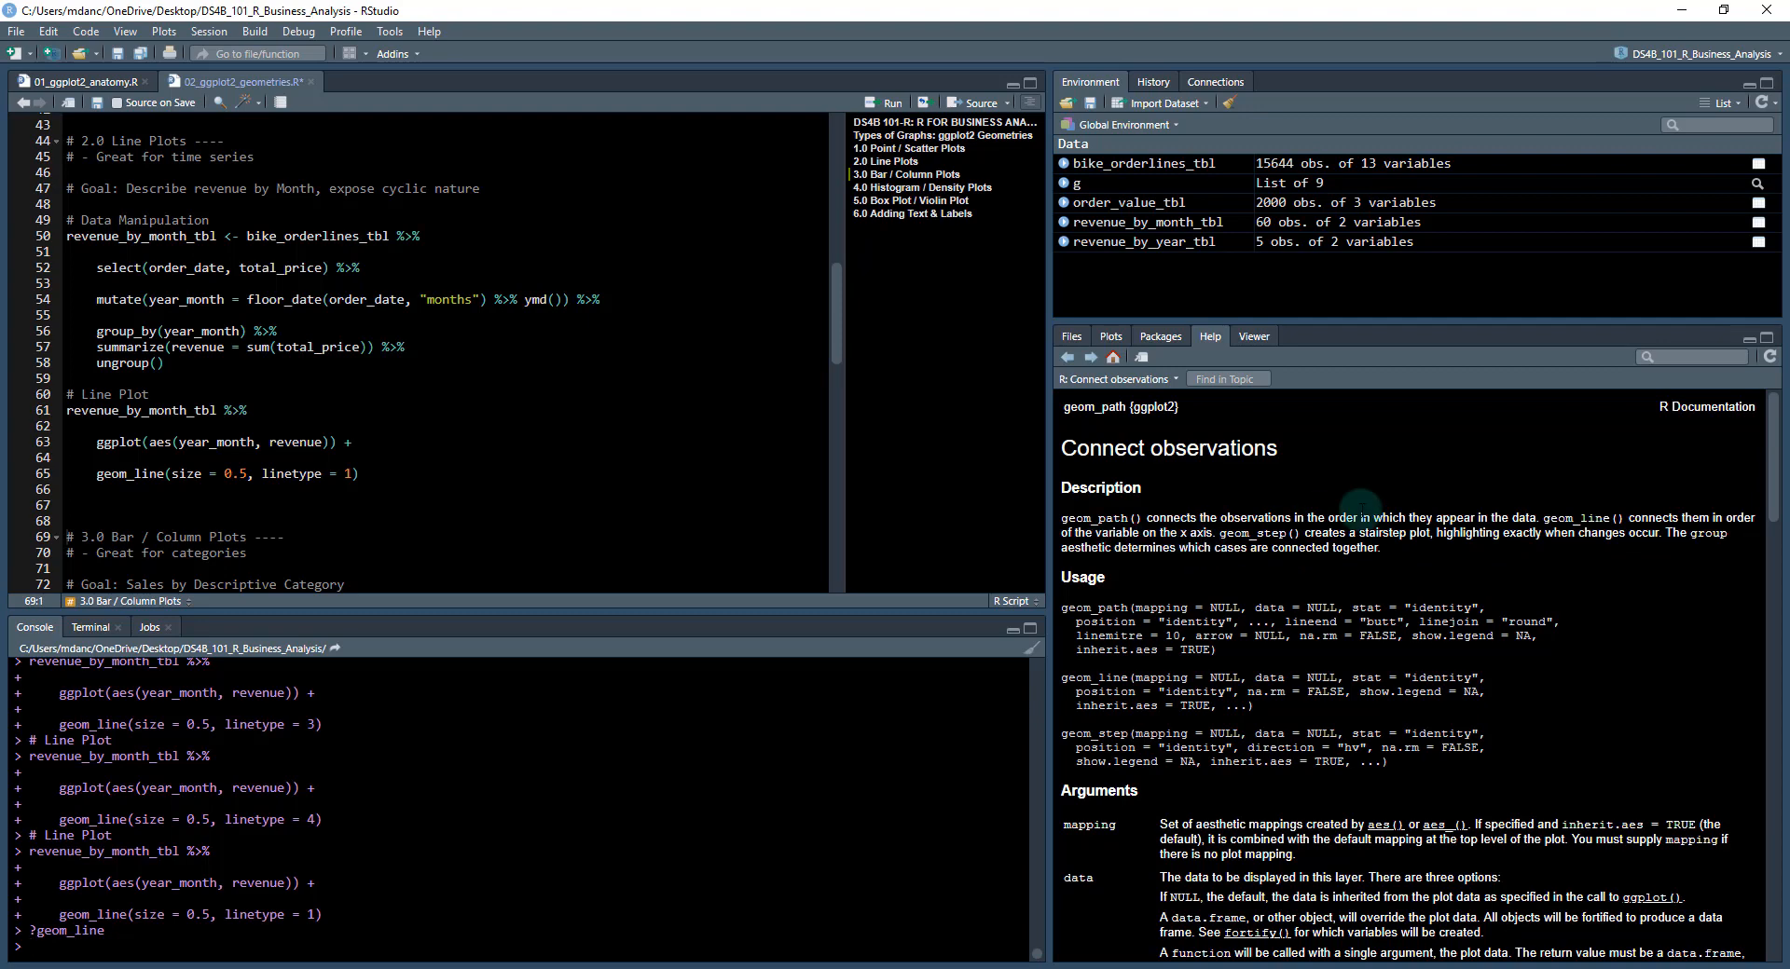
pyautogui.moveTo(1598, 520)
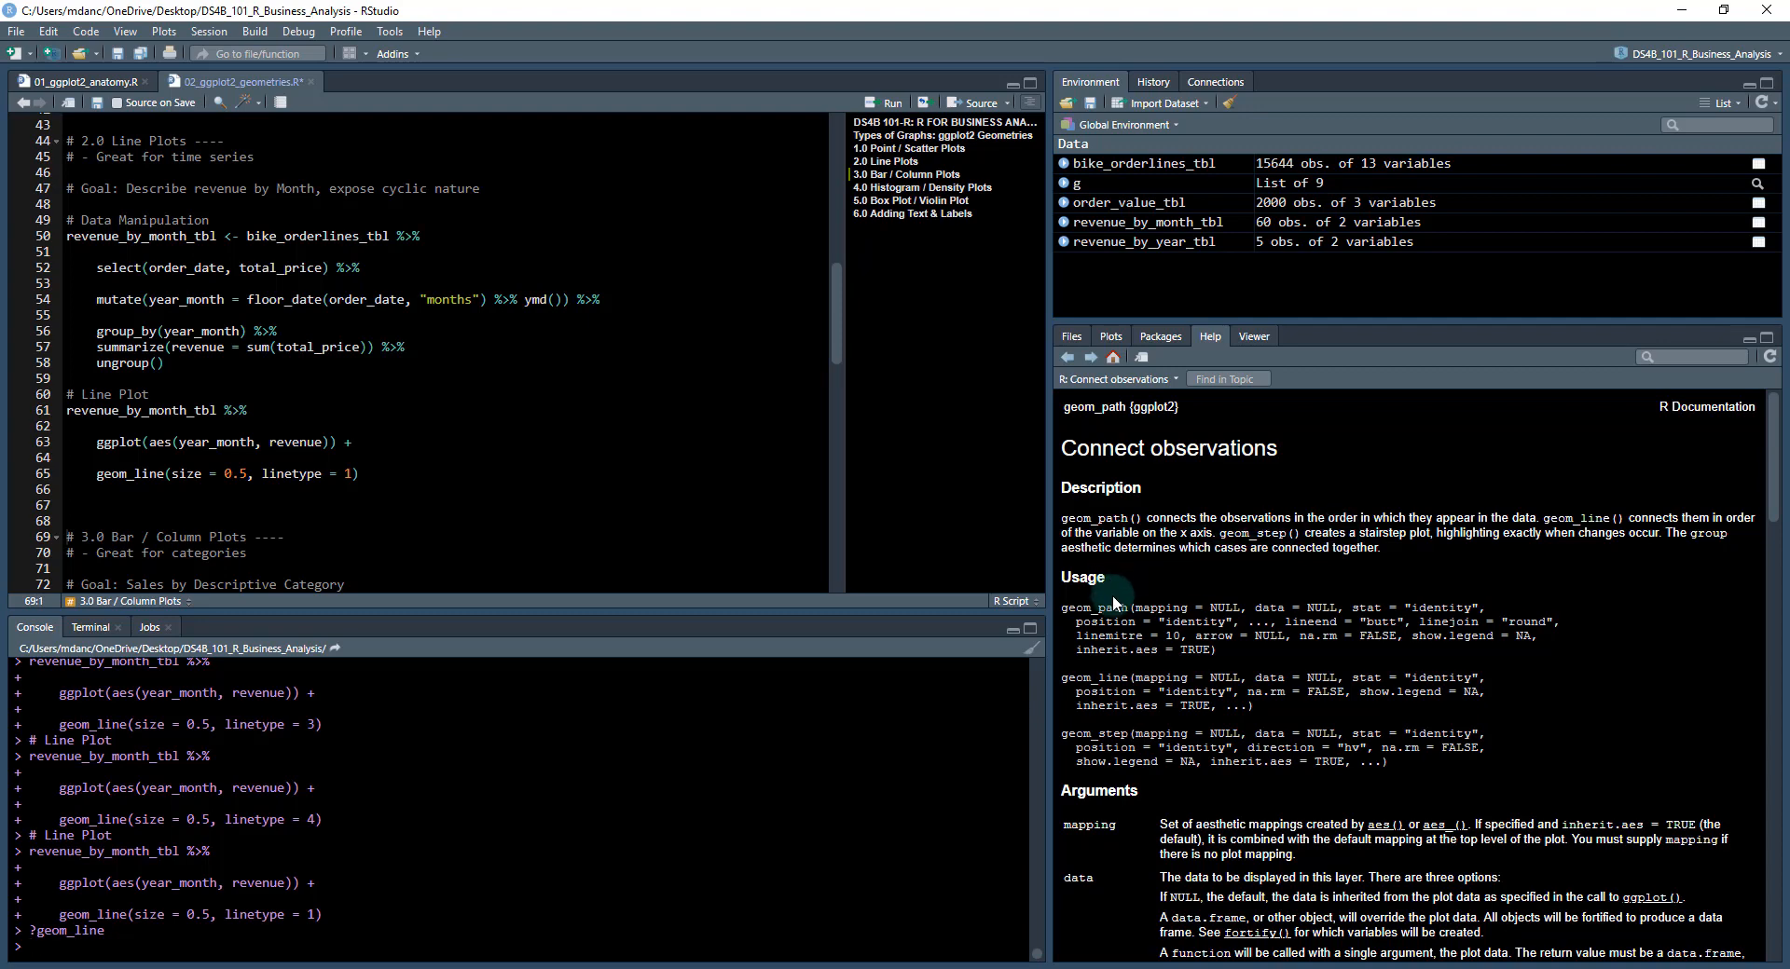
pyautogui.scroll(-3)
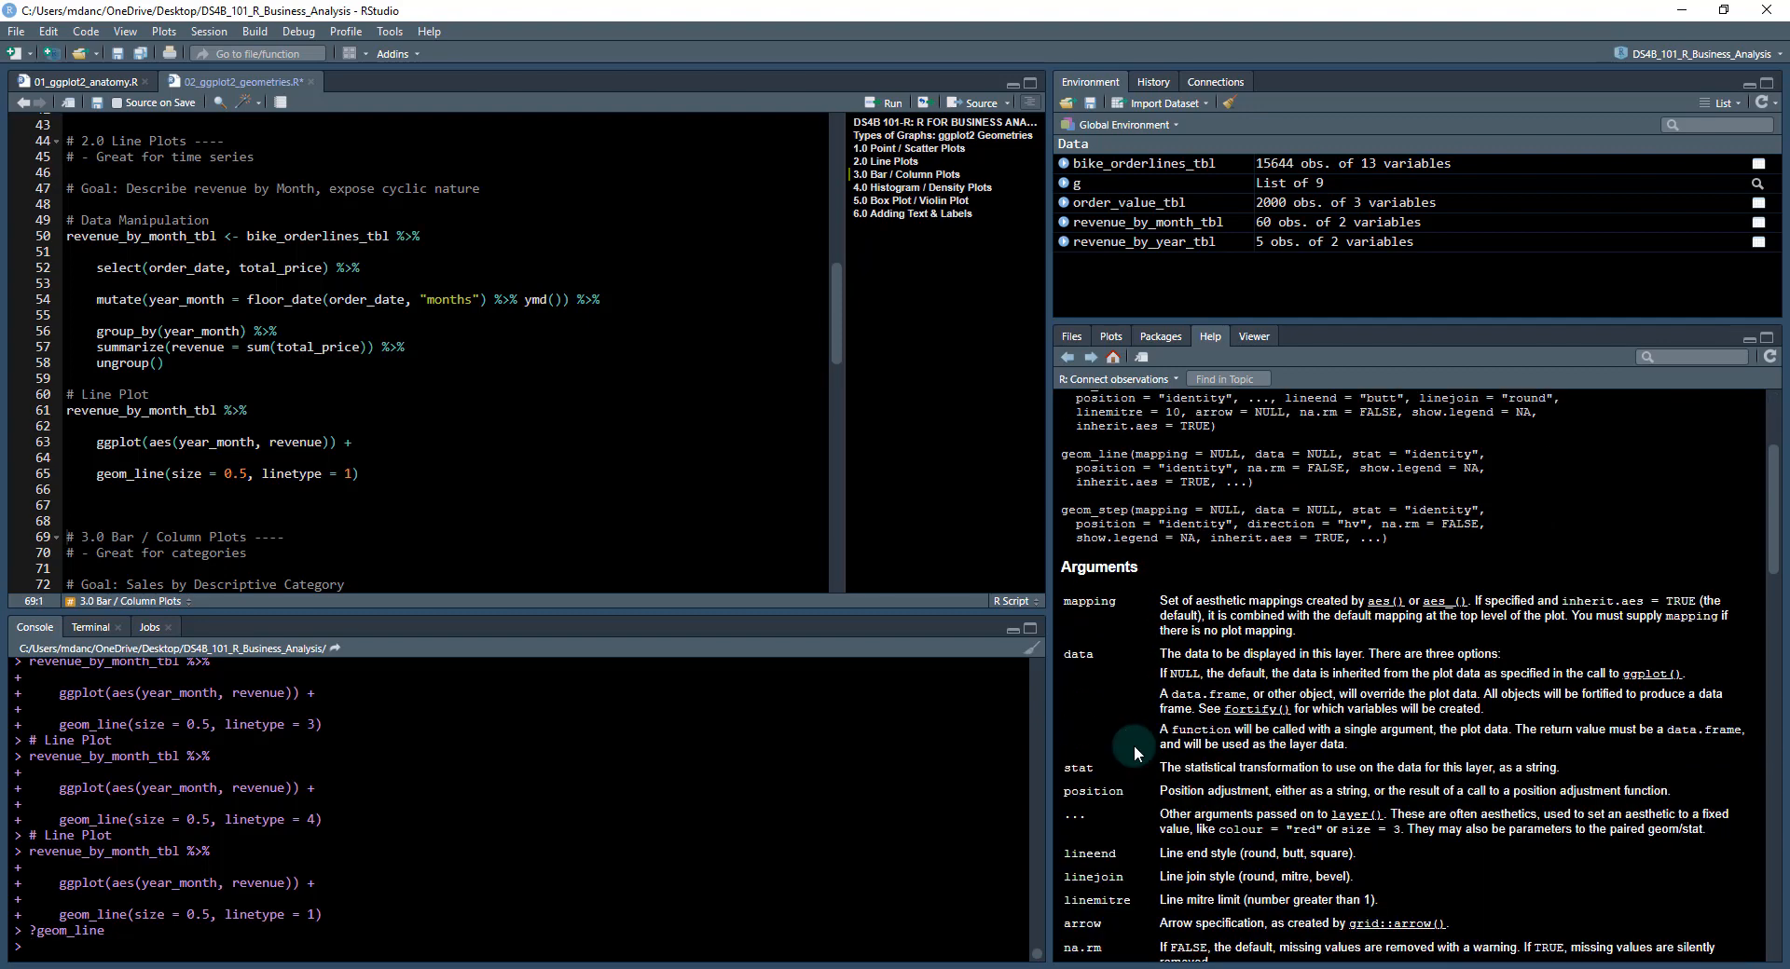
pyautogui.scroll(-3)
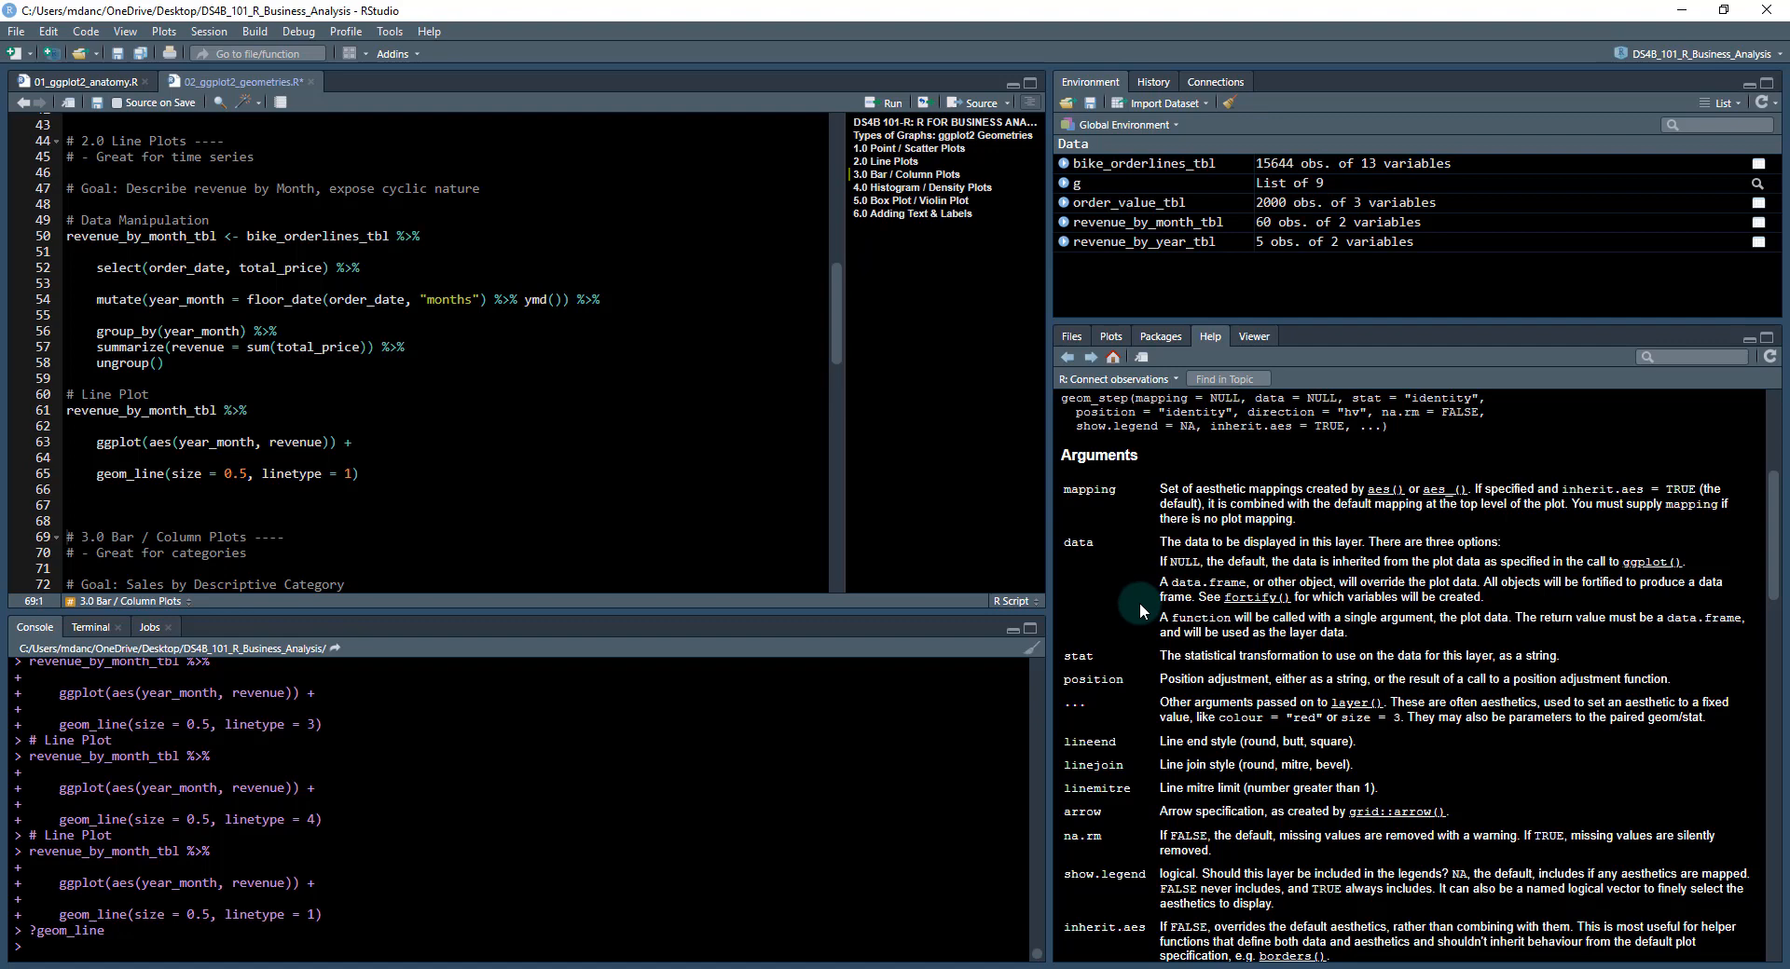
pyautogui.scroll(-3)
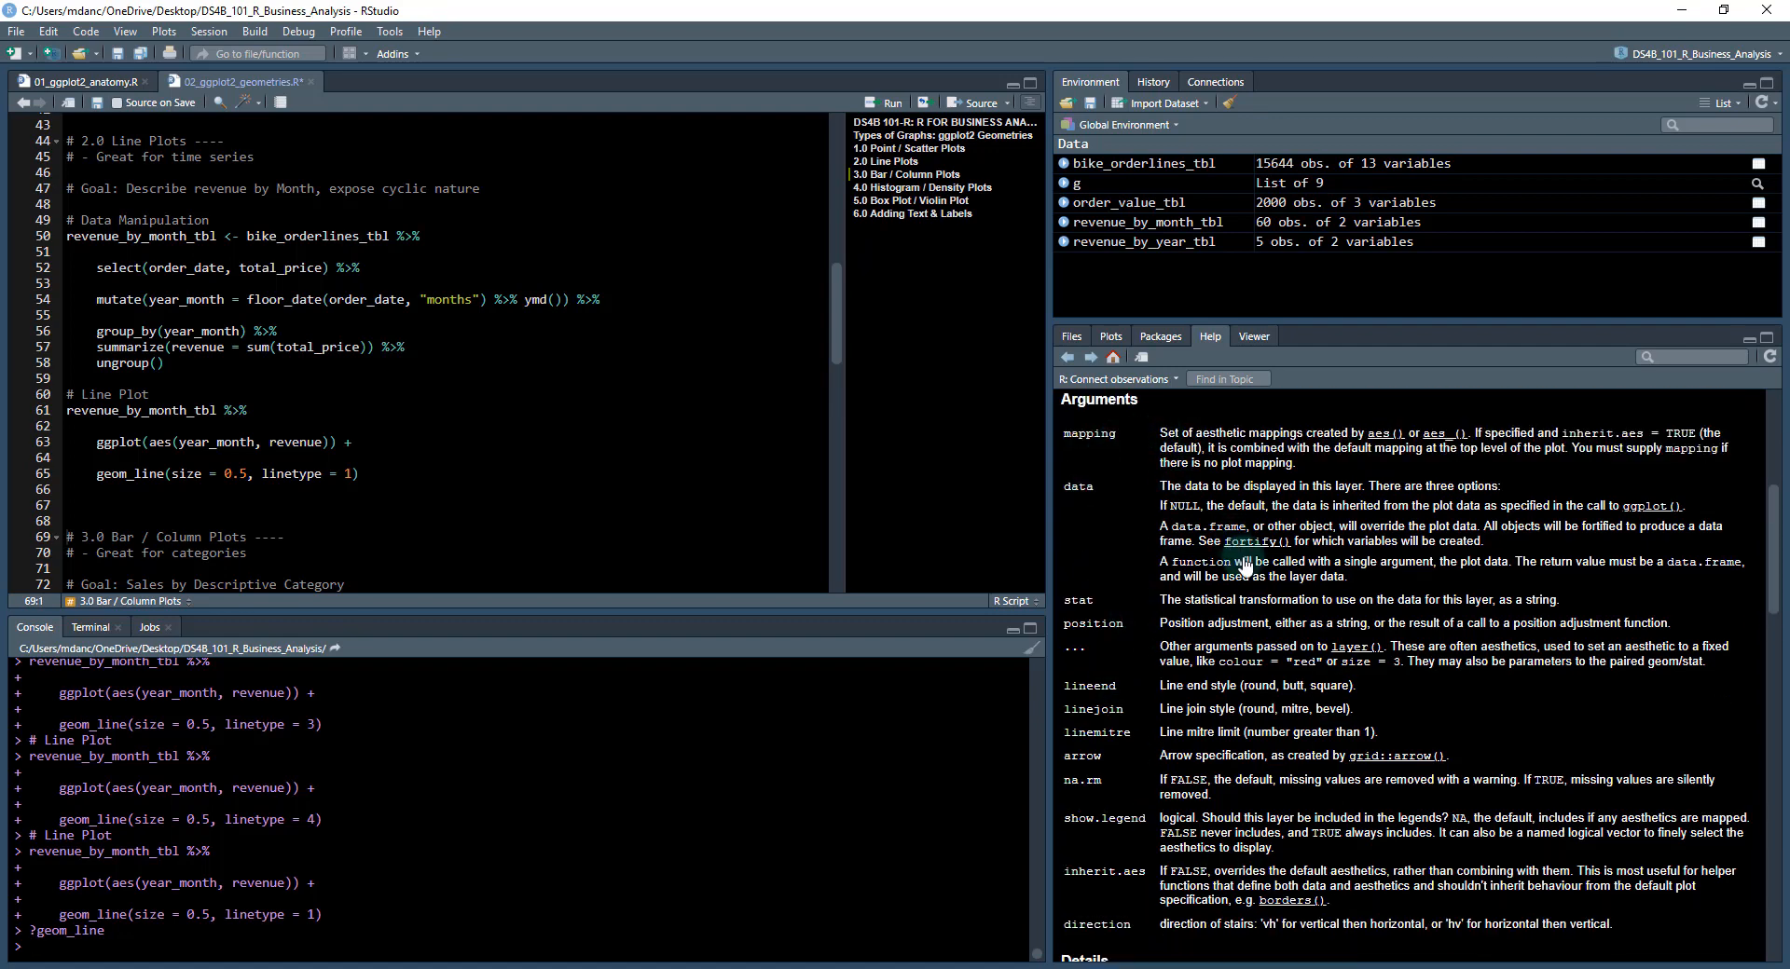
pyautogui.scroll(-3)
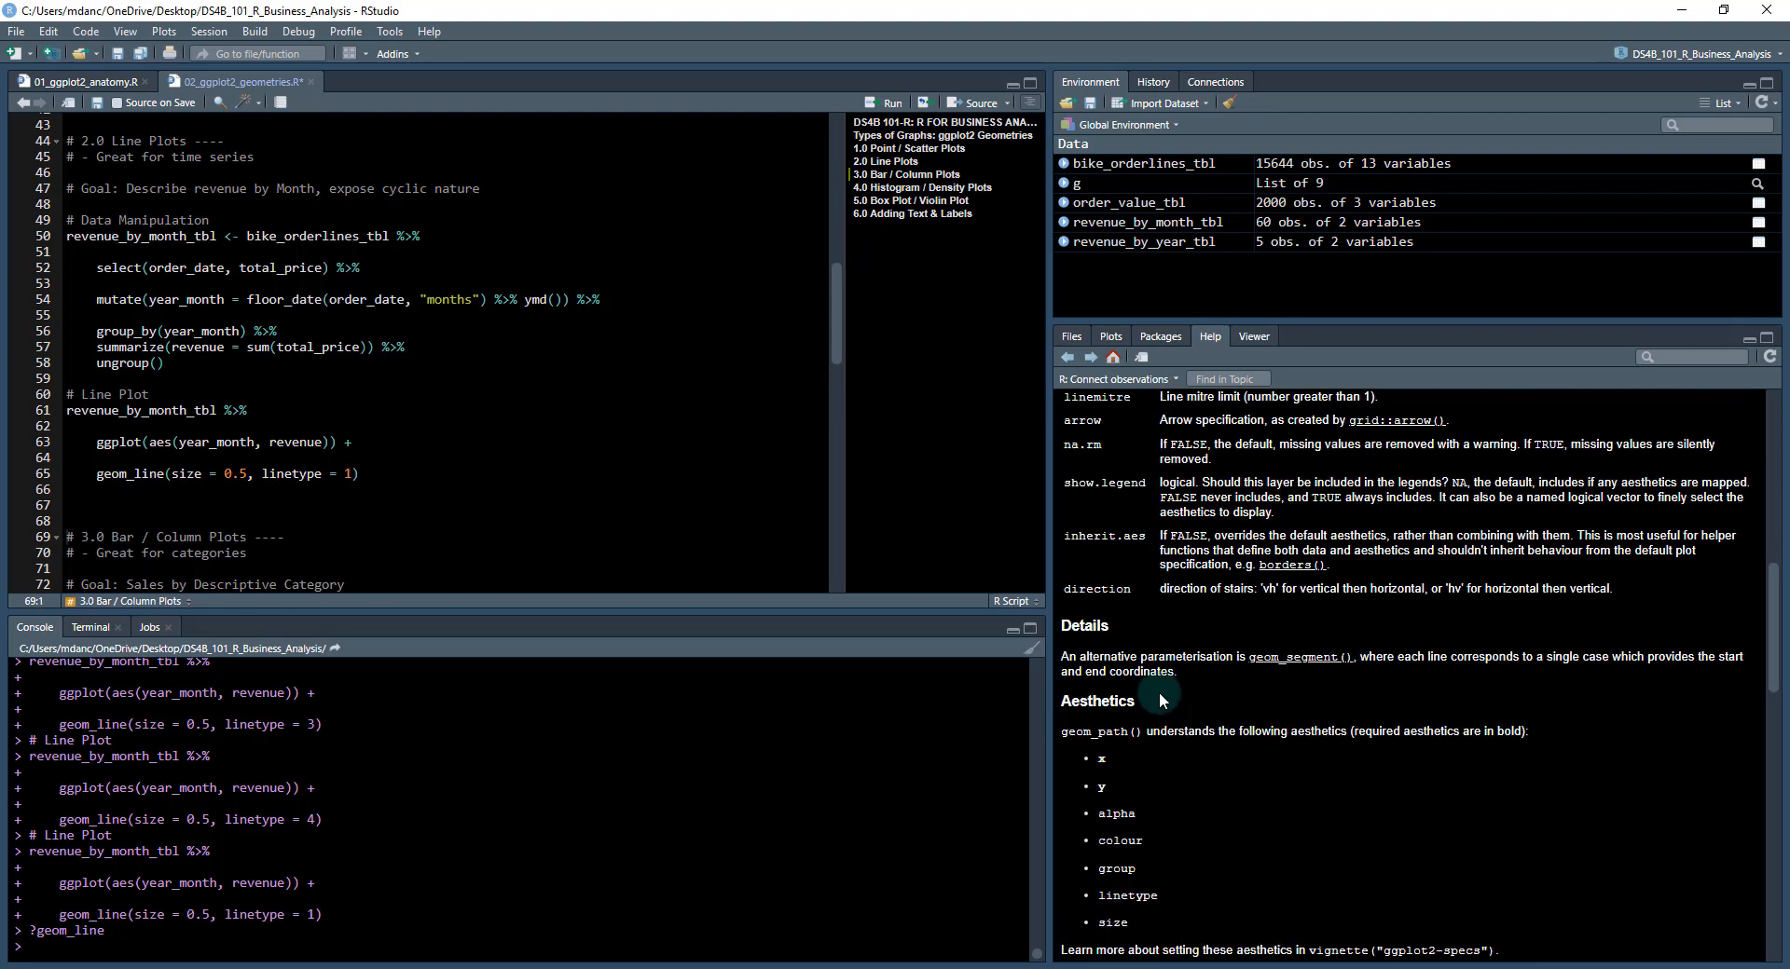
pyautogui.scroll(-3)
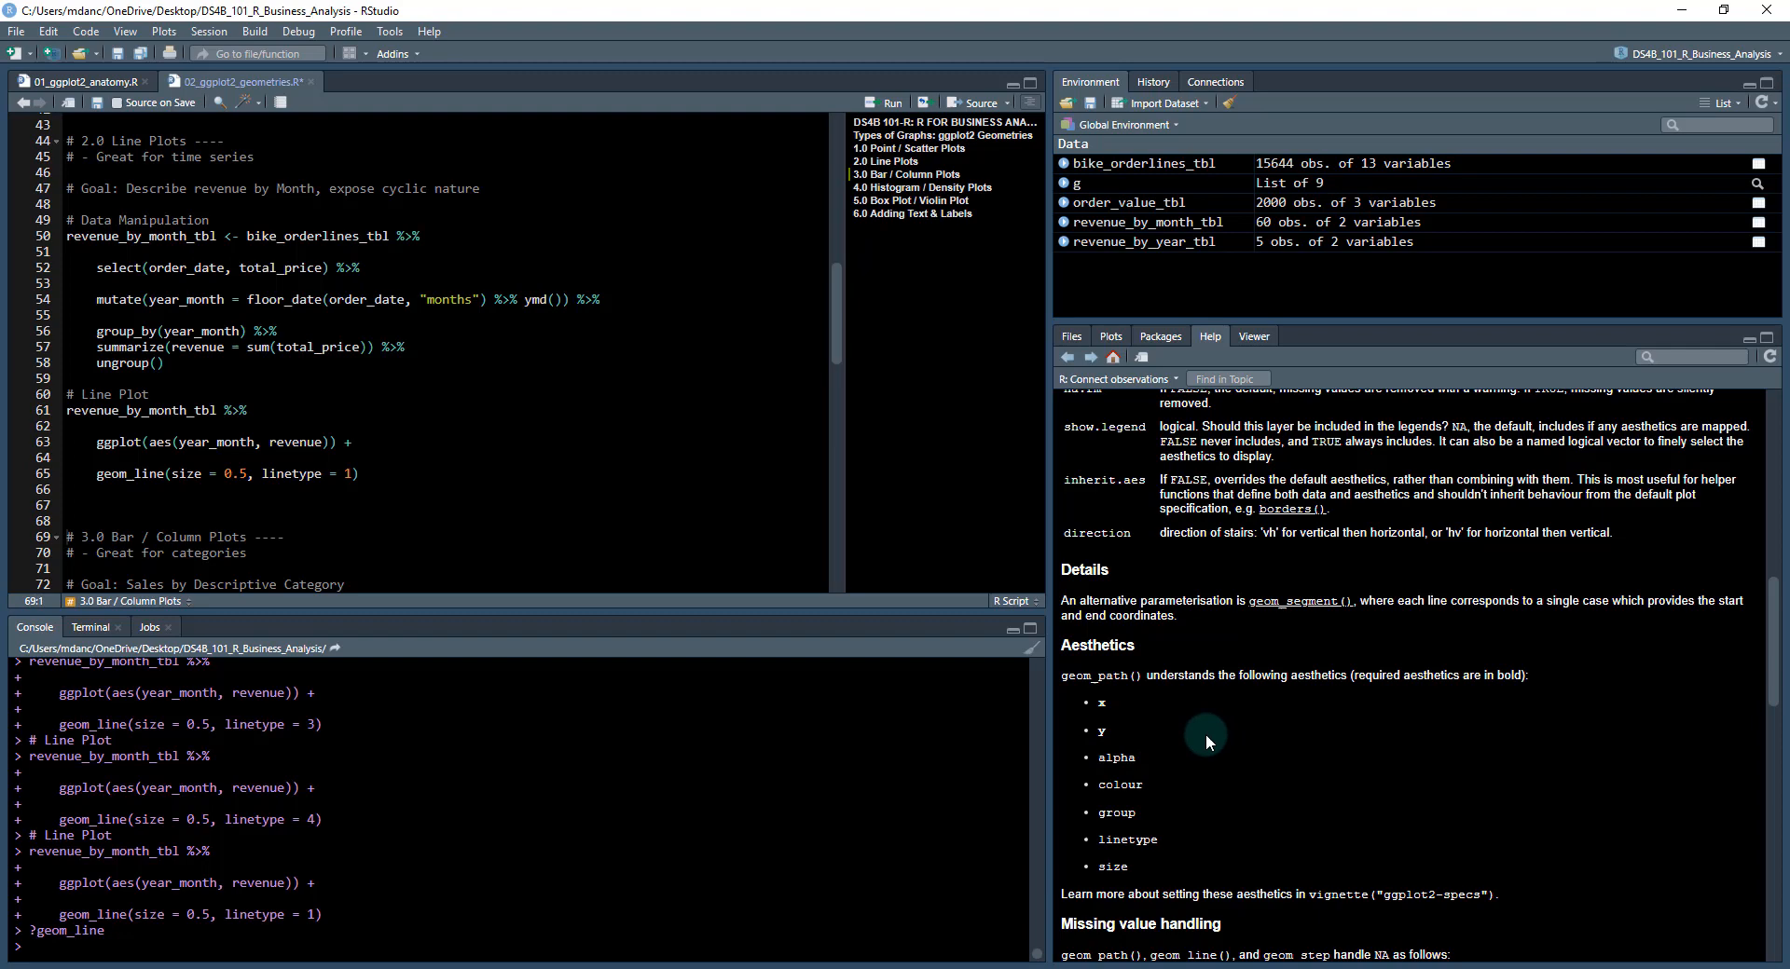
pyautogui.scroll(-3)
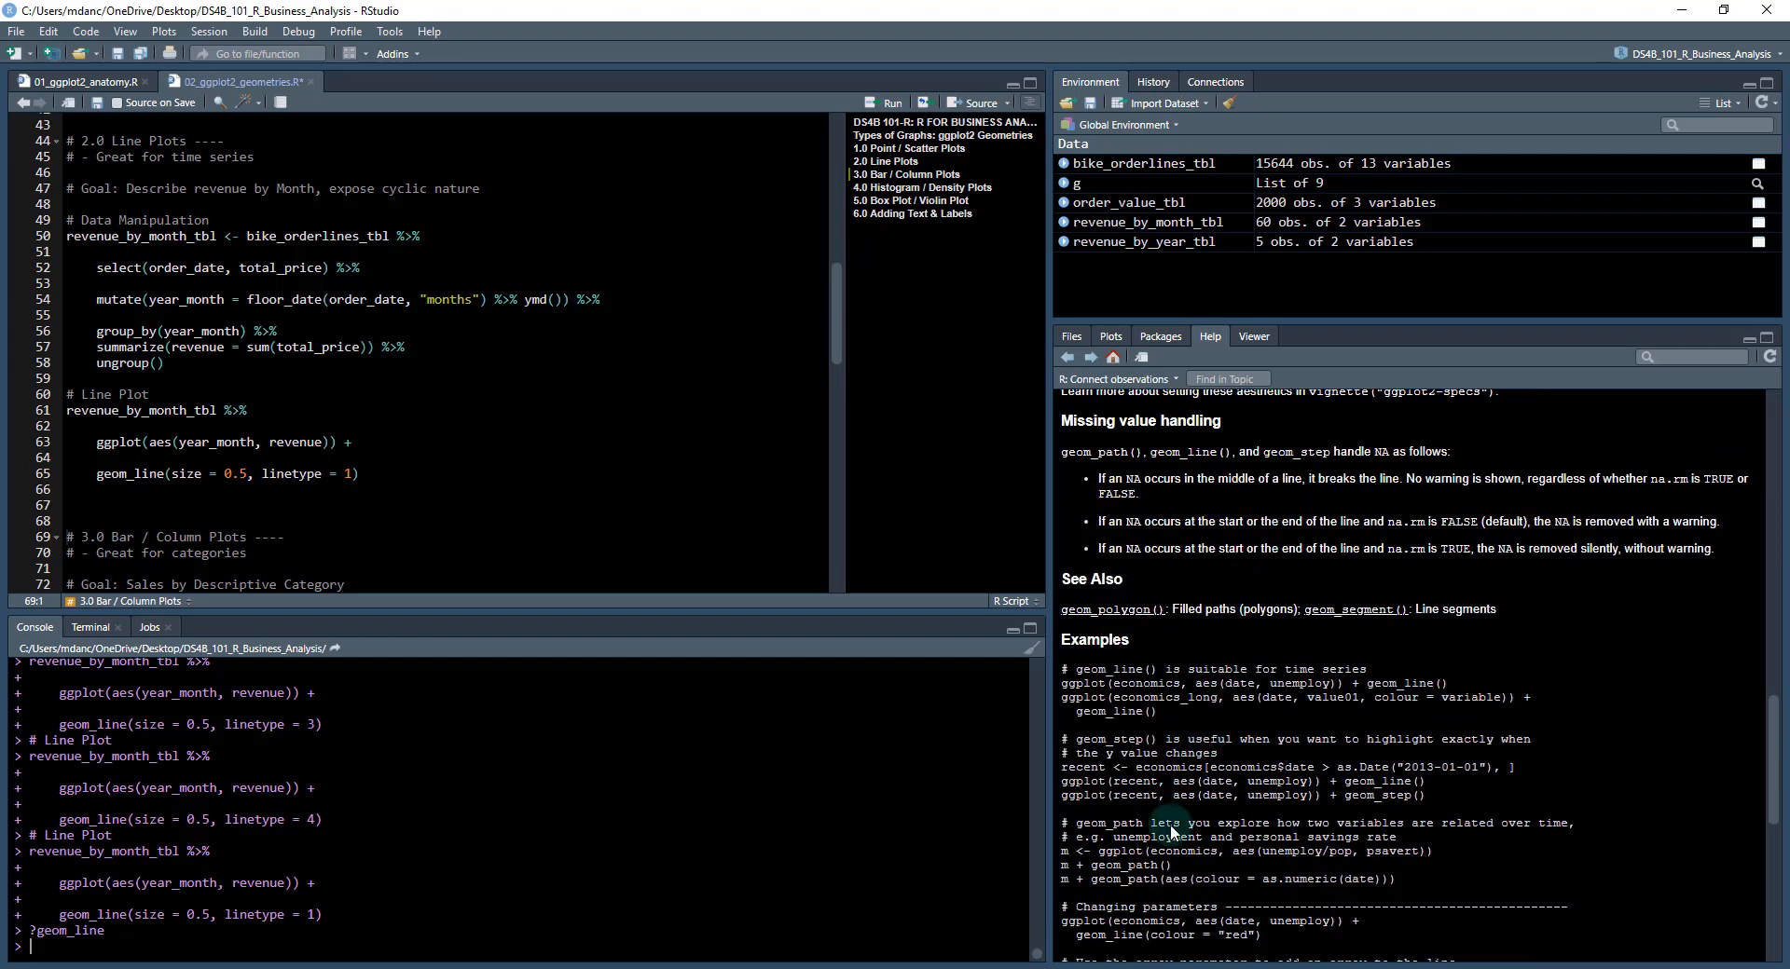
pyautogui.scroll(-3)
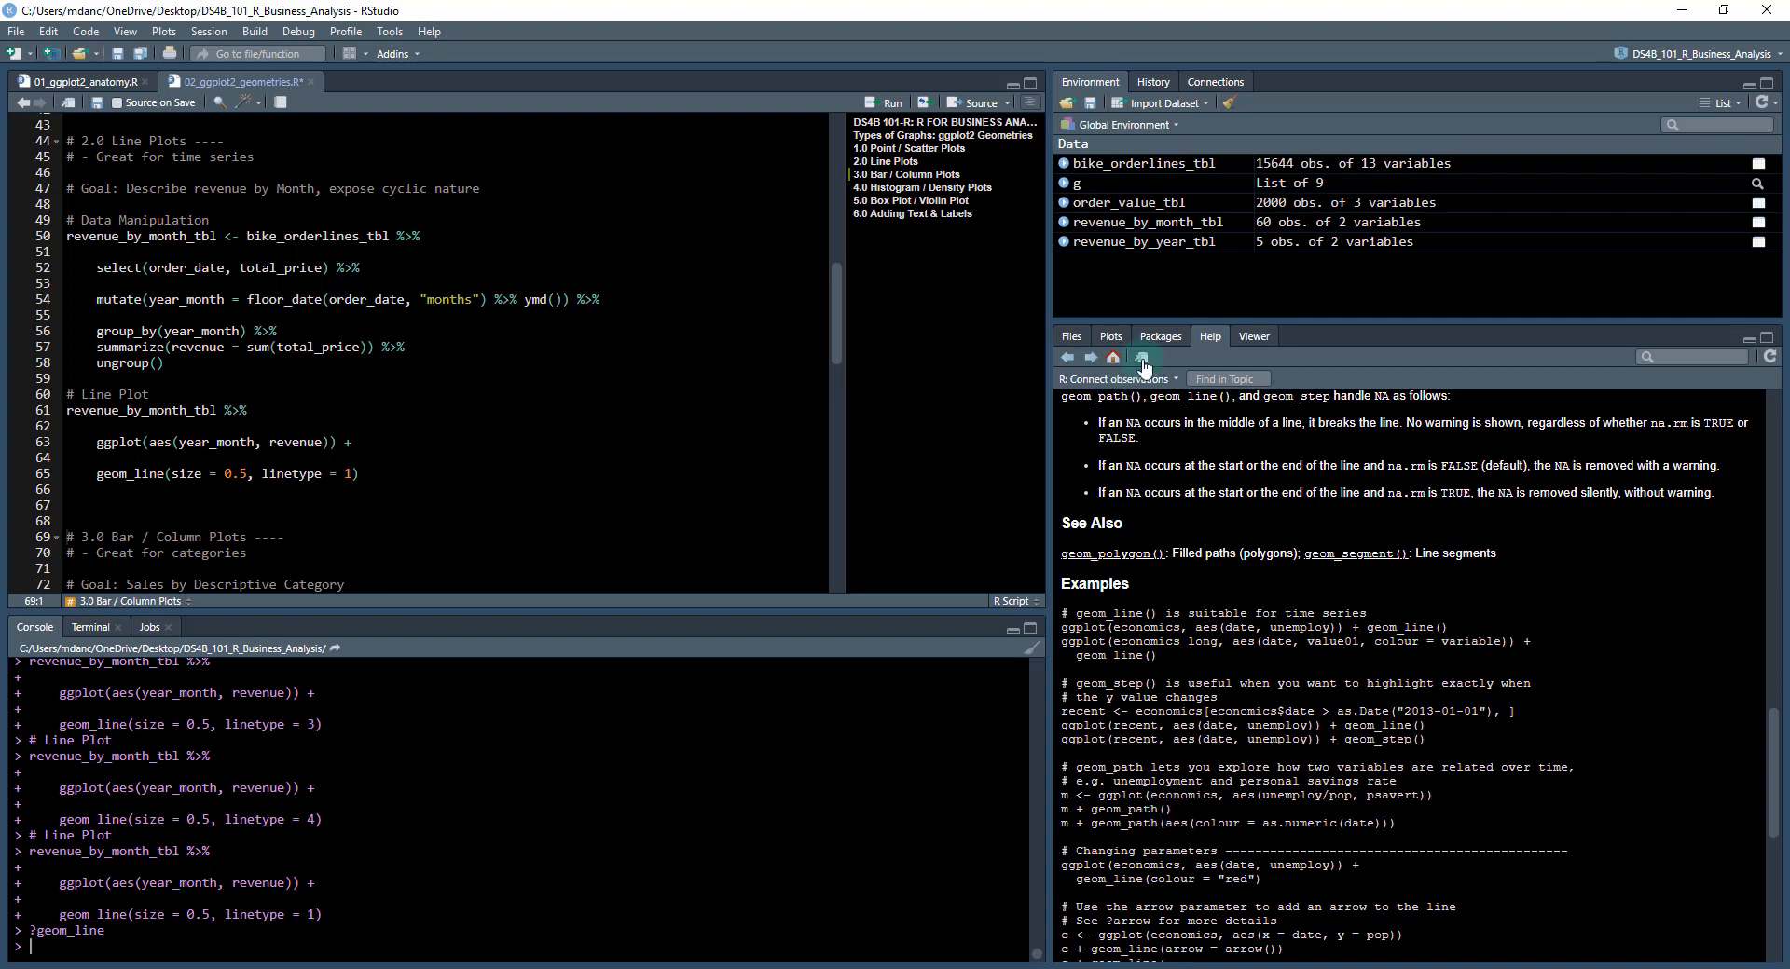
# Append + geom_smooth() and rerun to overlay a blue loess trend with grey band.
pyautogui.click(1107, 336)
pyautogui.write(' +')
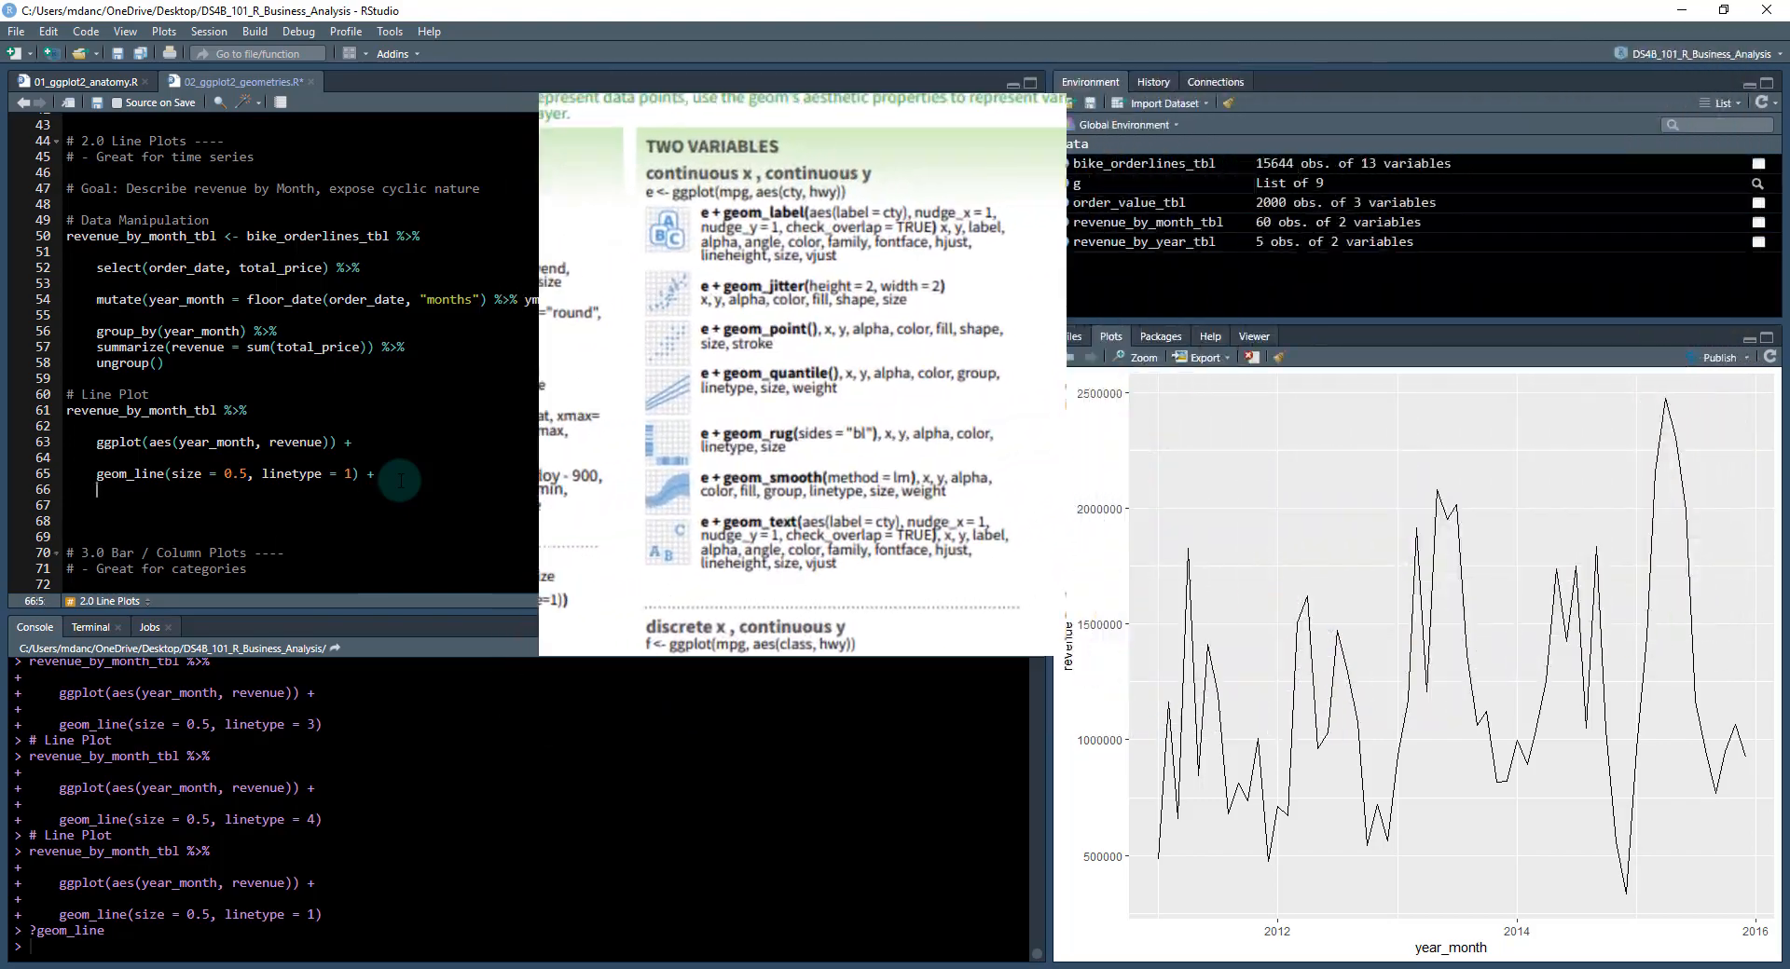
pyautogui.write('geom_smooth(')
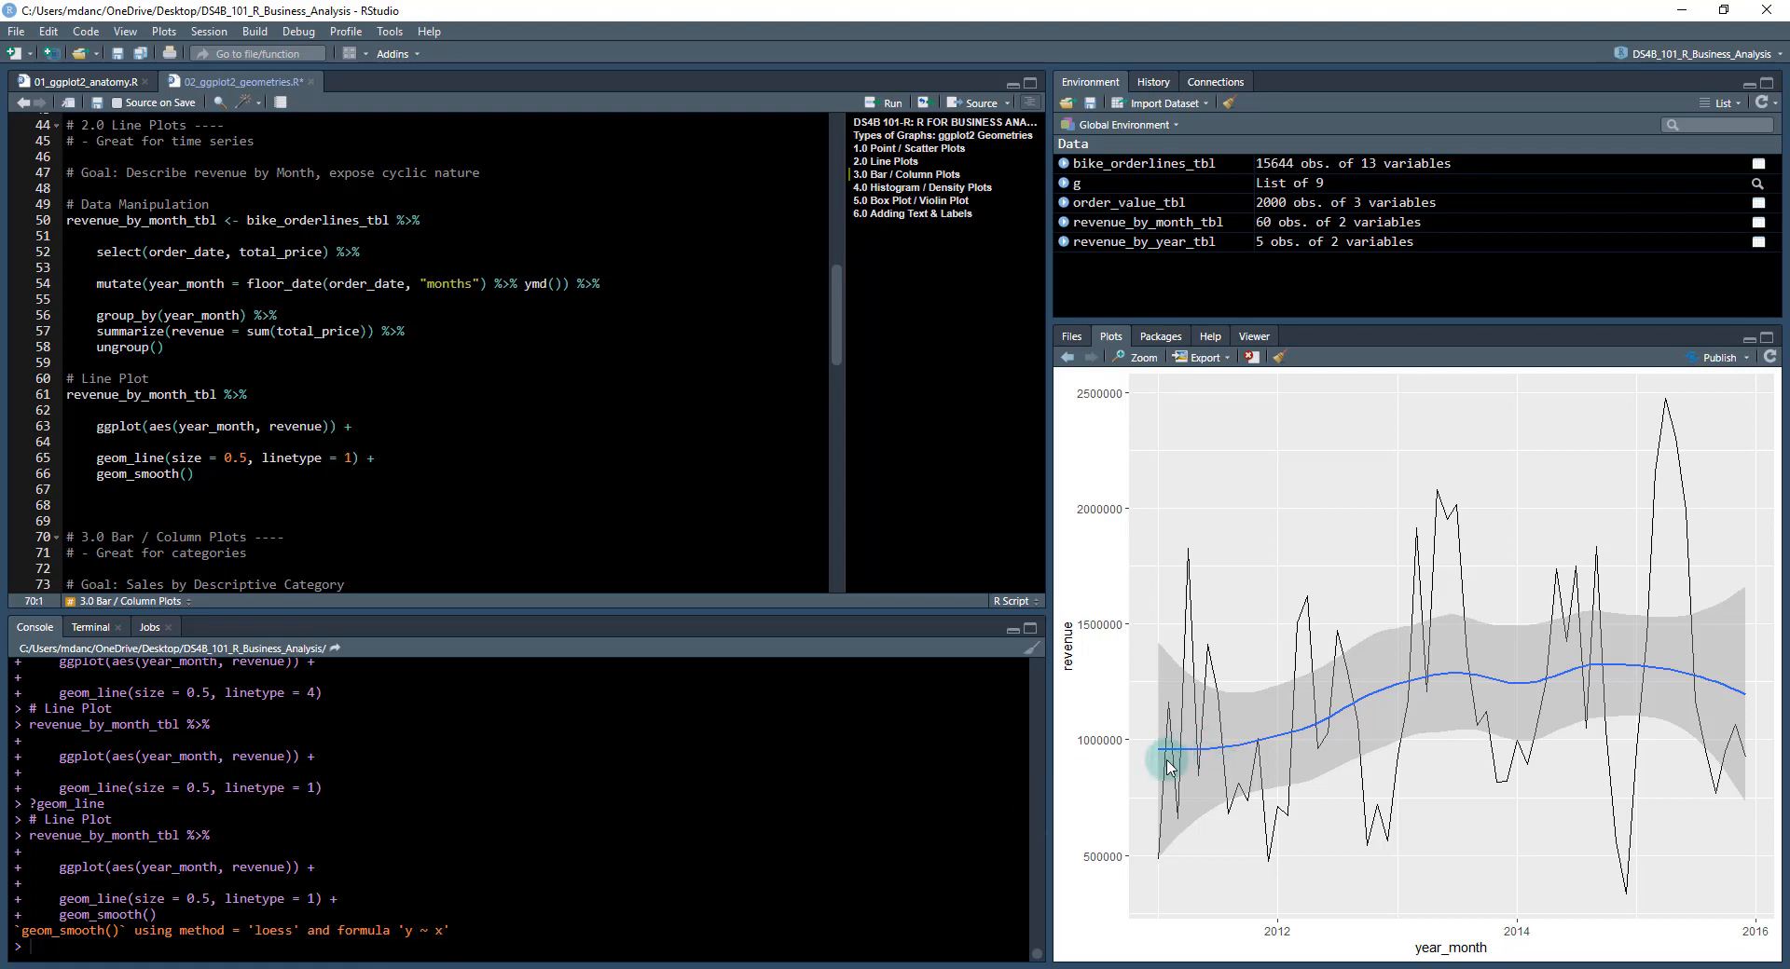
pyautogui.moveTo(1192, 708)
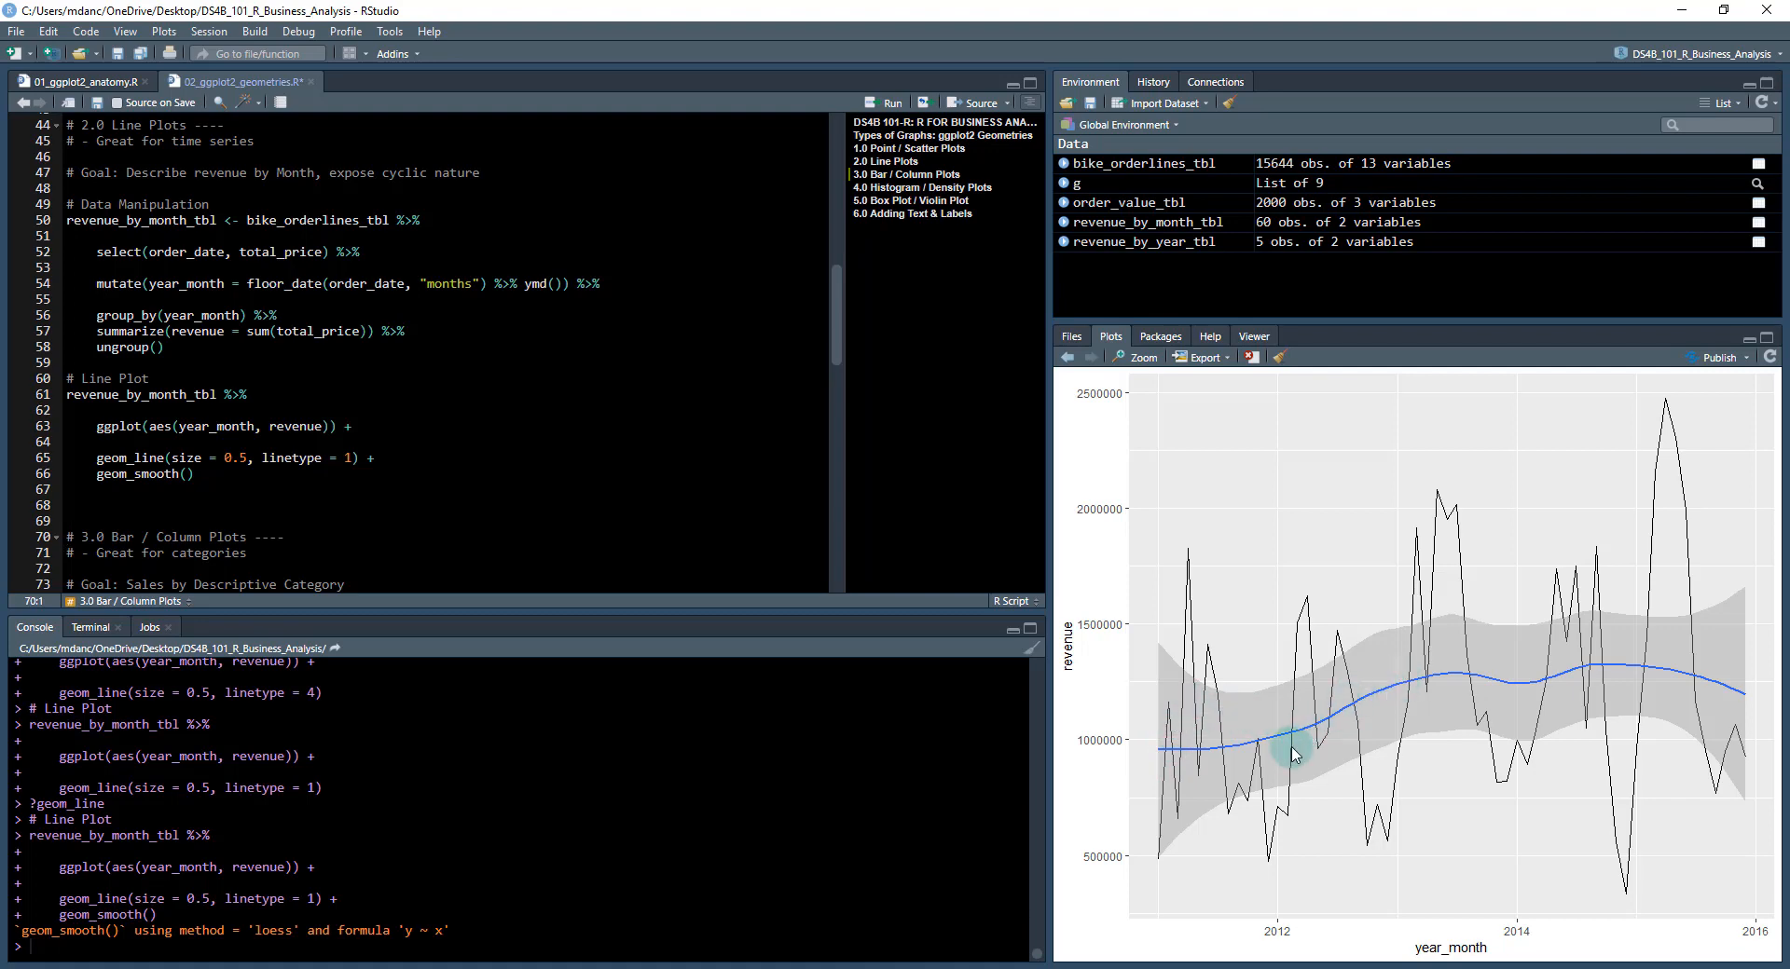
pyautogui.moveTo(1171, 759)
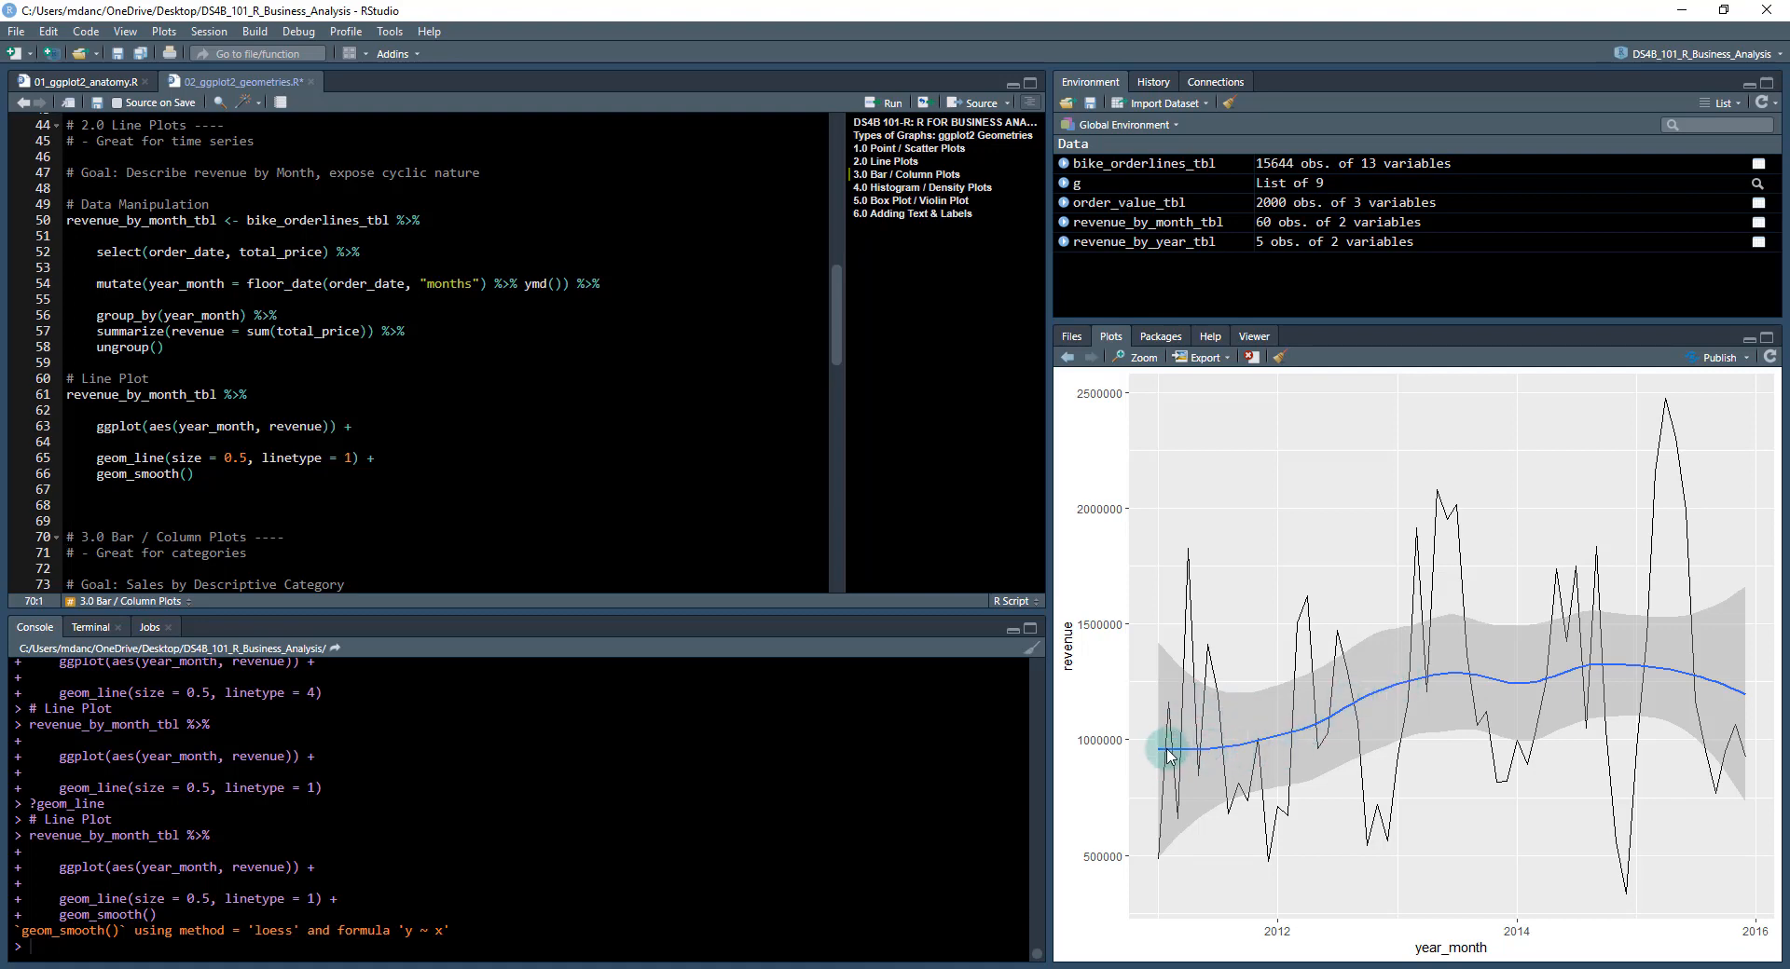
pyautogui.moveTo(1177, 755)
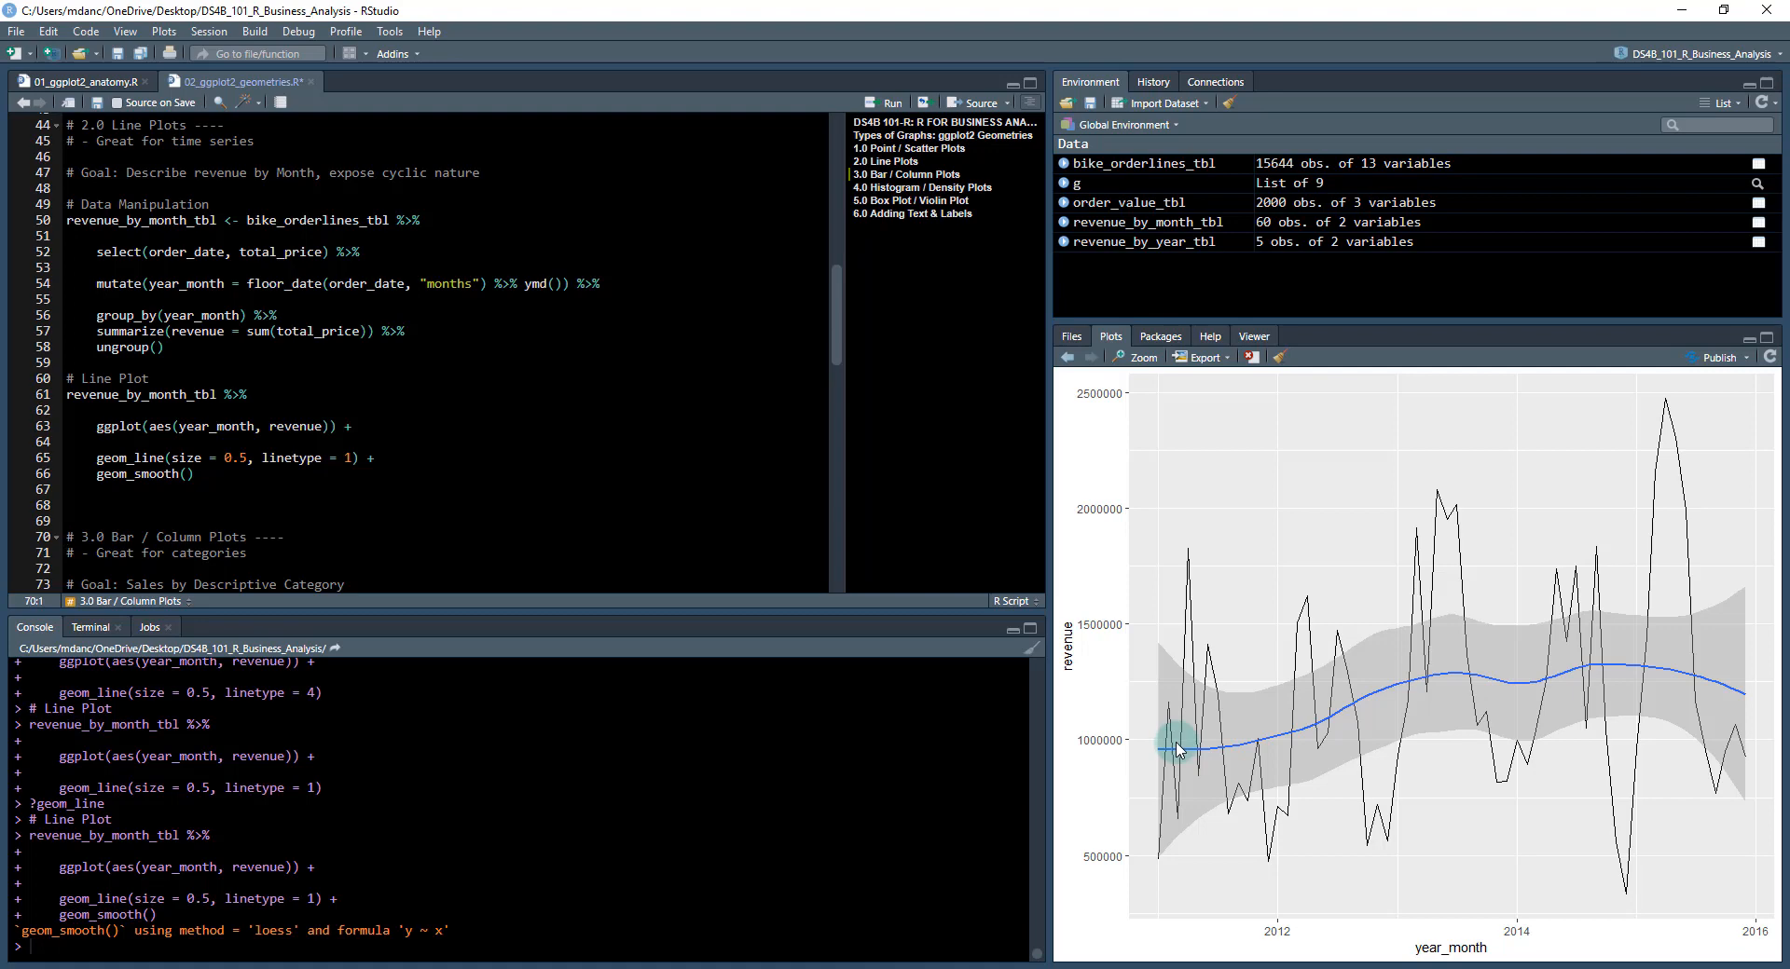
pyautogui.moveTo(1176, 755)
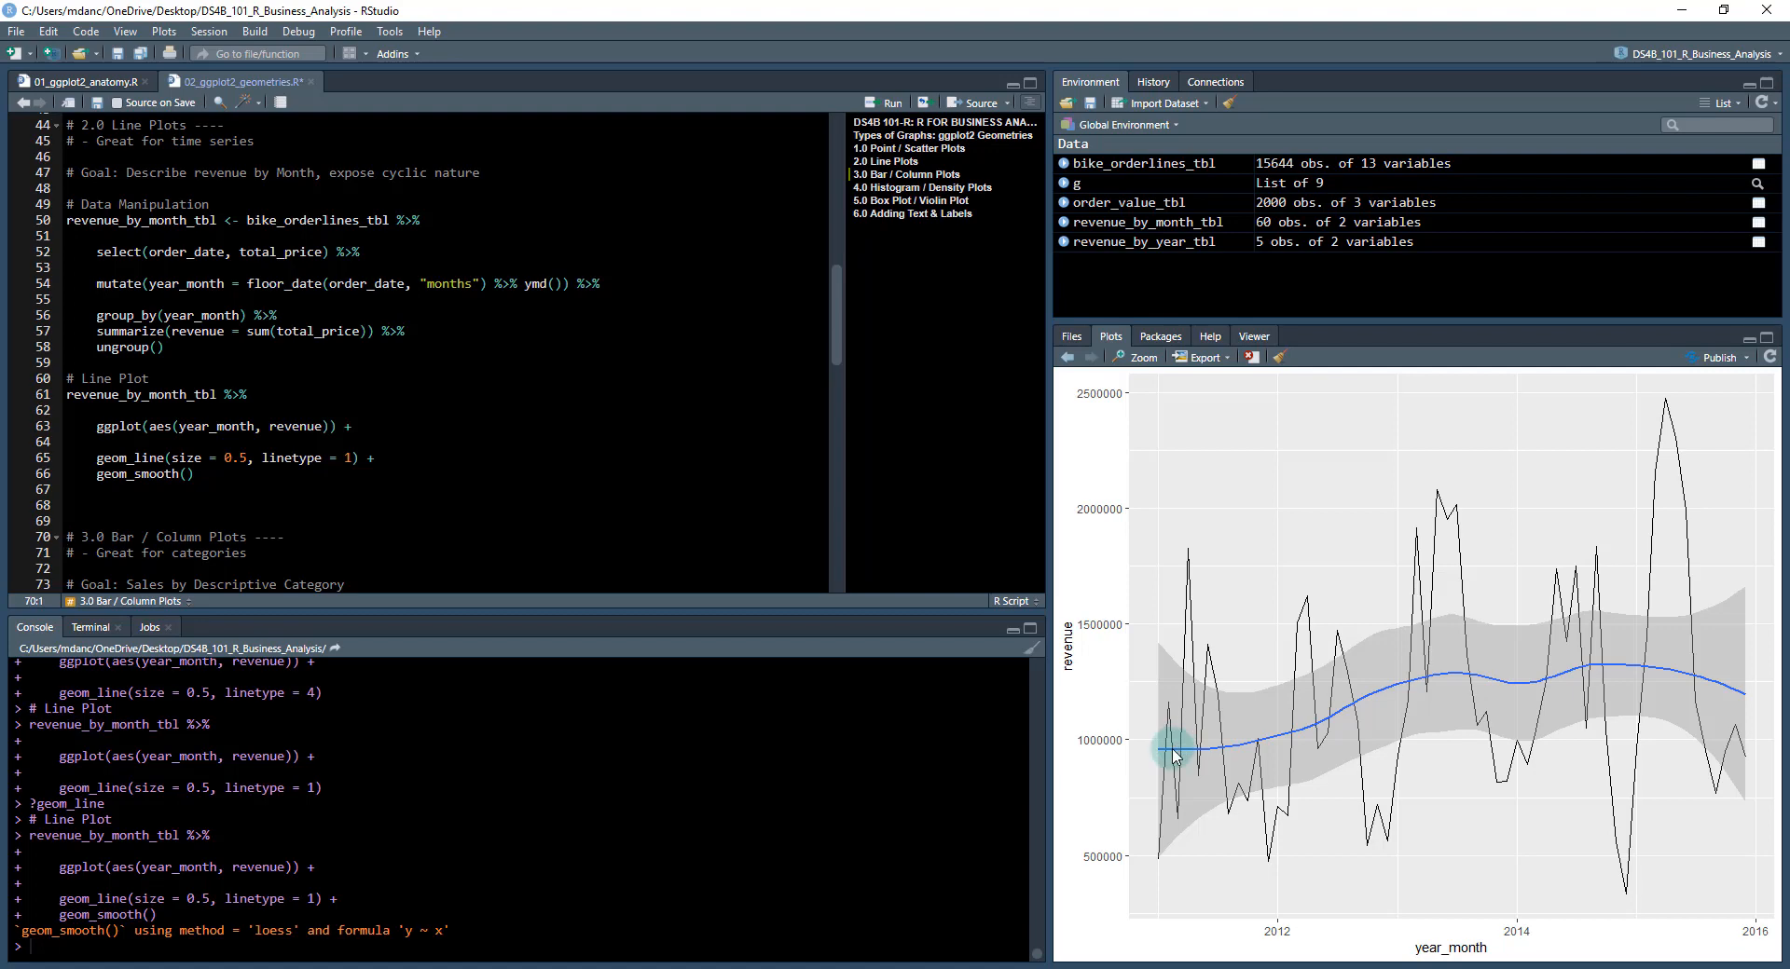
pyautogui.moveTo(1137, 763)
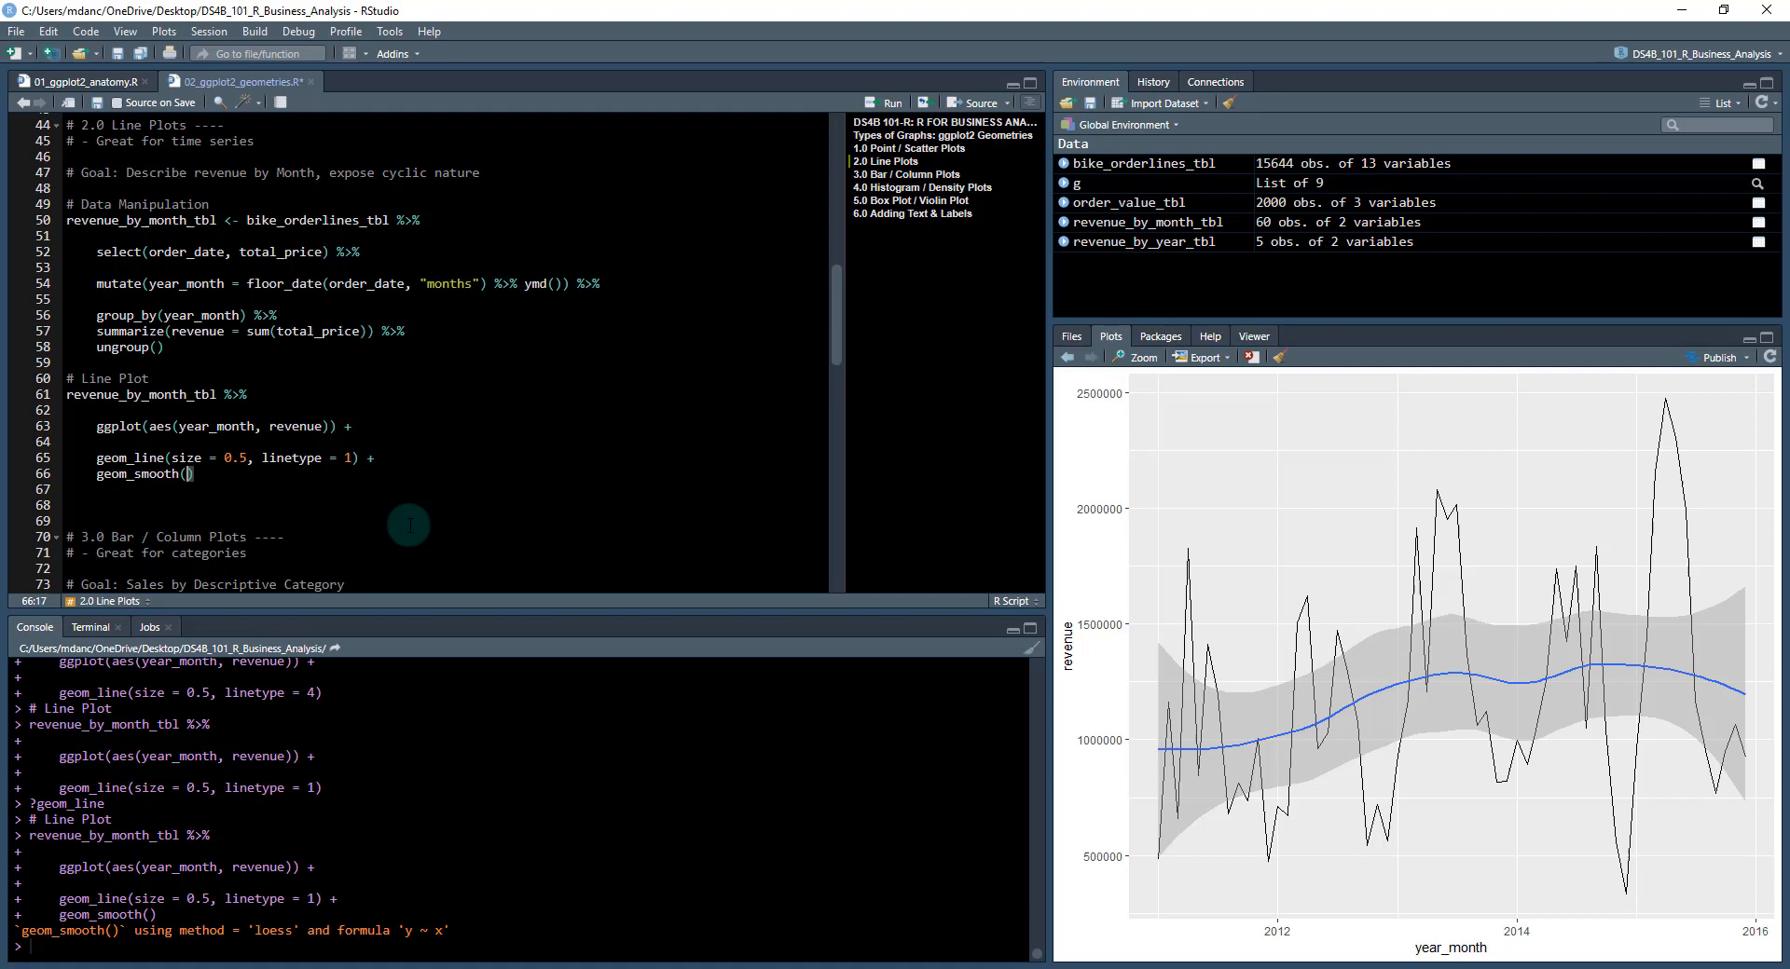
# Set geom_smooth span = 0.5, then 0.3 and 0.2, rerunning each time.
pyautogui.write('span')
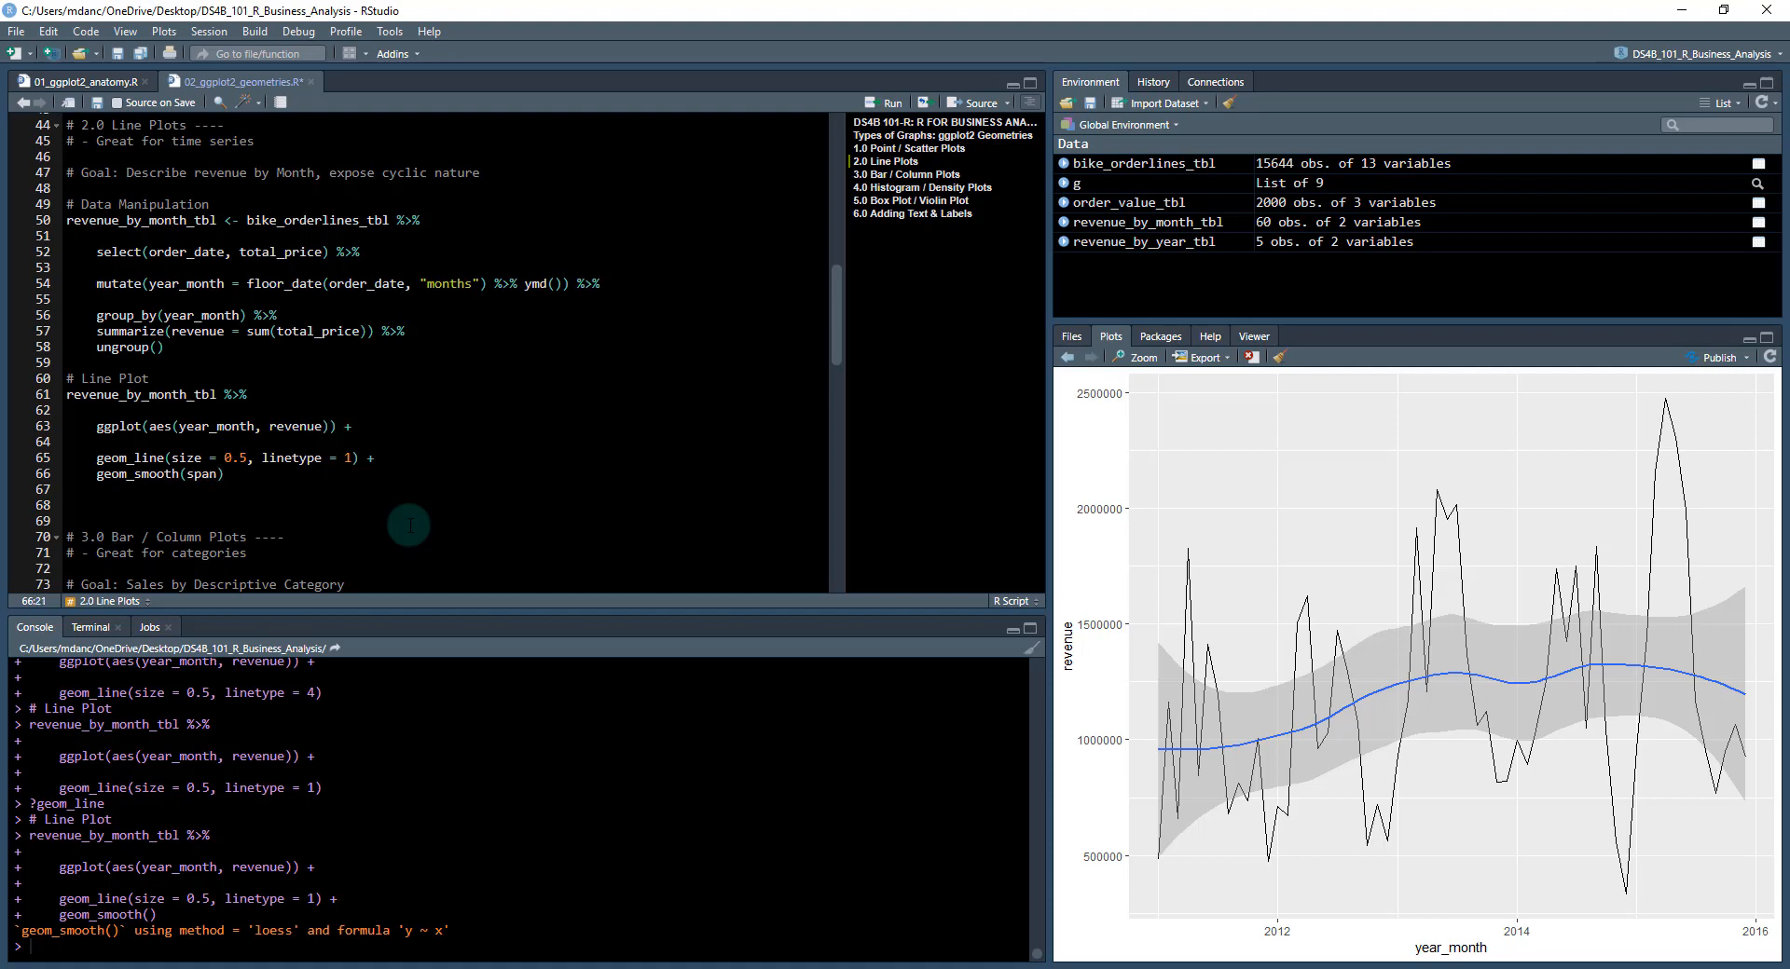
pyautogui.write('=')
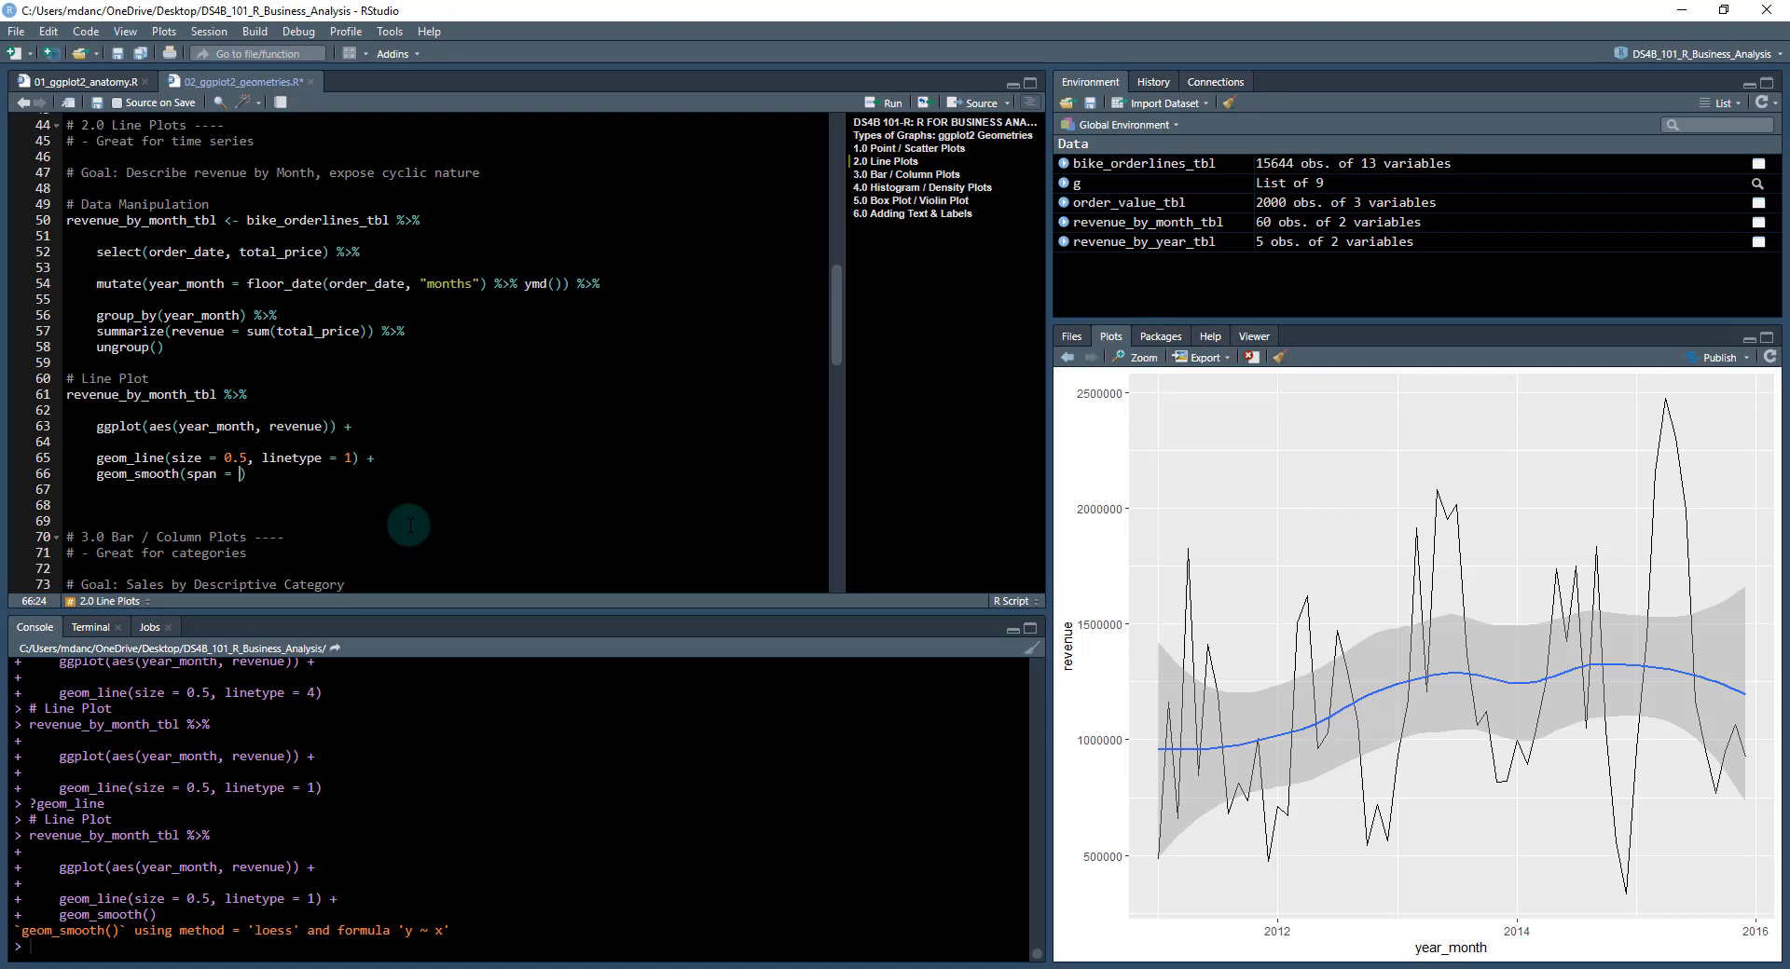
pyautogui.write('0.5')
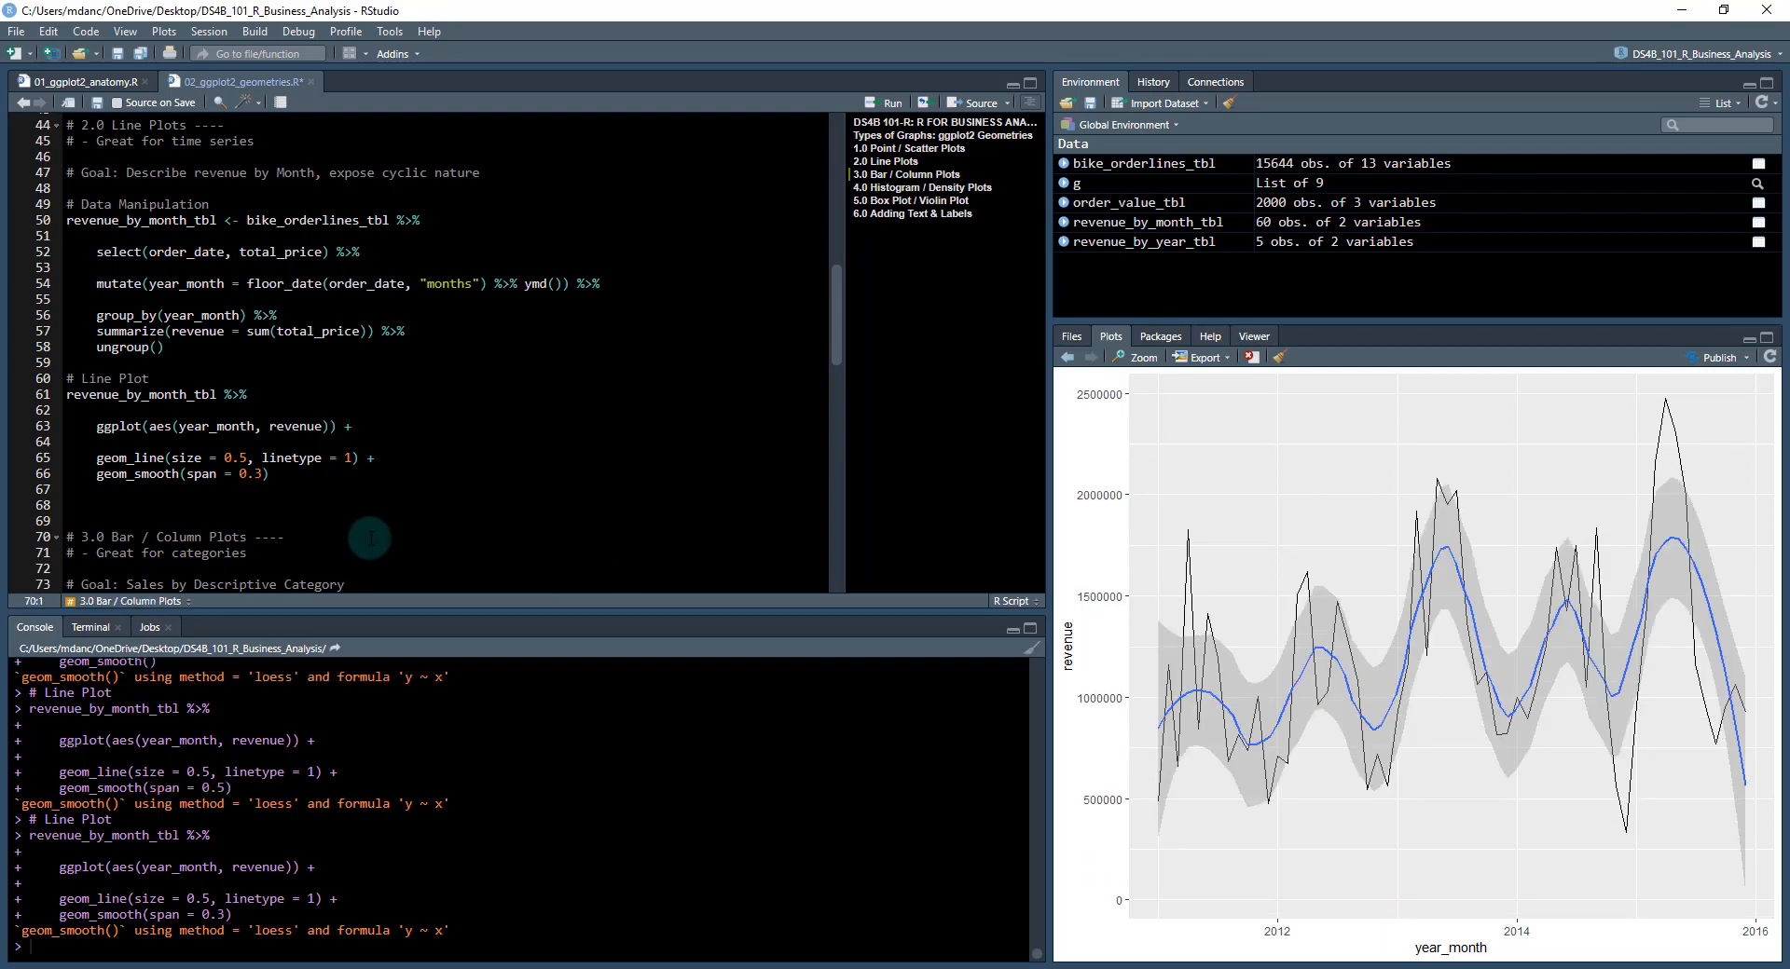
pyautogui.moveTo(284, 511)
pyautogui.write('2')
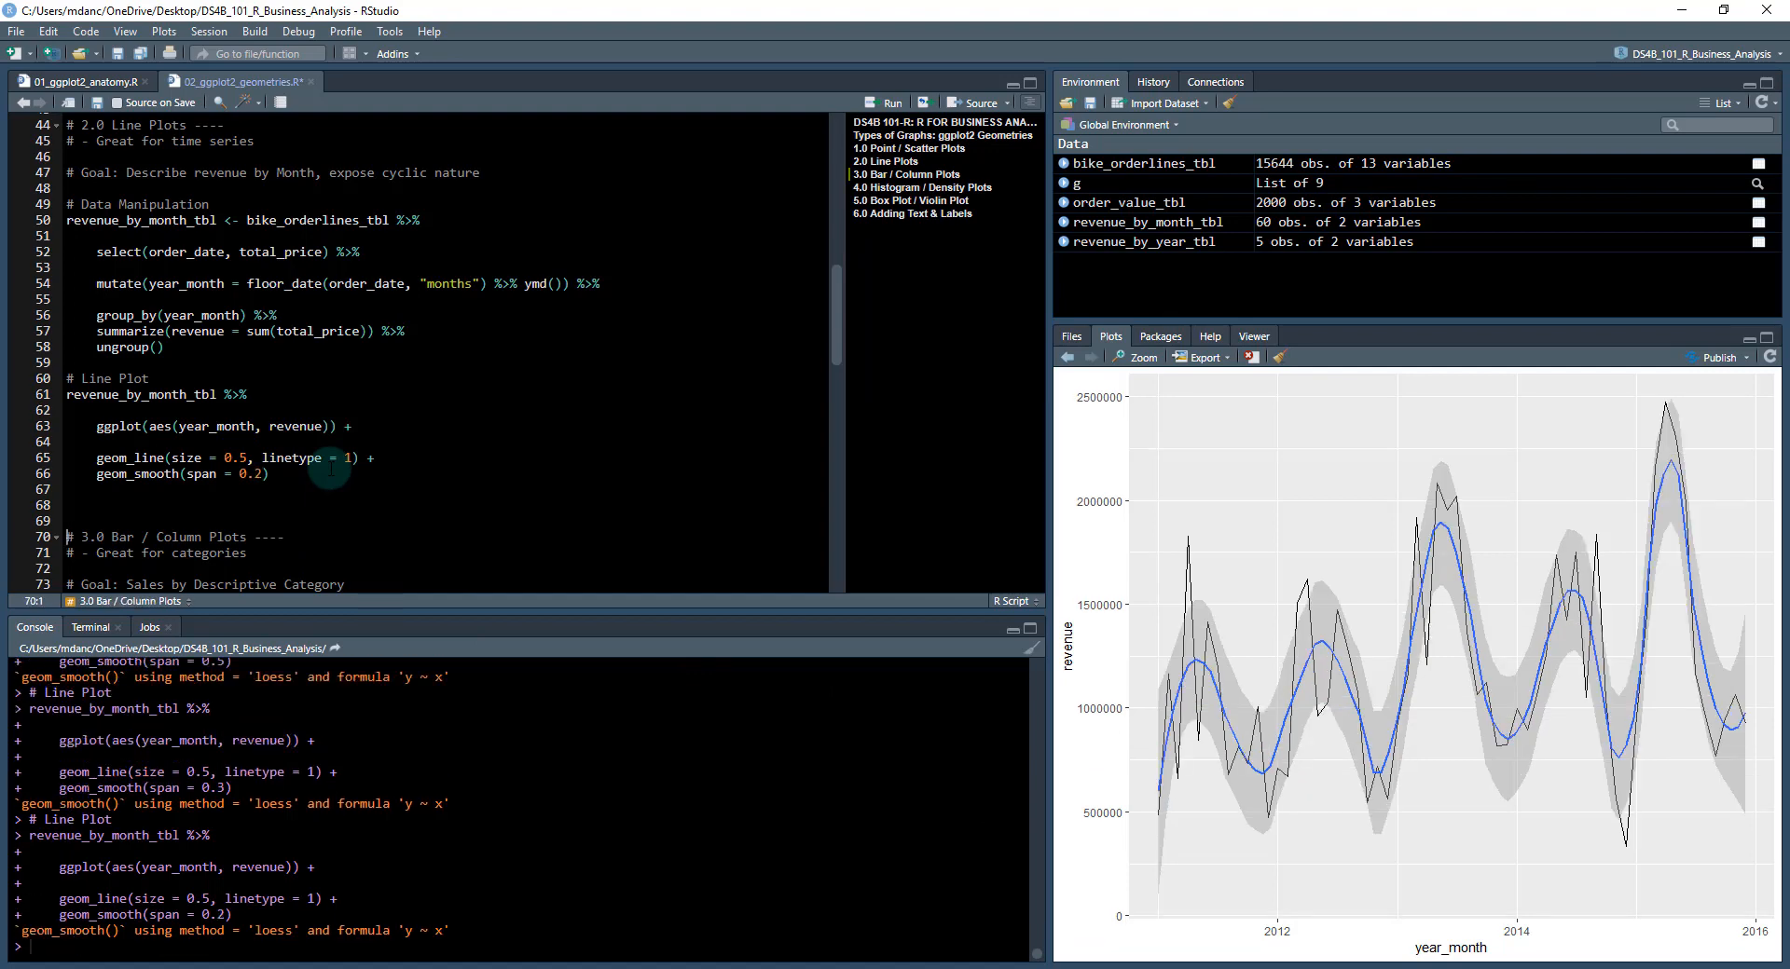
pyautogui.moveTo(1197, 693)
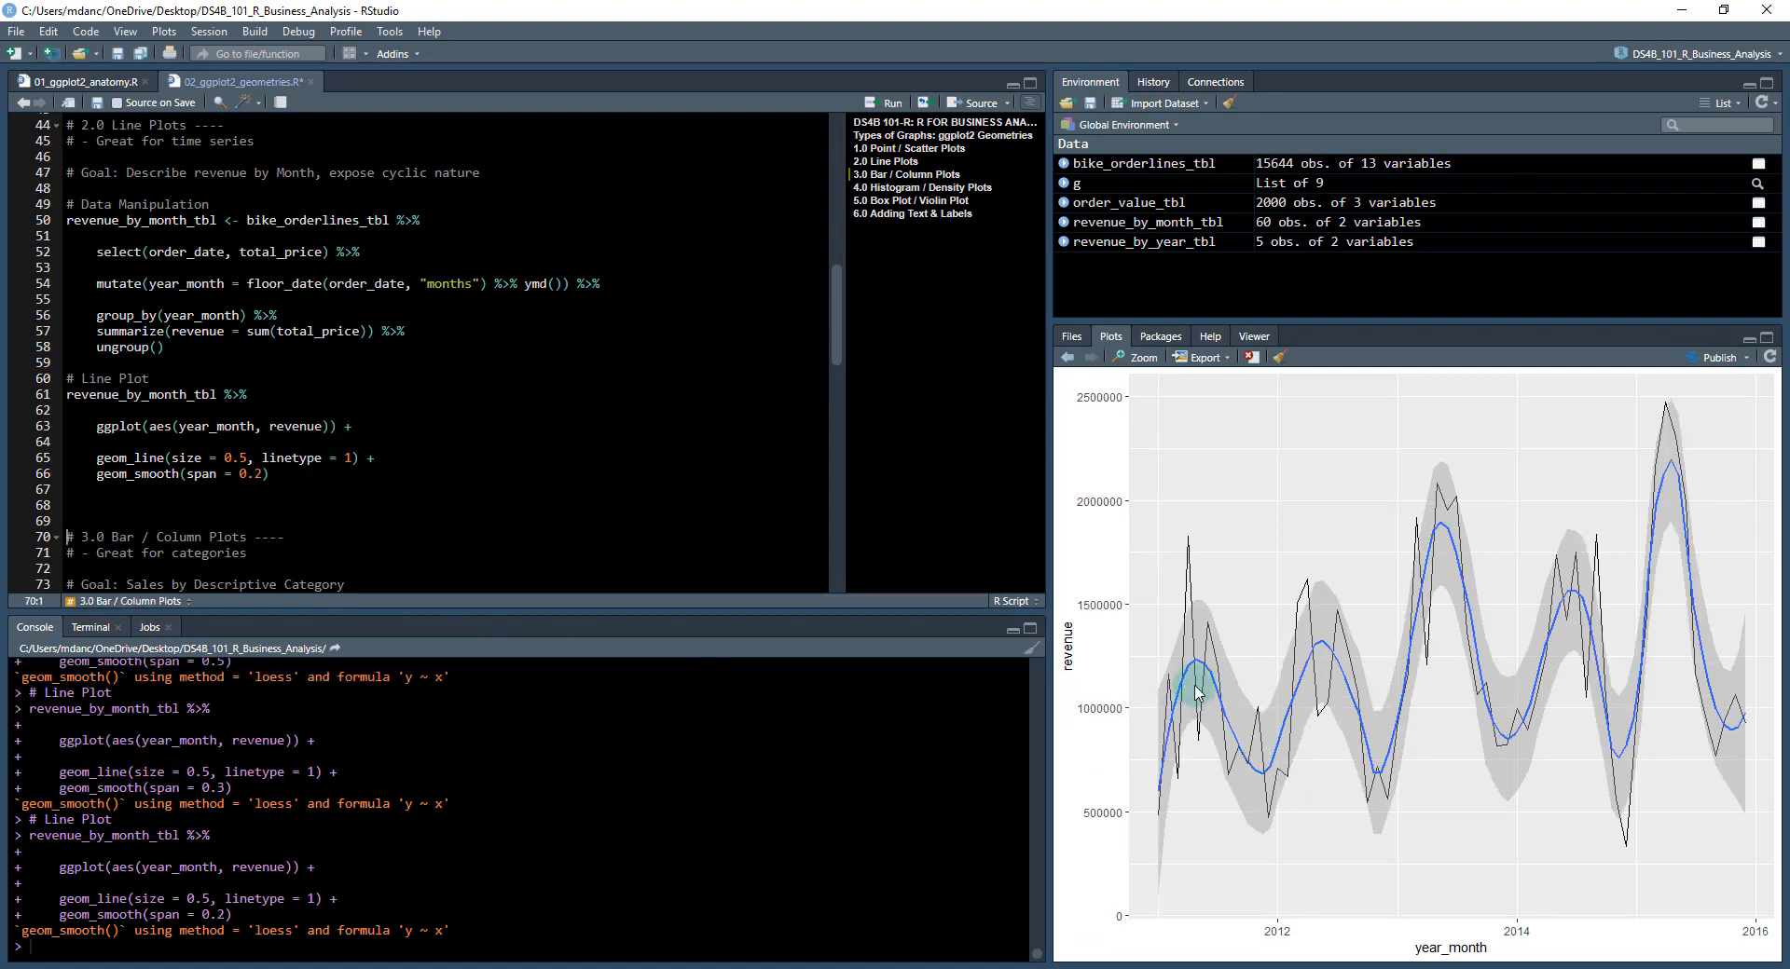
pyautogui.moveTo(1481, 636)
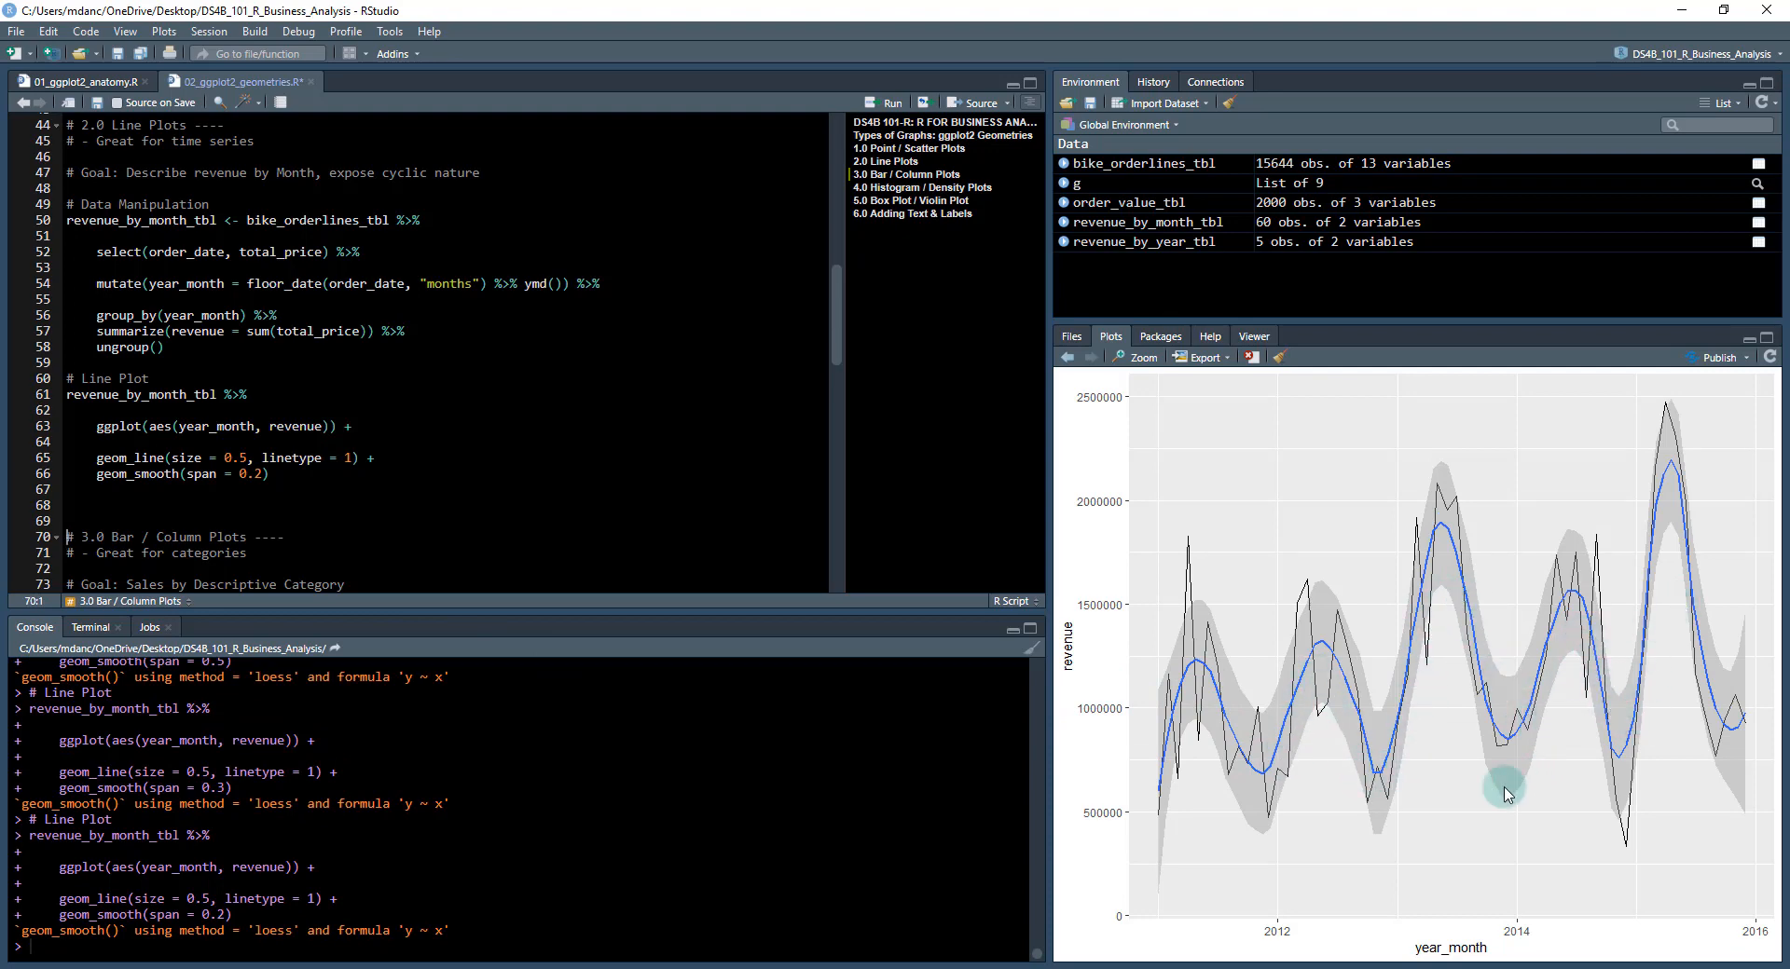
pyautogui.moveTo(1267, 747)
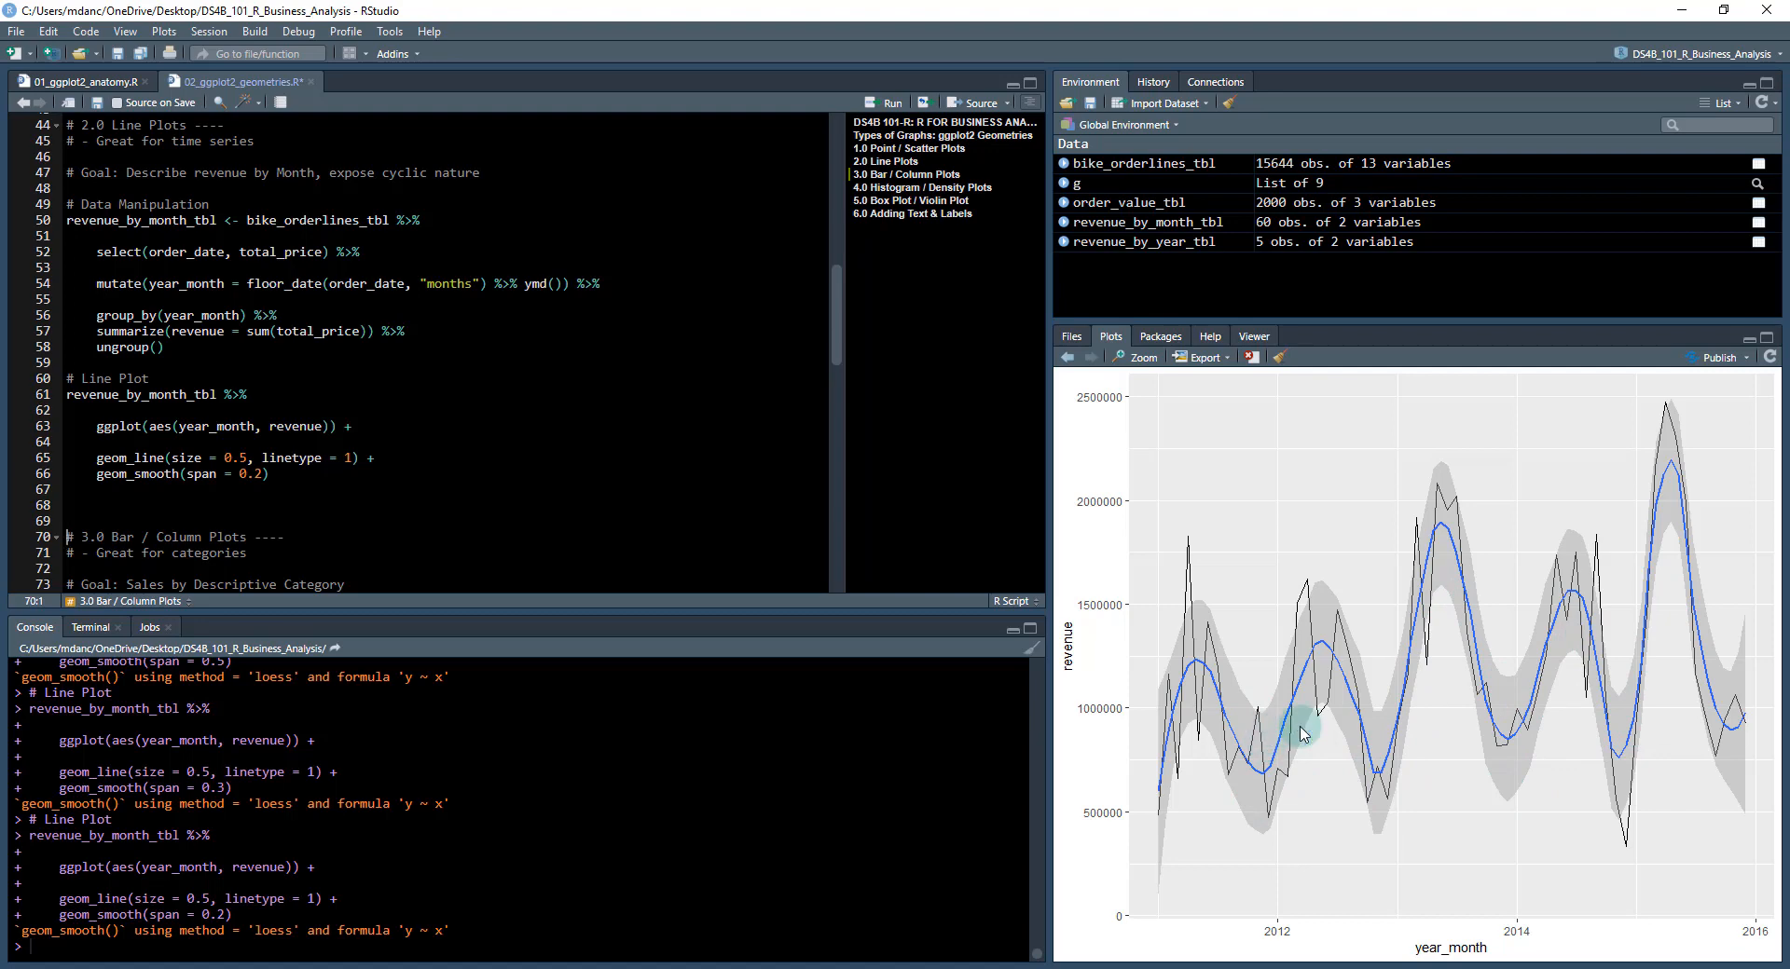
pyautogui.moveTo(1676, 606)
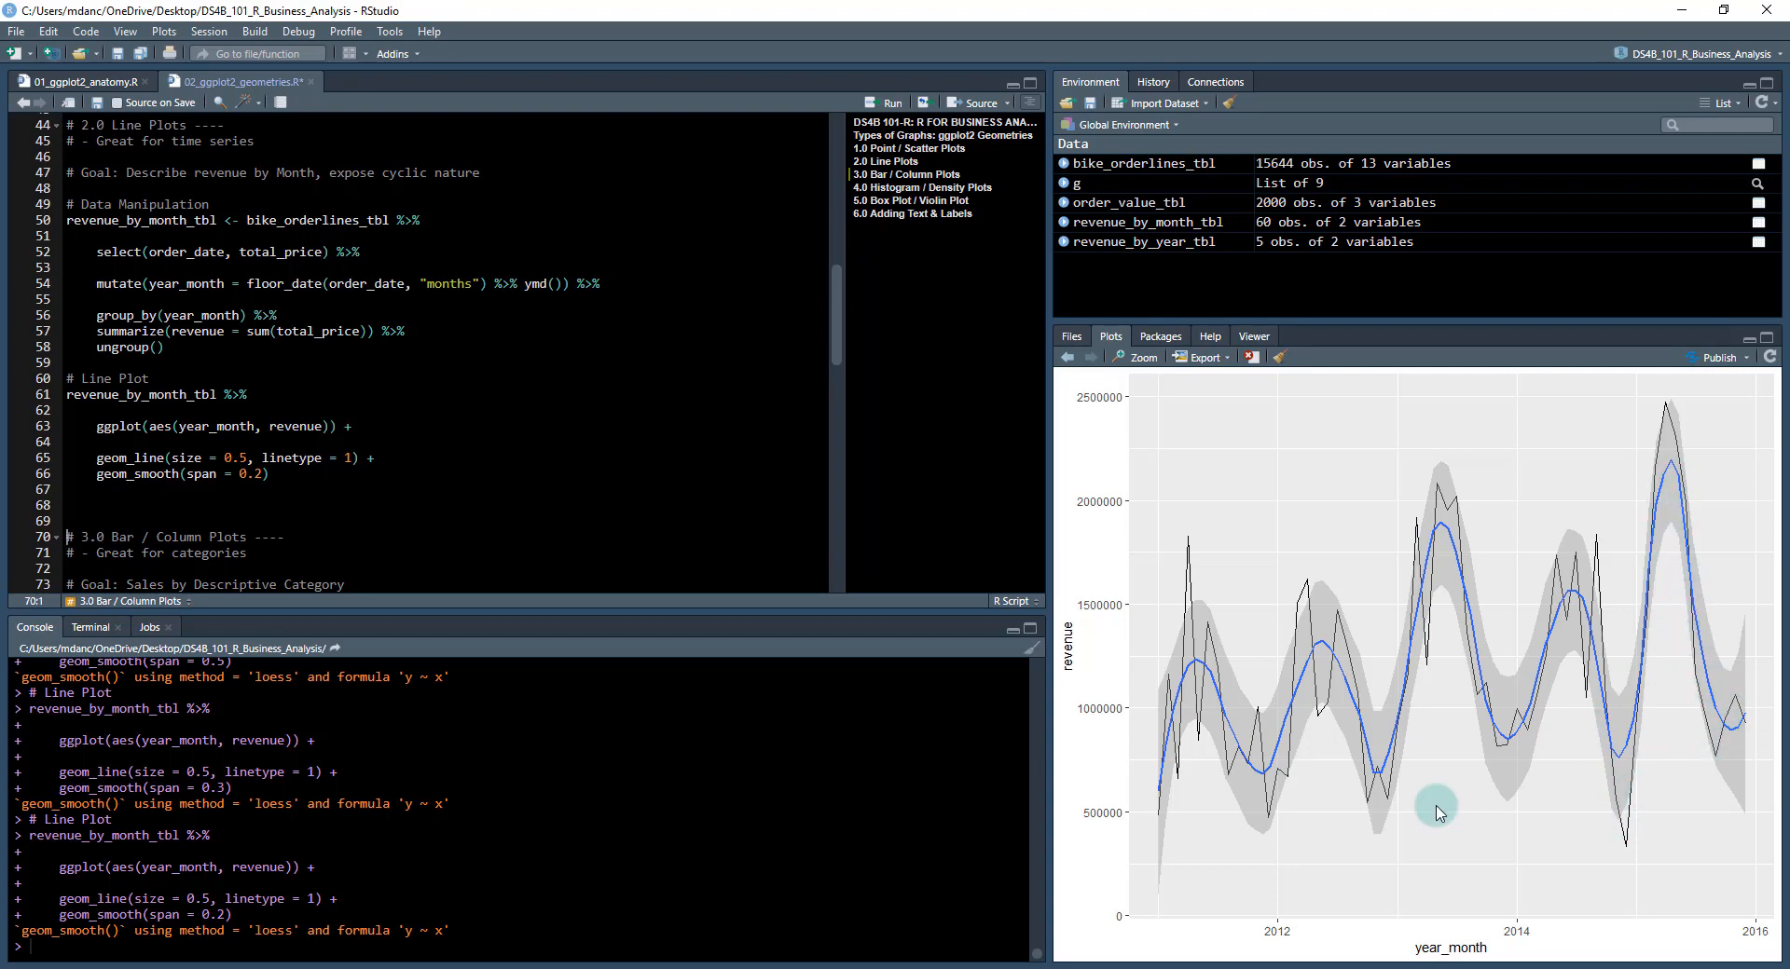
pyautogui.moveTo(1081, 393)
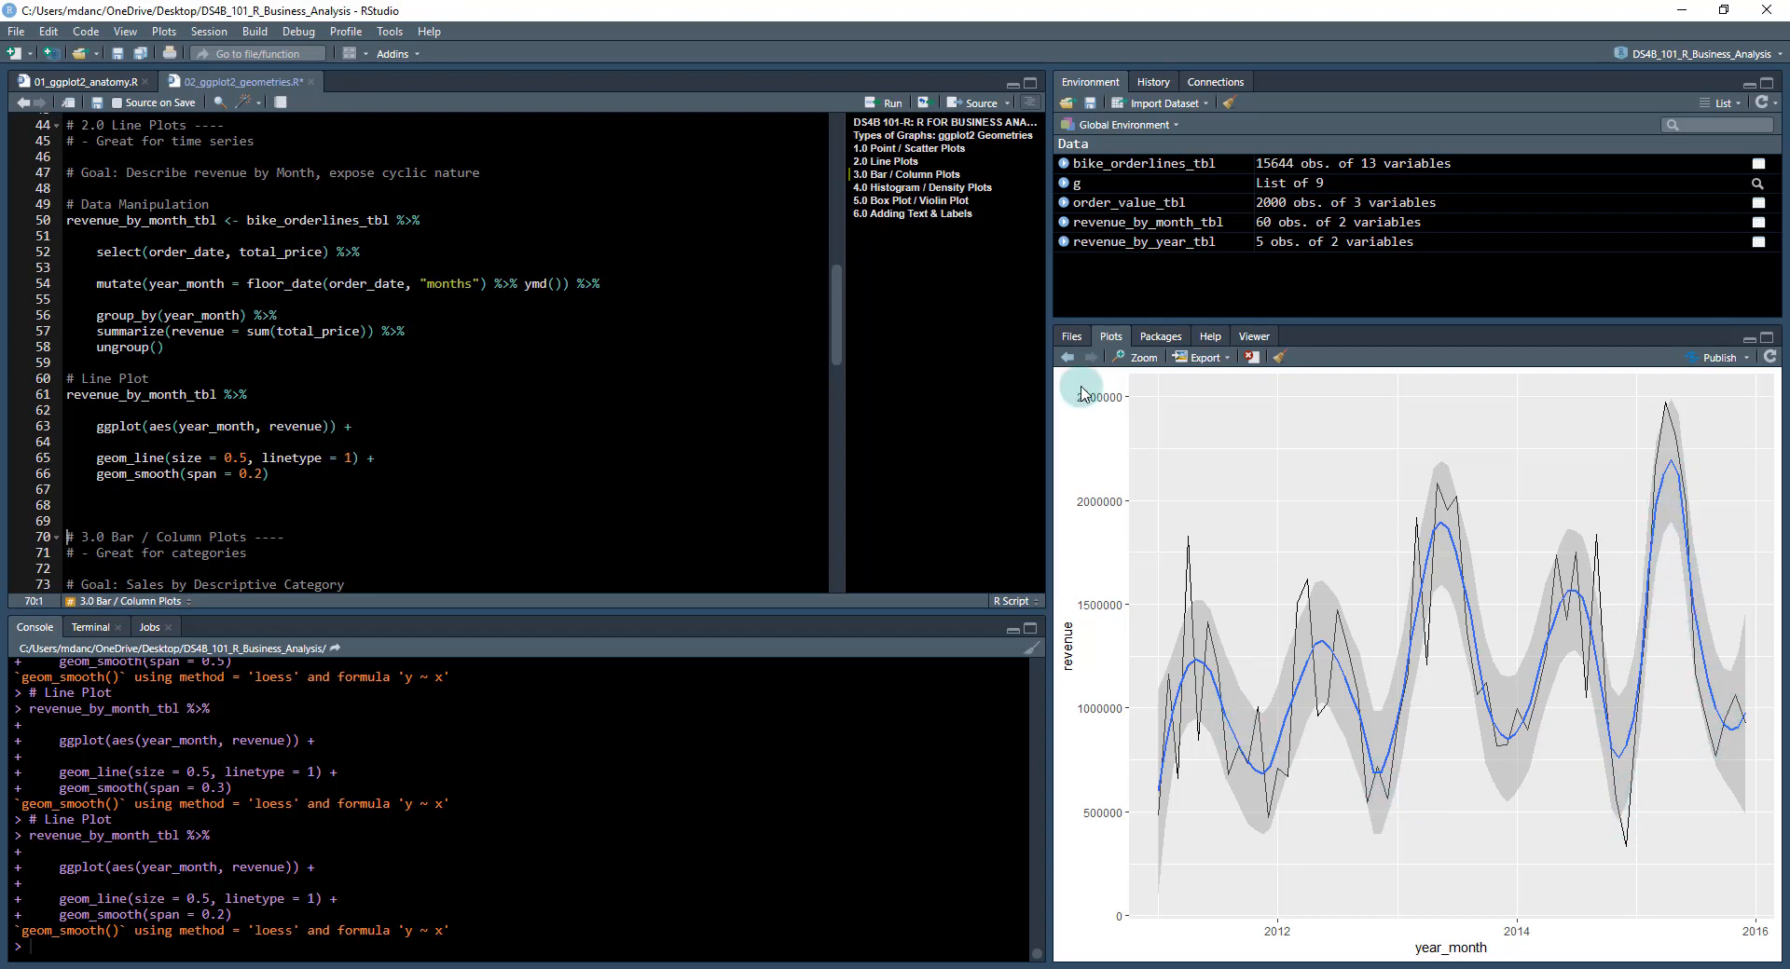
pyautogui.moveTo(1067, 356)
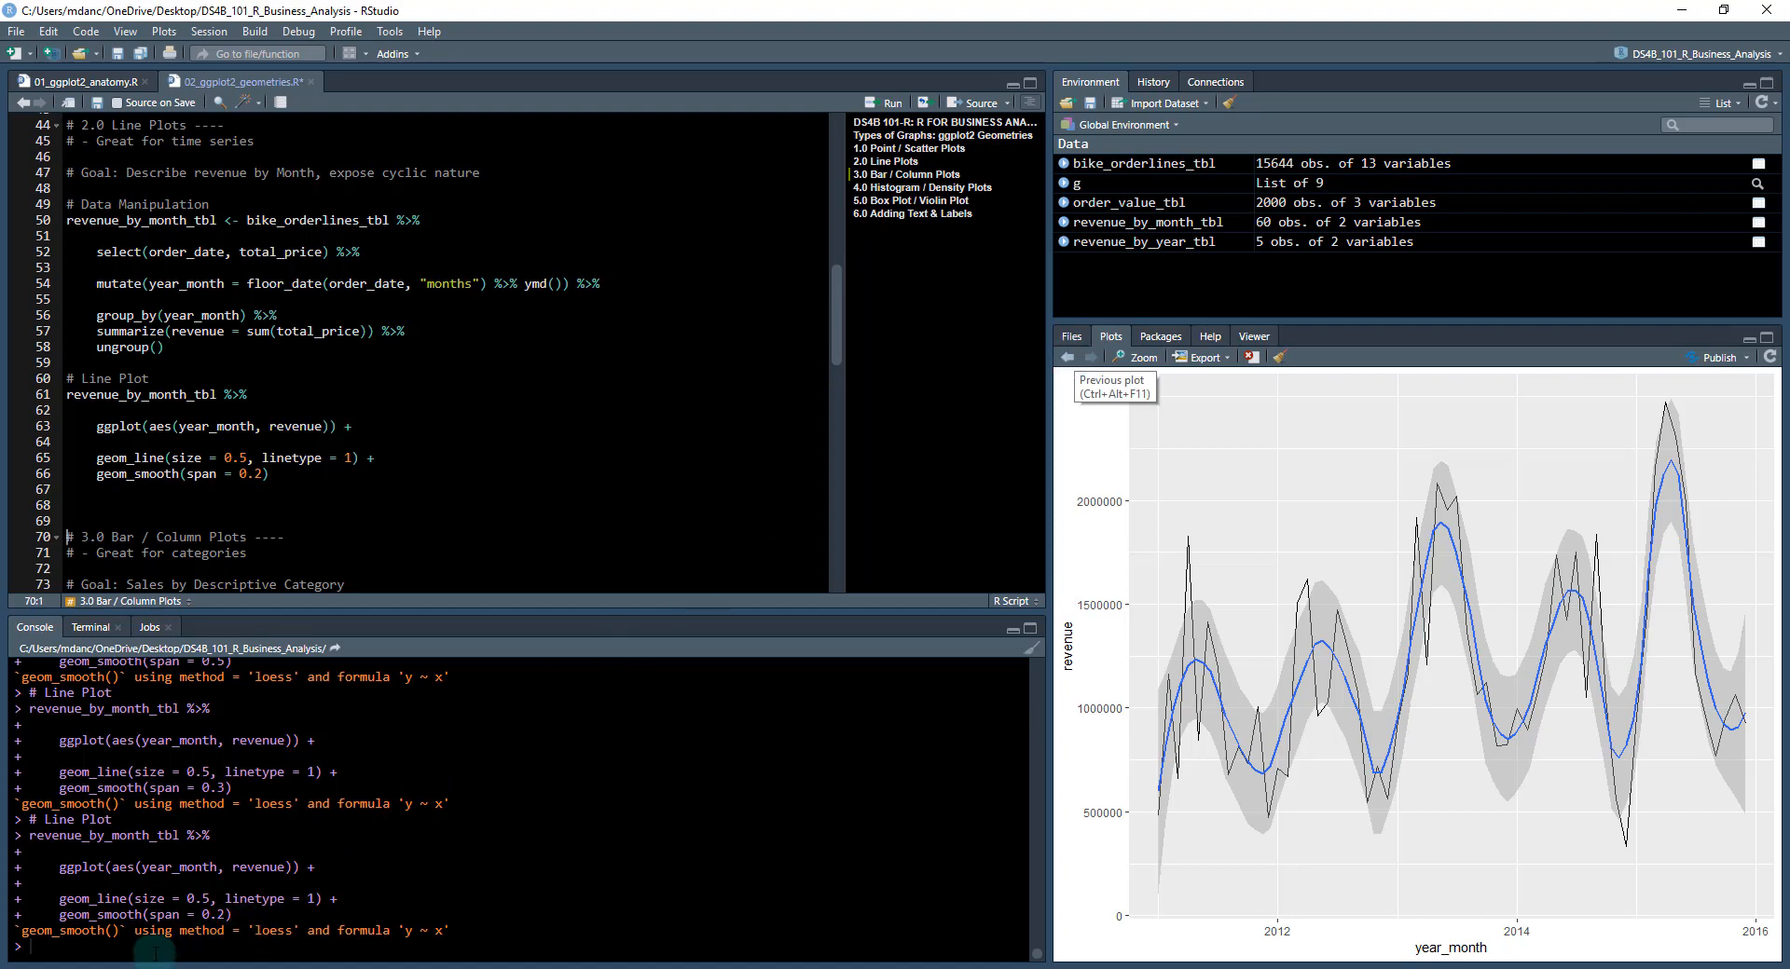
# Run ?geom_smooth and scroll its help page to the method argument and loess details.
pyautogui.write('?geom')
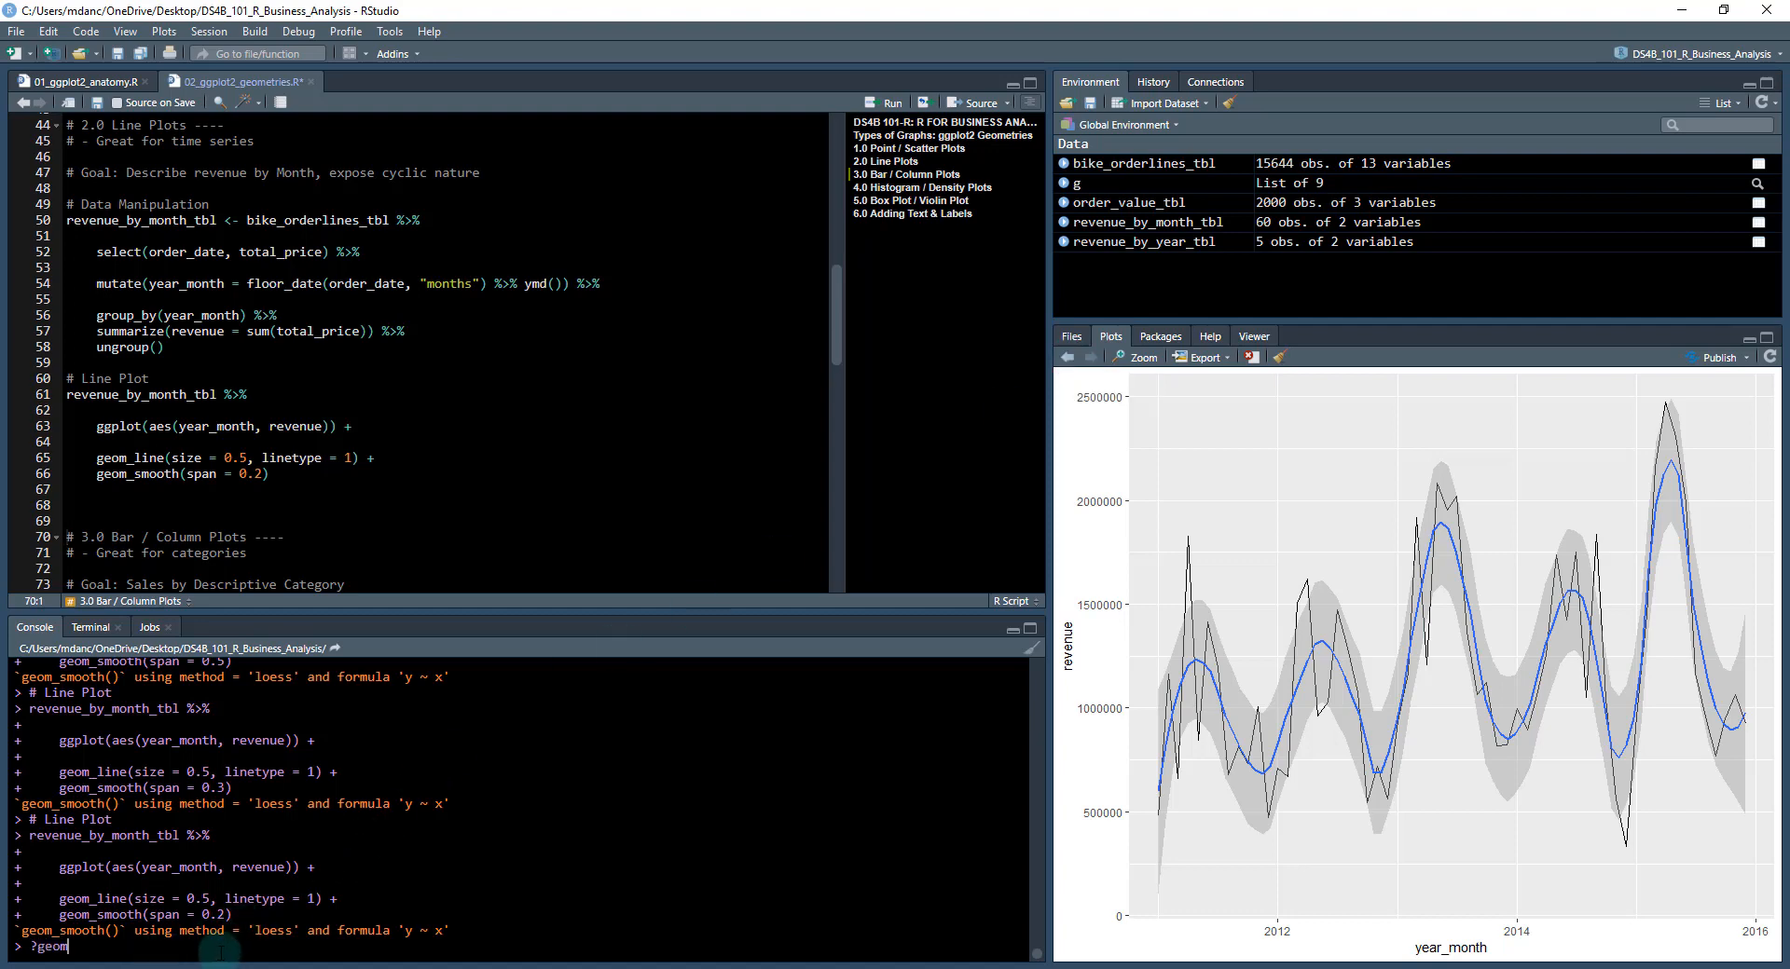
pyautogui.write('_smooth')
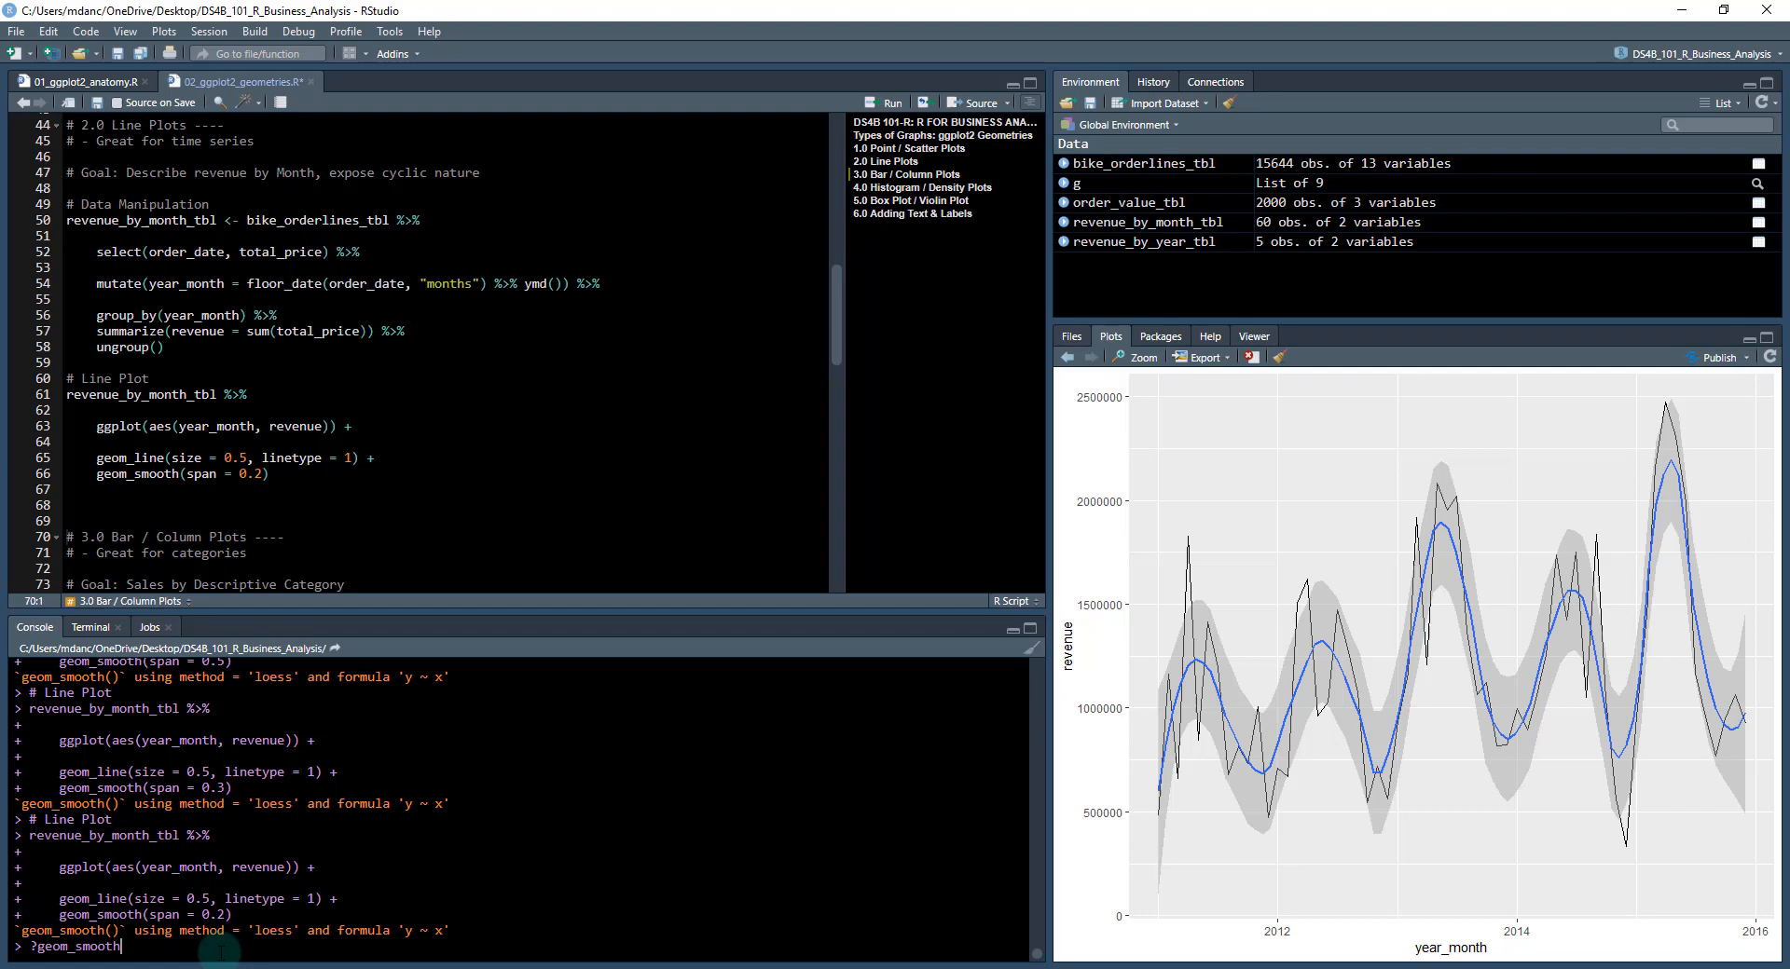
pyautogui.press('enter')
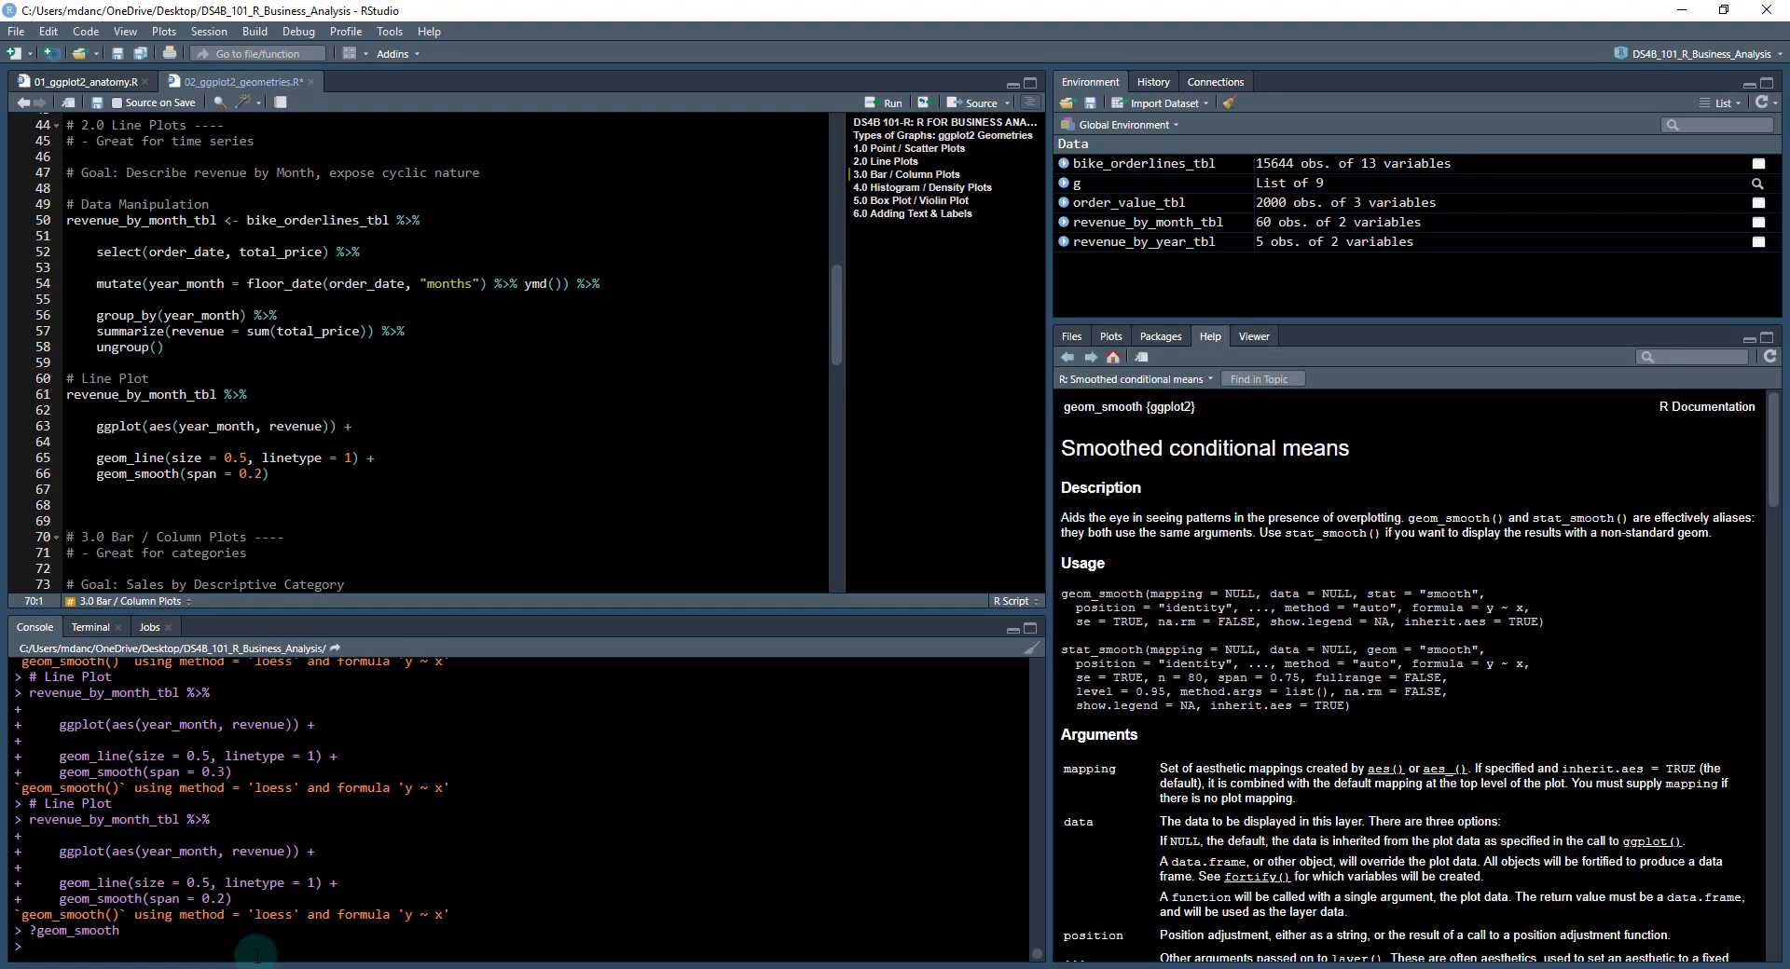
pyautogui.scroll(-3)
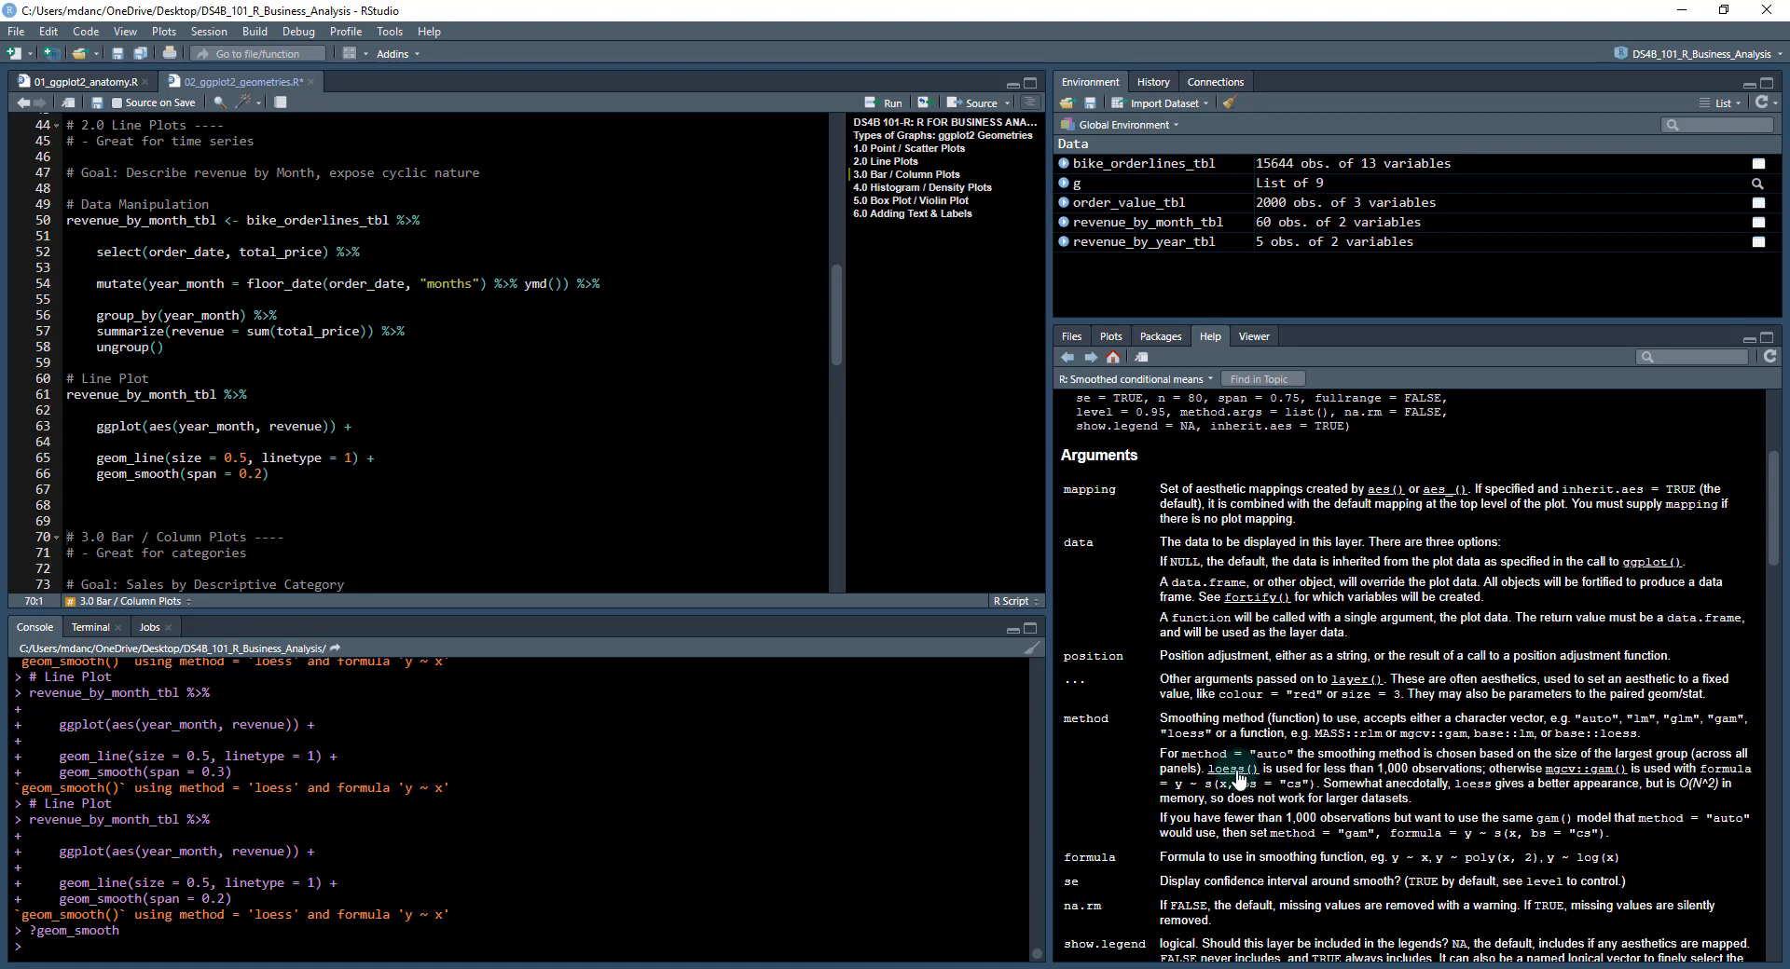
pyautogui.moveTo(1234, 768)
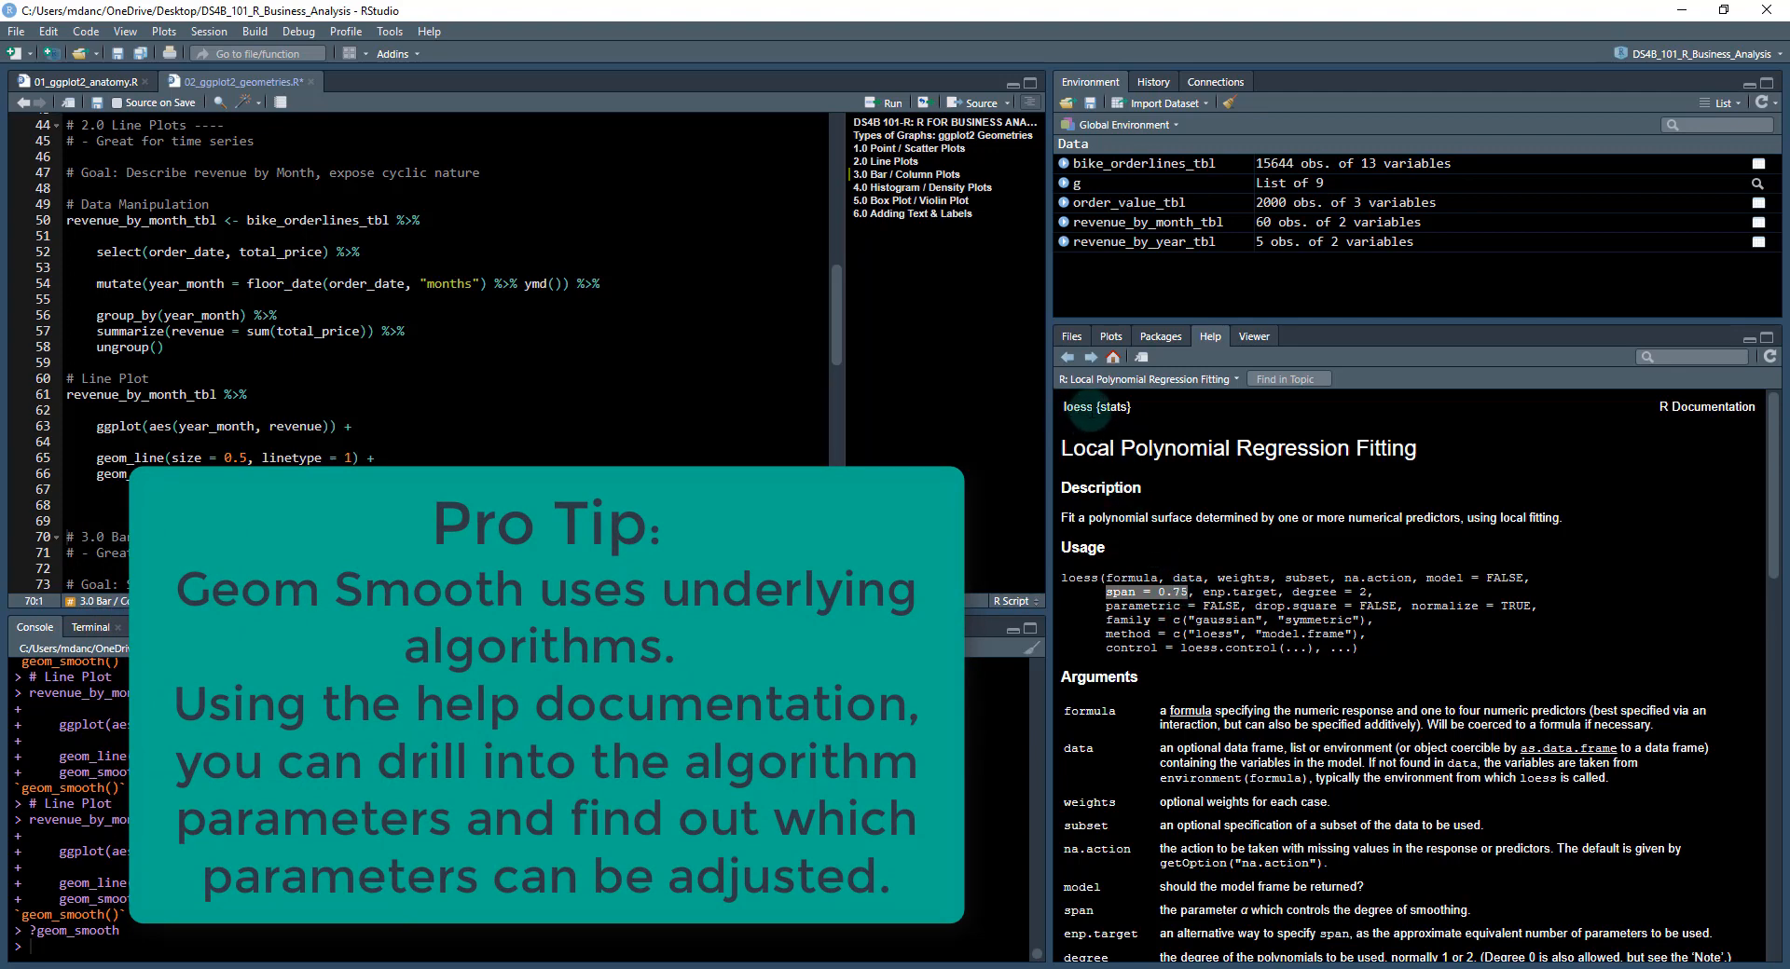
pyautogui.moveTo(1286, 468)
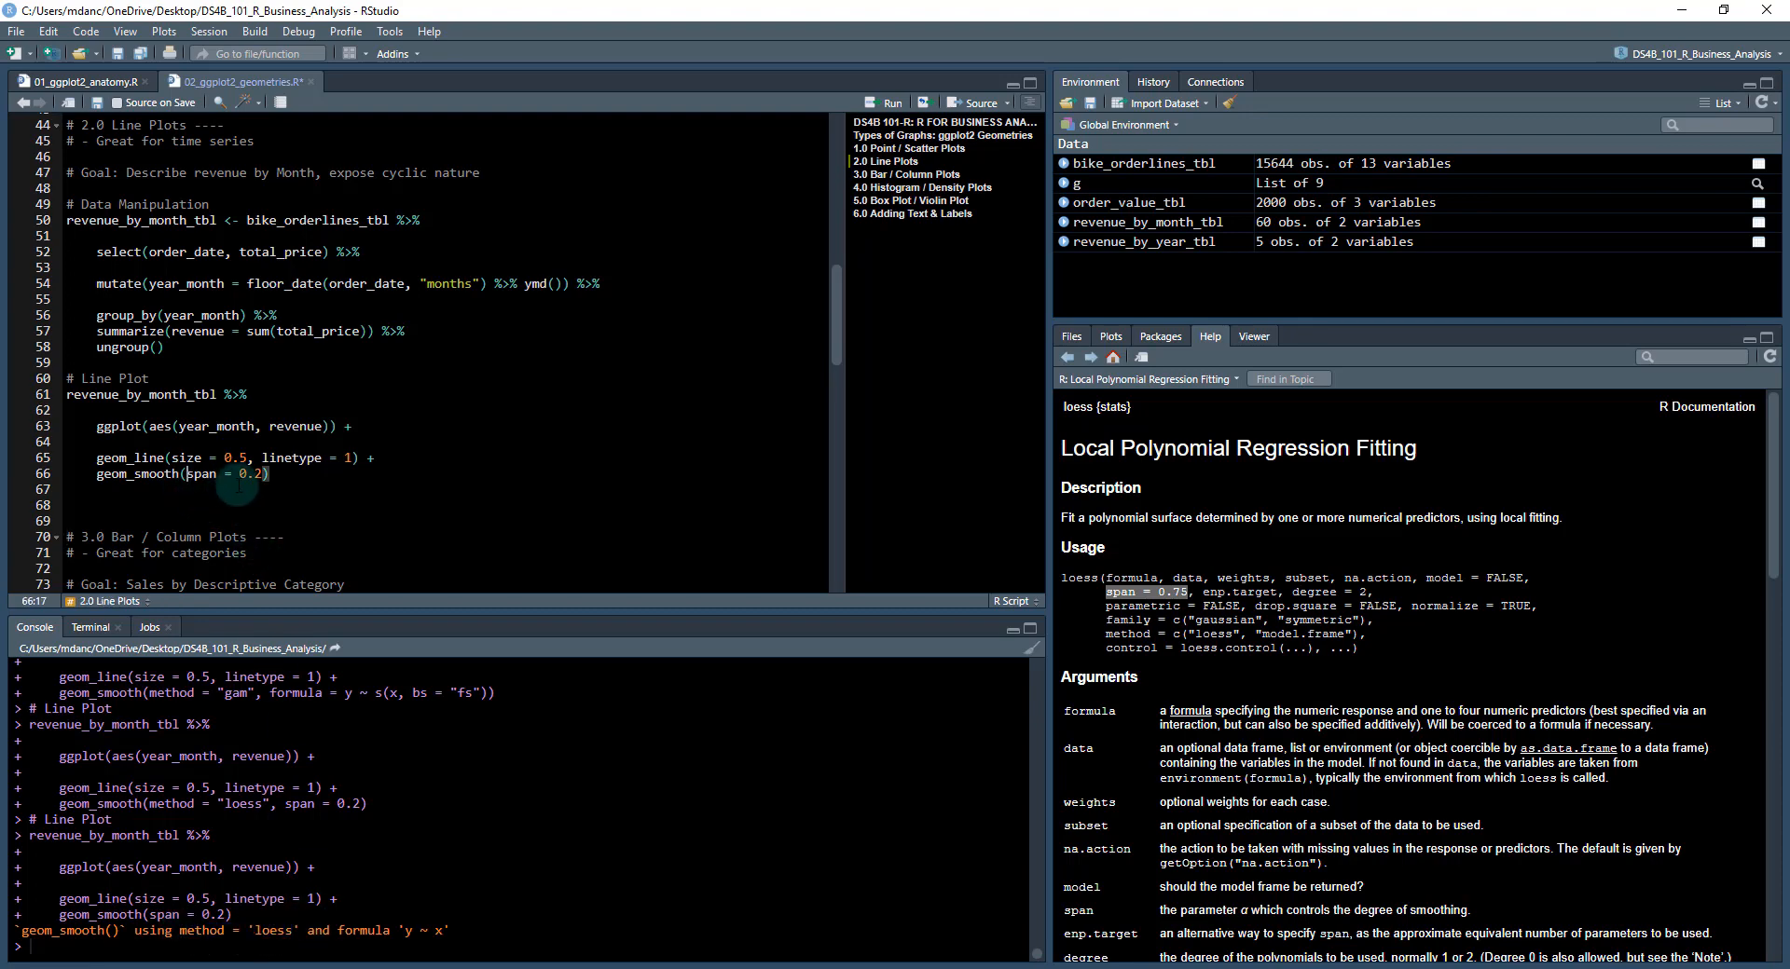
# Change the layer to geom_smooth(method = "loess", span = 0.2) and rerun the plot.
pyautogui.write('method = "loess",')
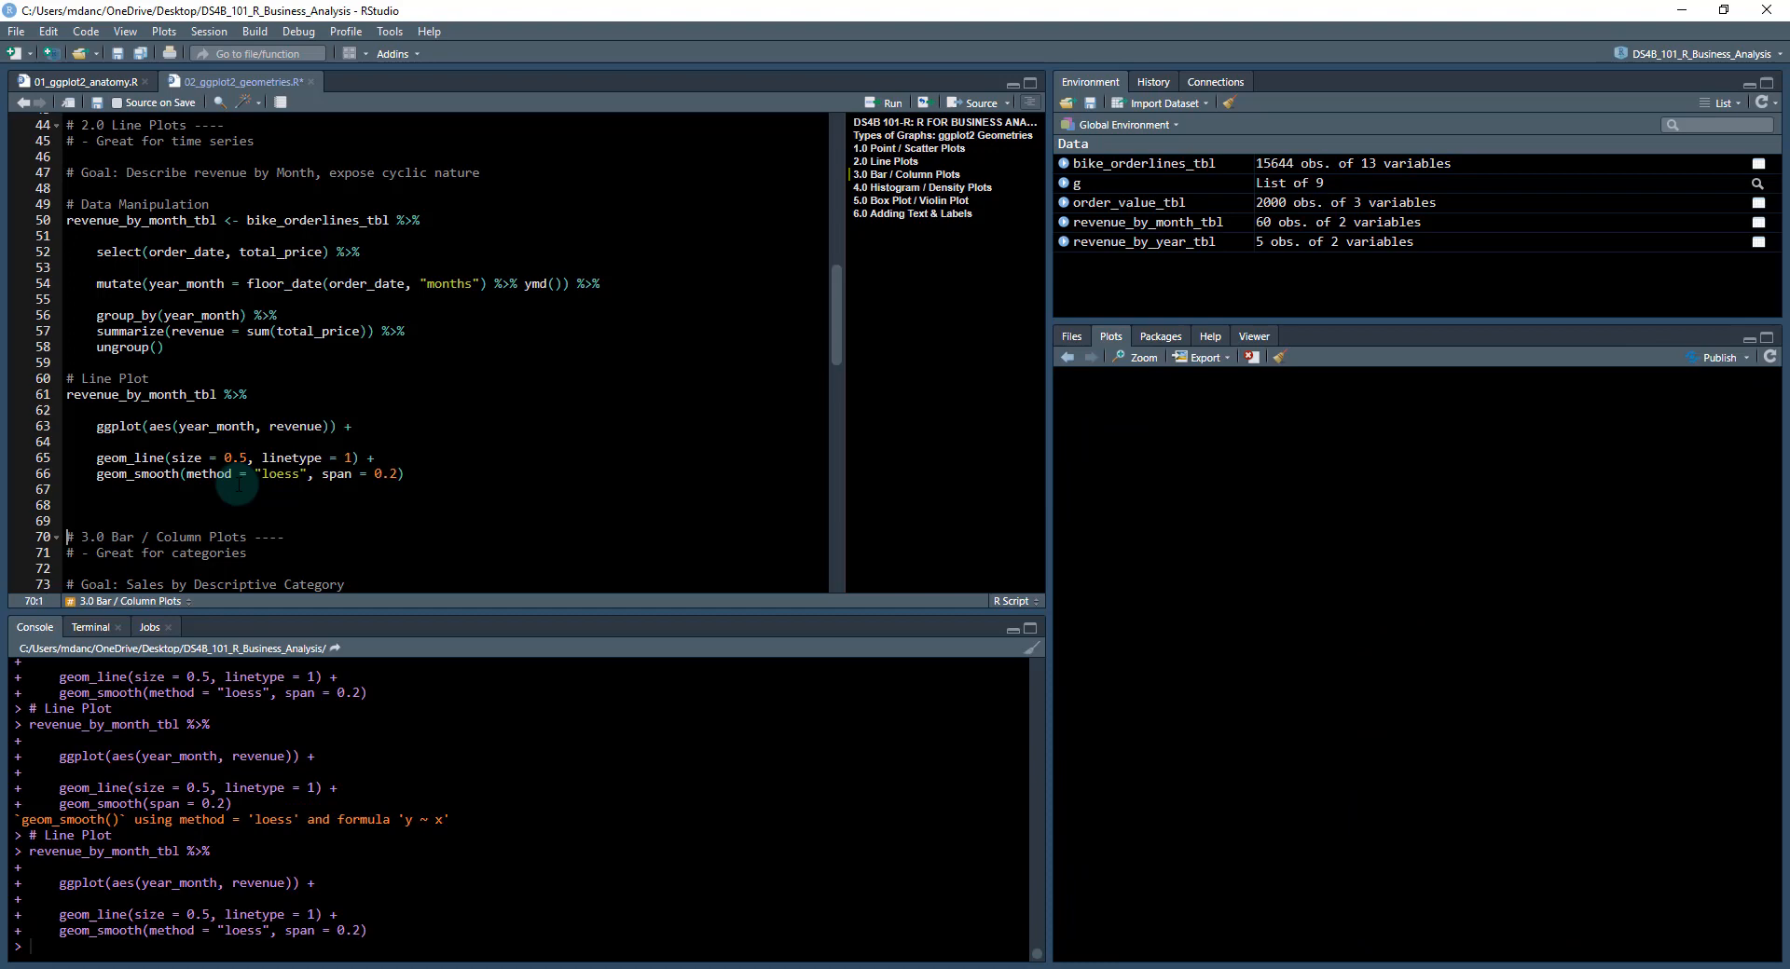
pyautogui.click(893, 102)
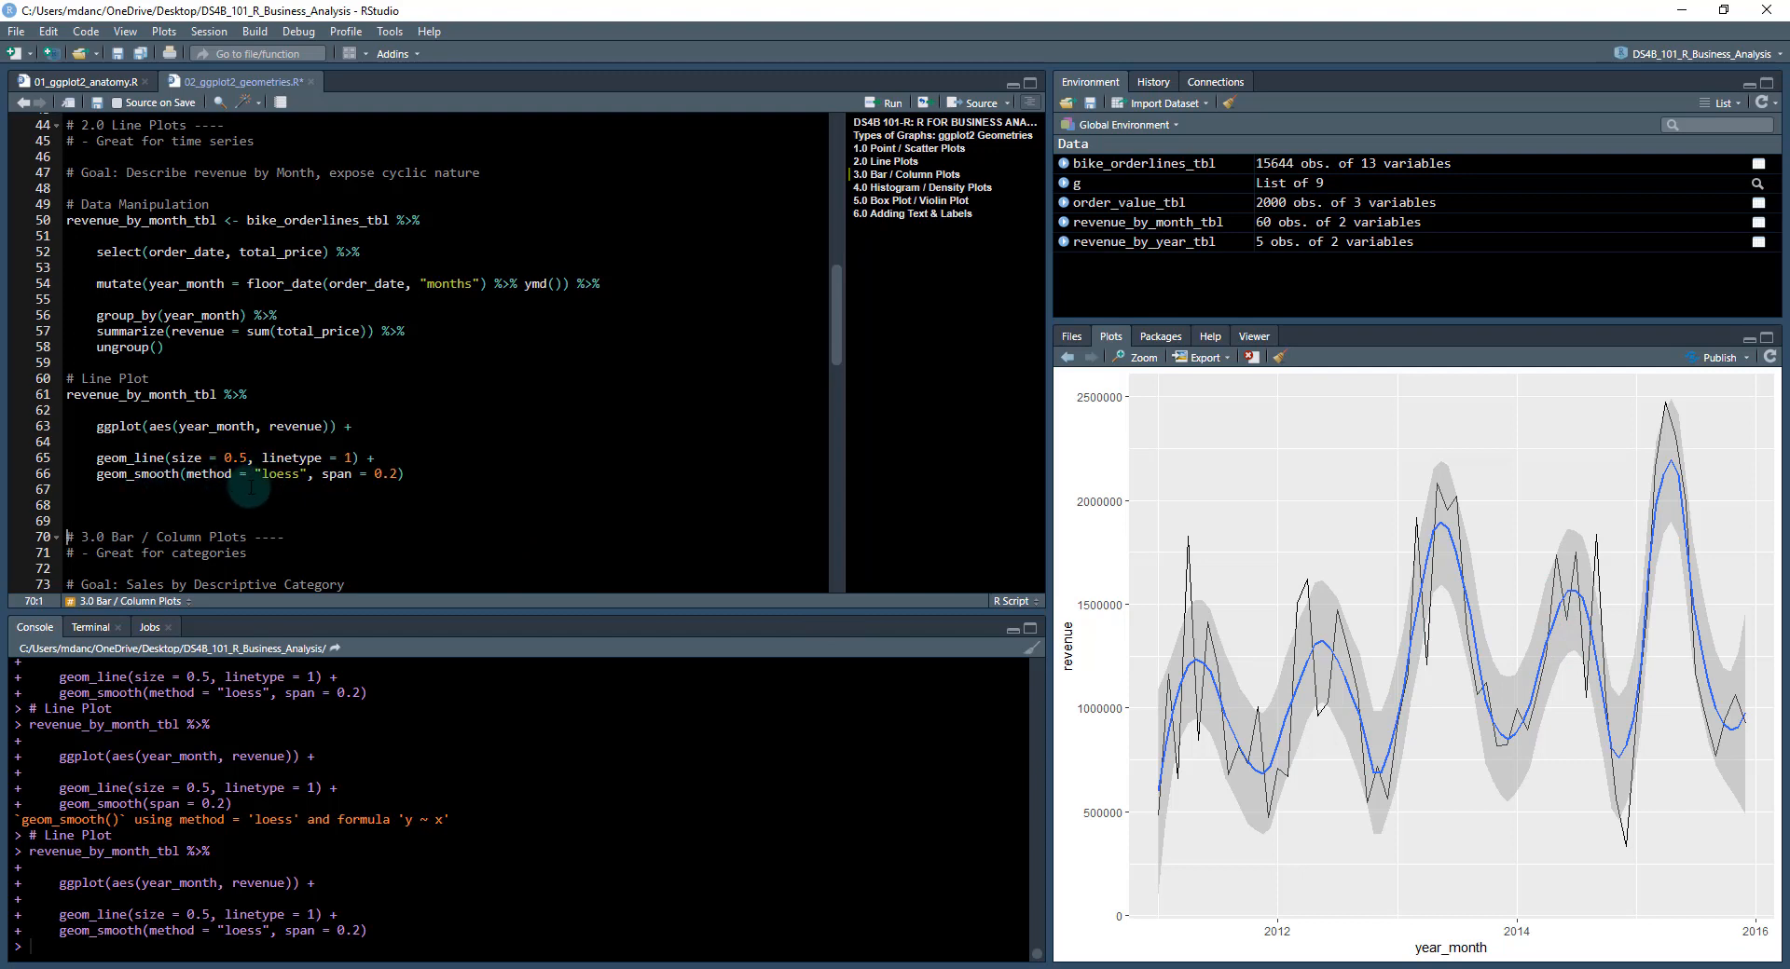
pyautogui.moveTo(471, 461)
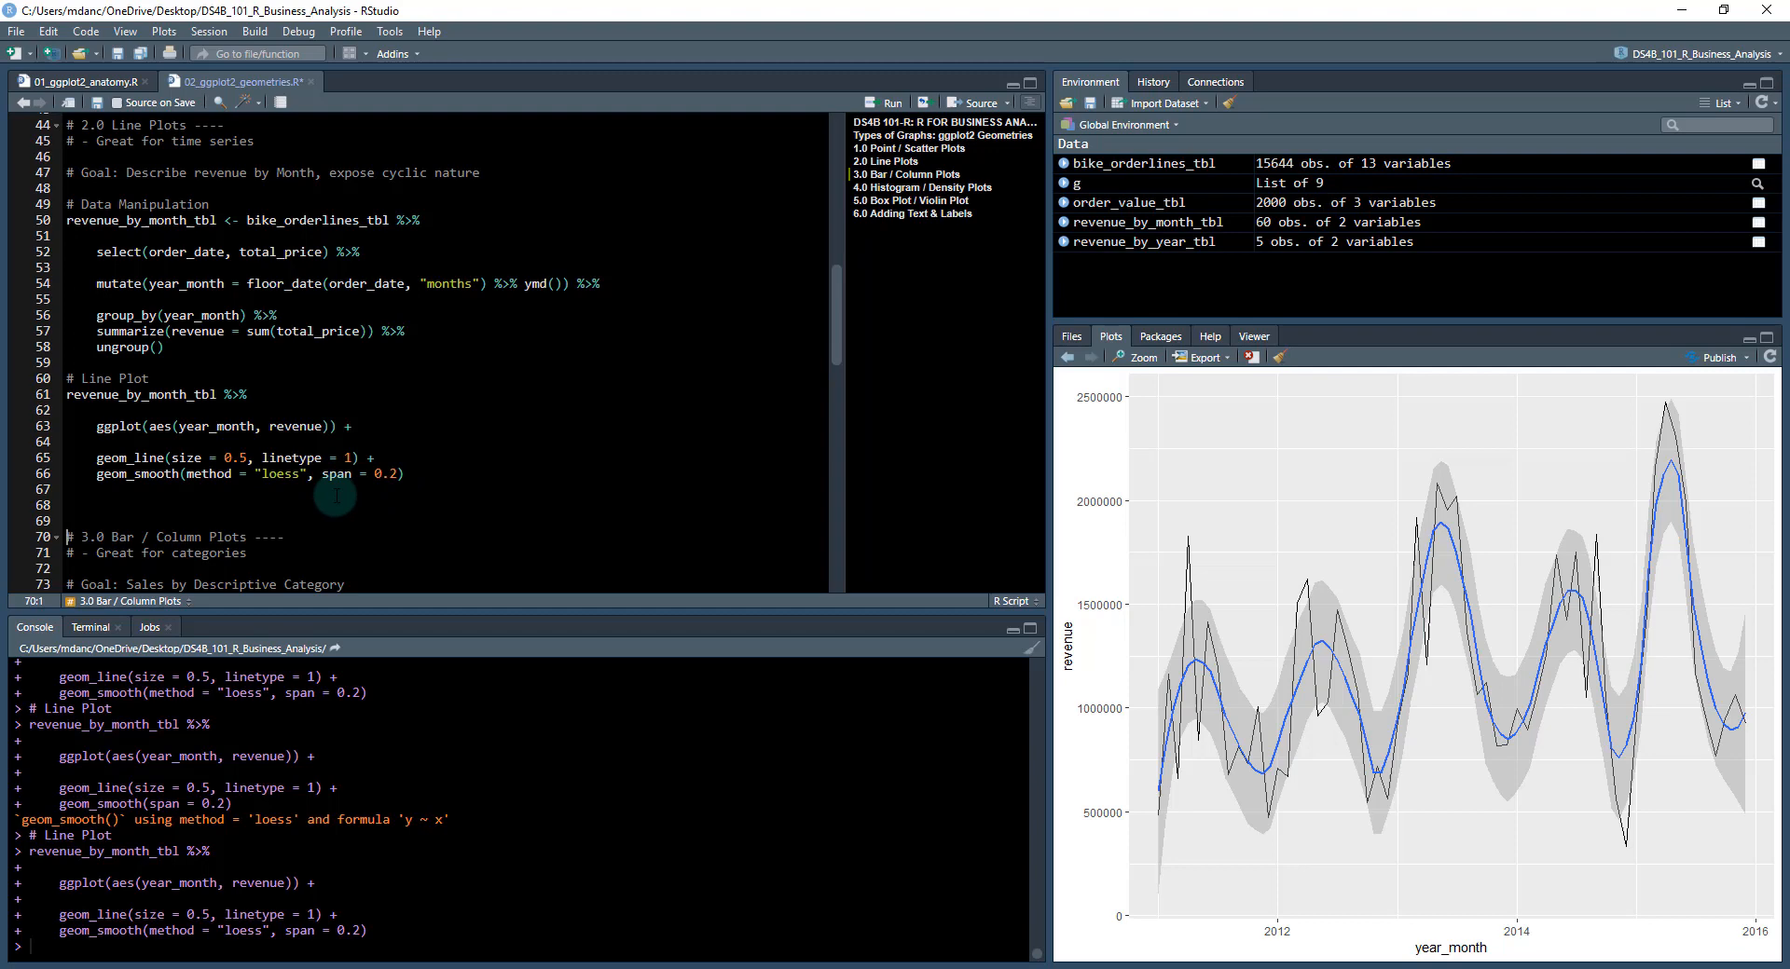
pyautogui.moveTo(296, 510)
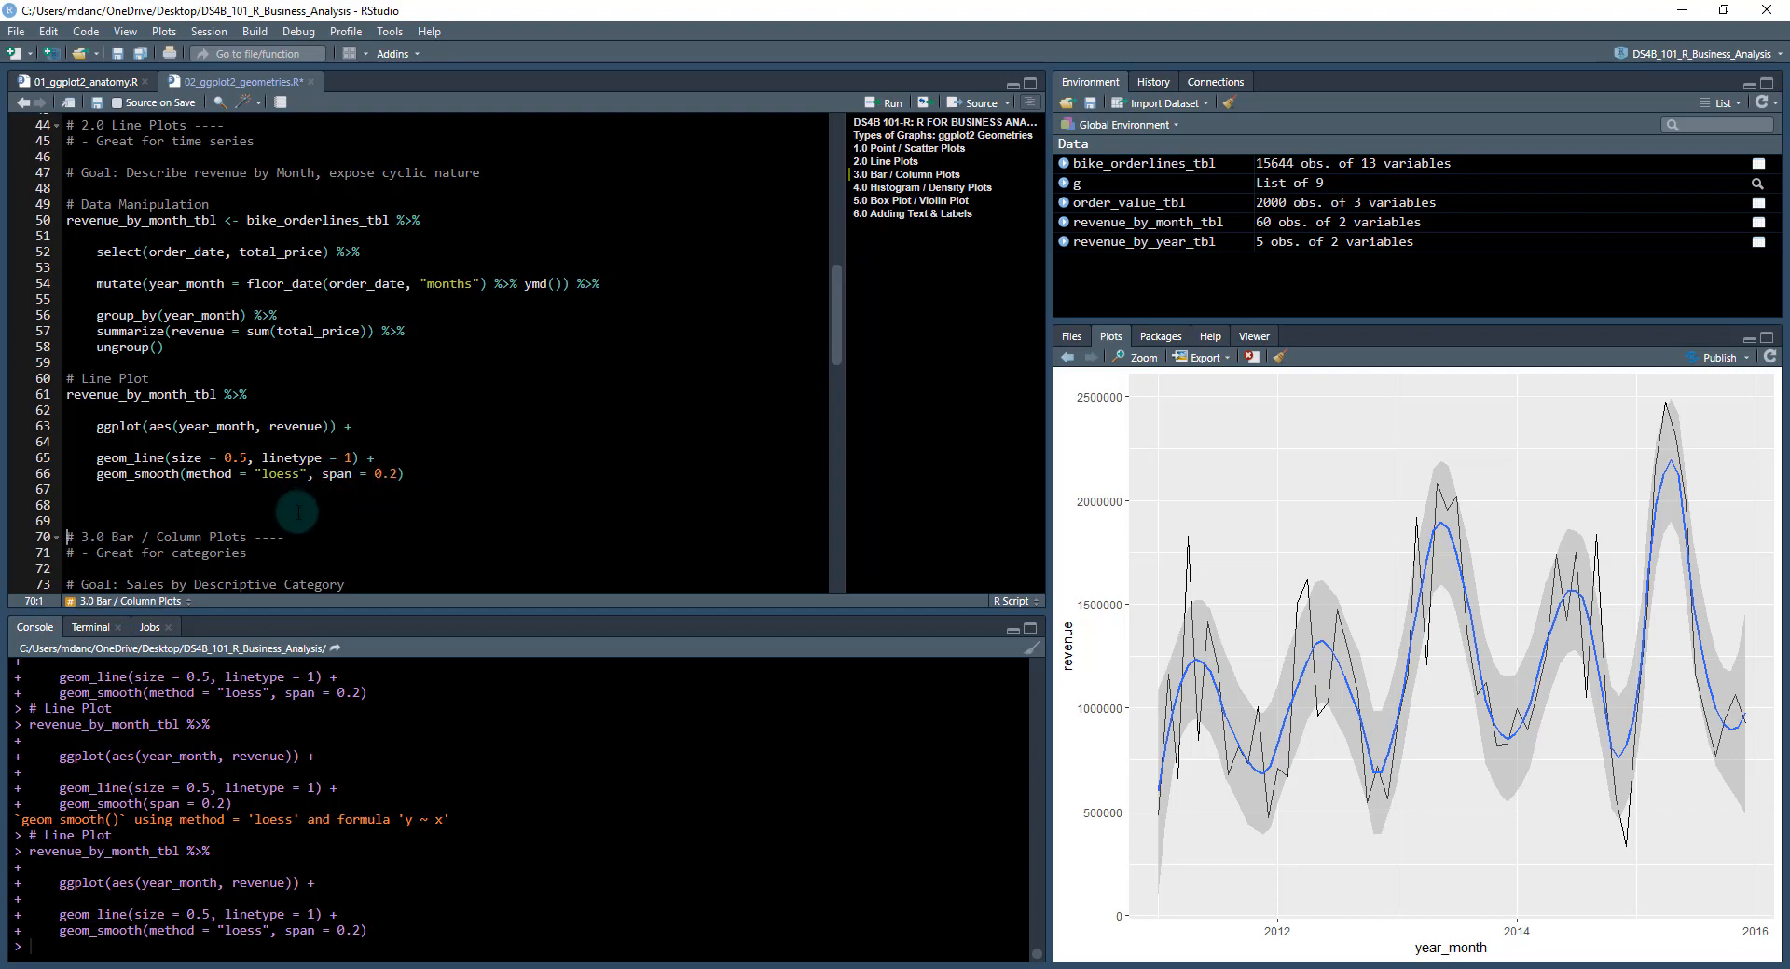